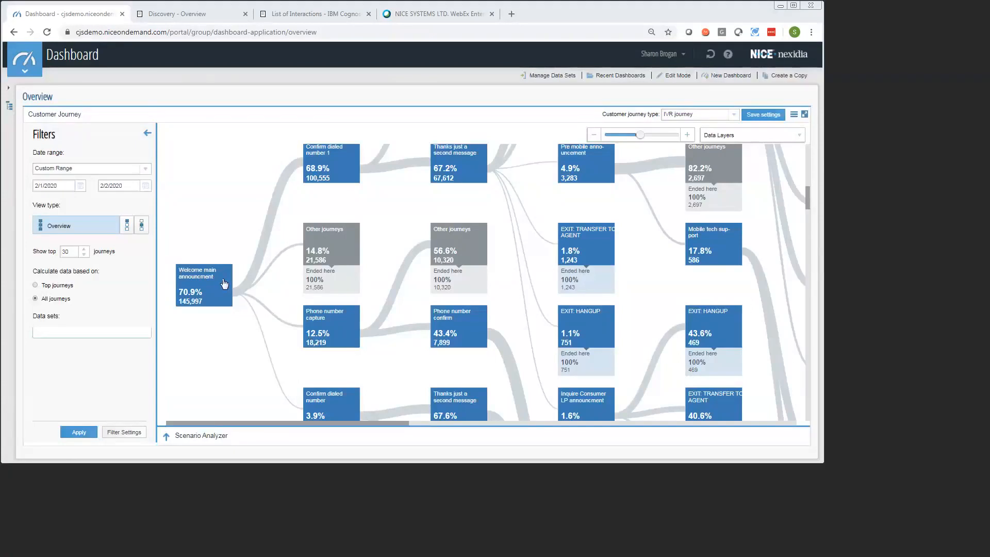
pyautogui.moveTo(345, 360)
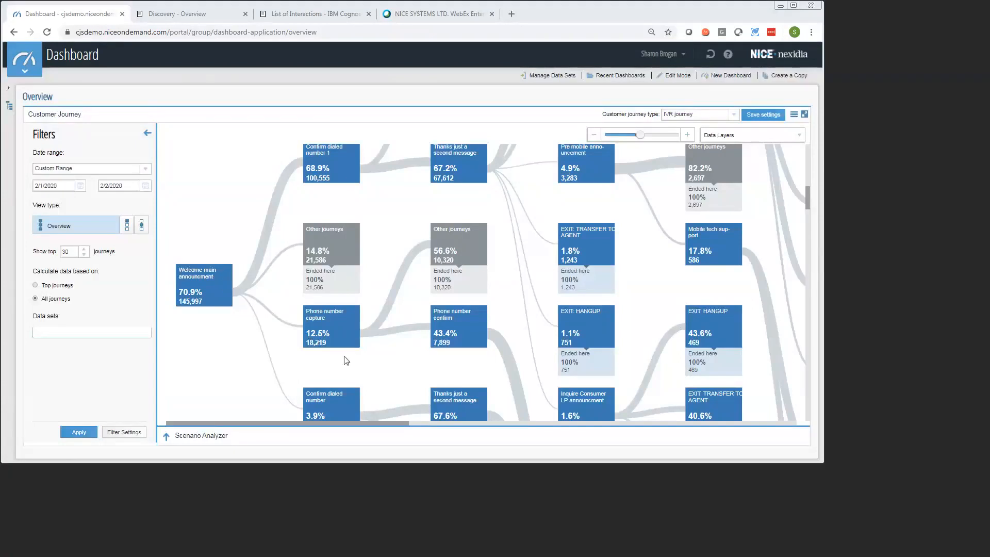
pyautogui.moveTo(202, 294)
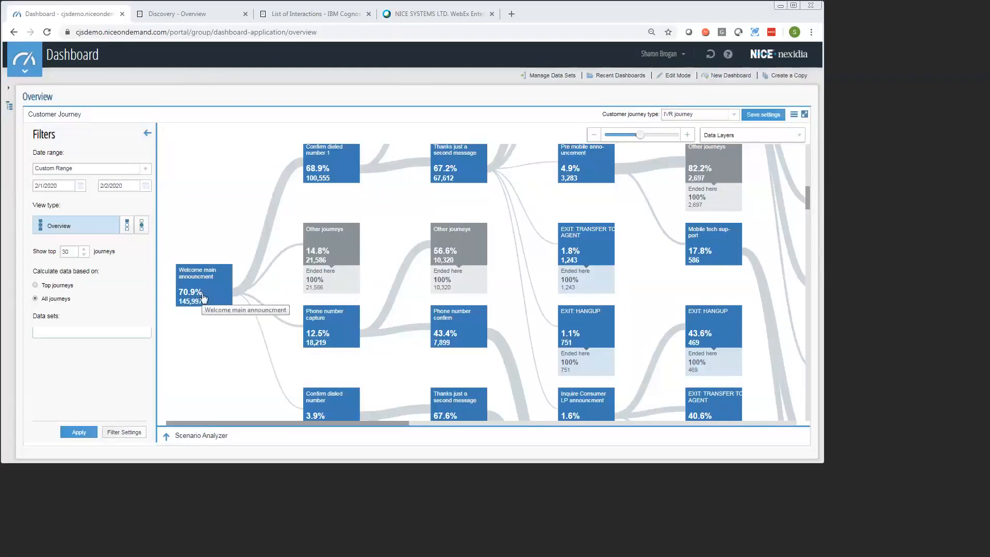
pyautogui.moveTo(216, 297)
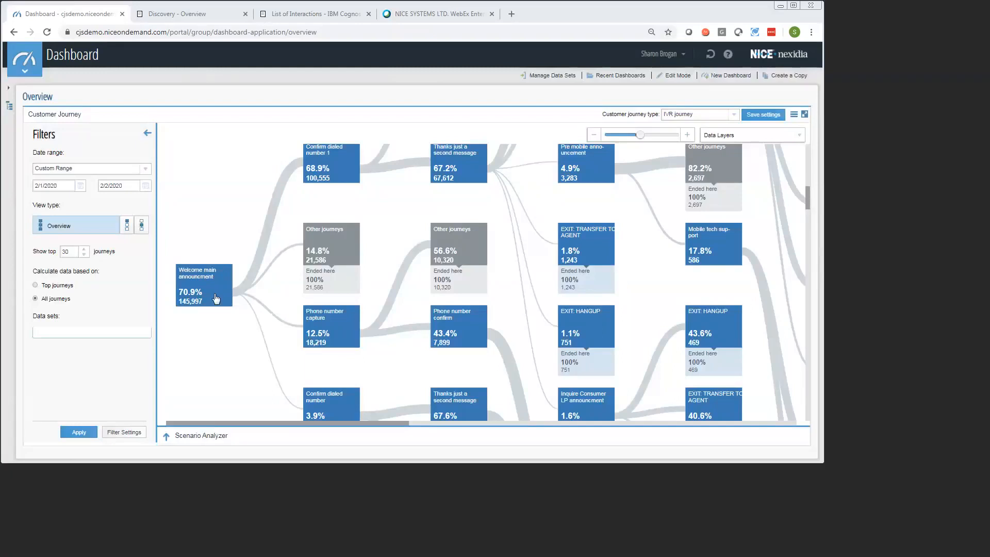
pyautogui.moveTo(293, 187)
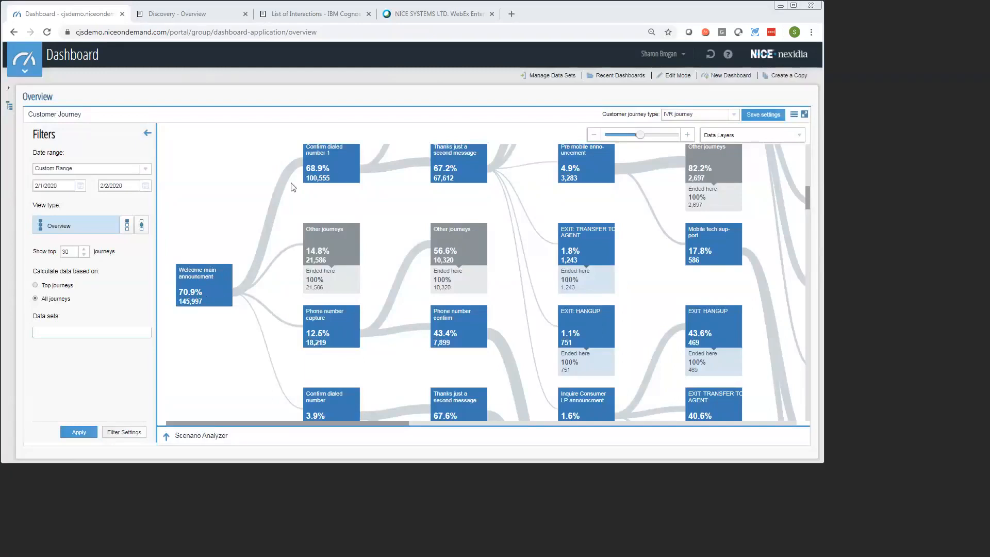
pyautogui.moveTo(257, 257)
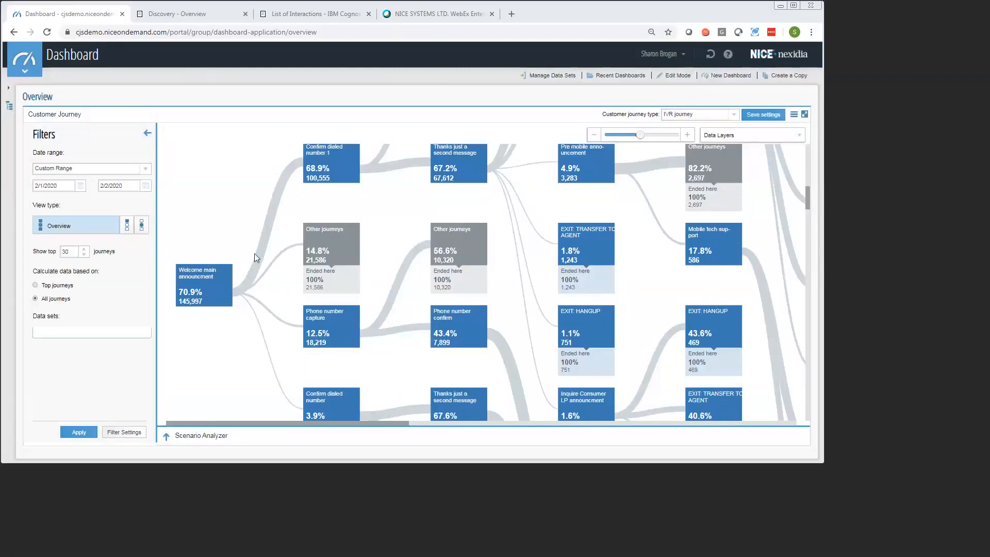
pyautogui.moveTo(246, 282)
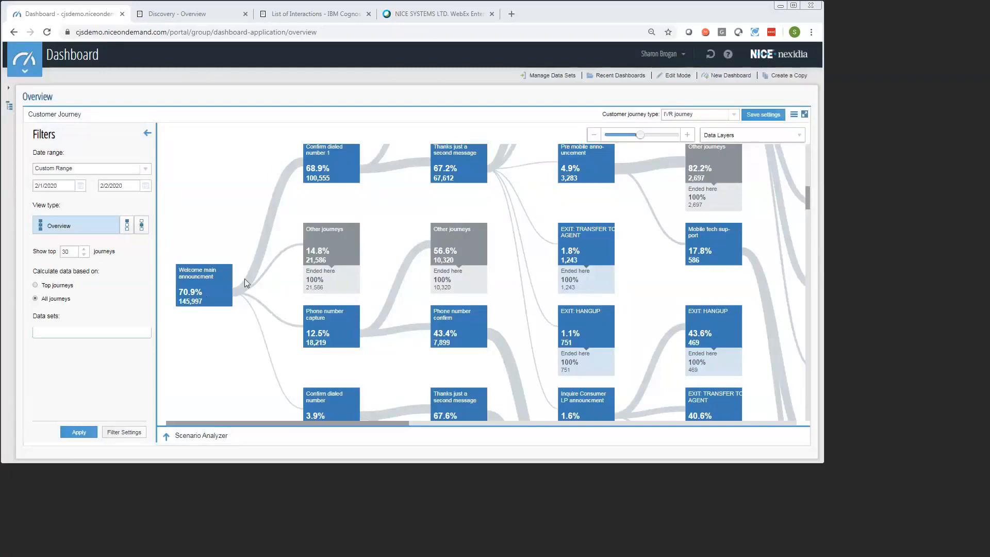
pyautogui.moveTo(335, 169)
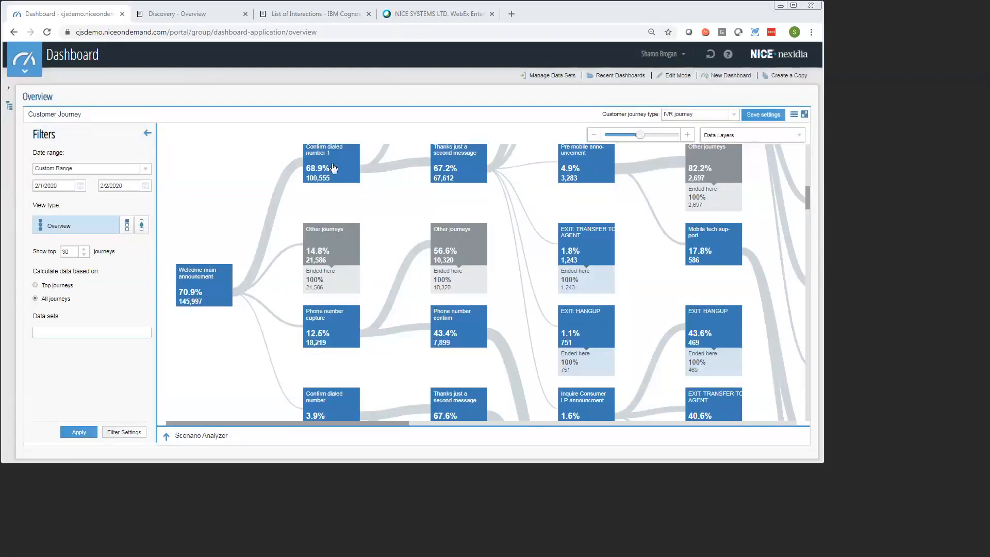
pyautogui.moveTo(316, 202)
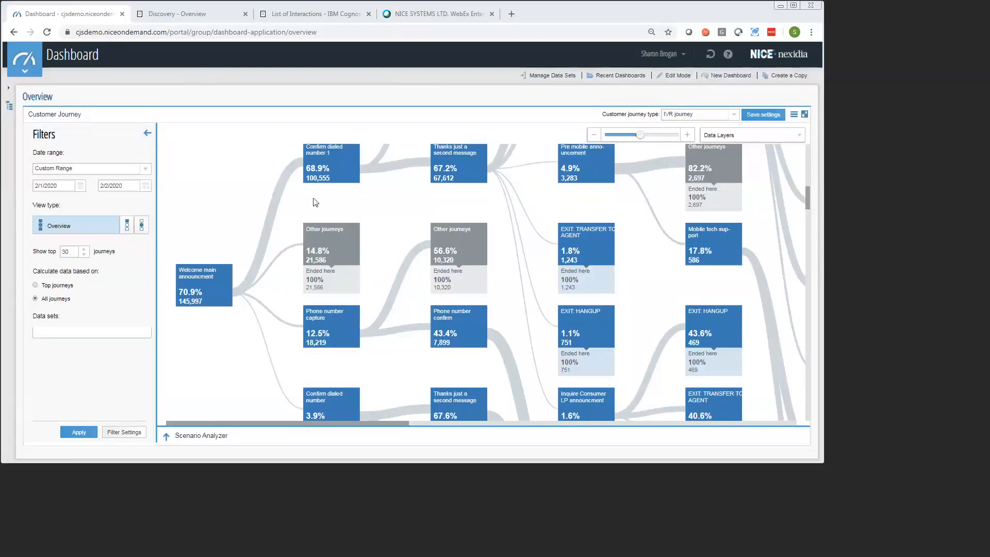
pyautogui.moveTo(383, 203)
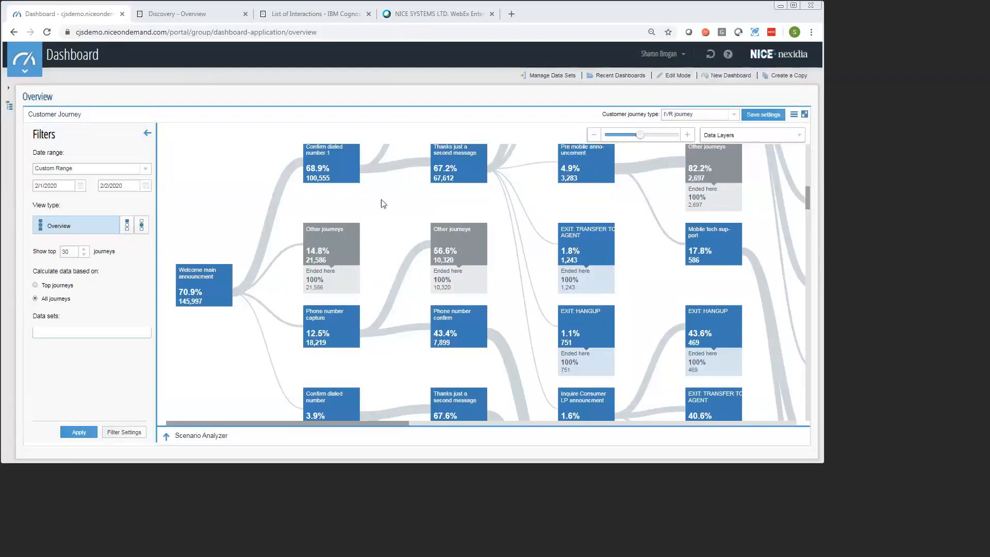
pyautogui.moveTo(865, 244)
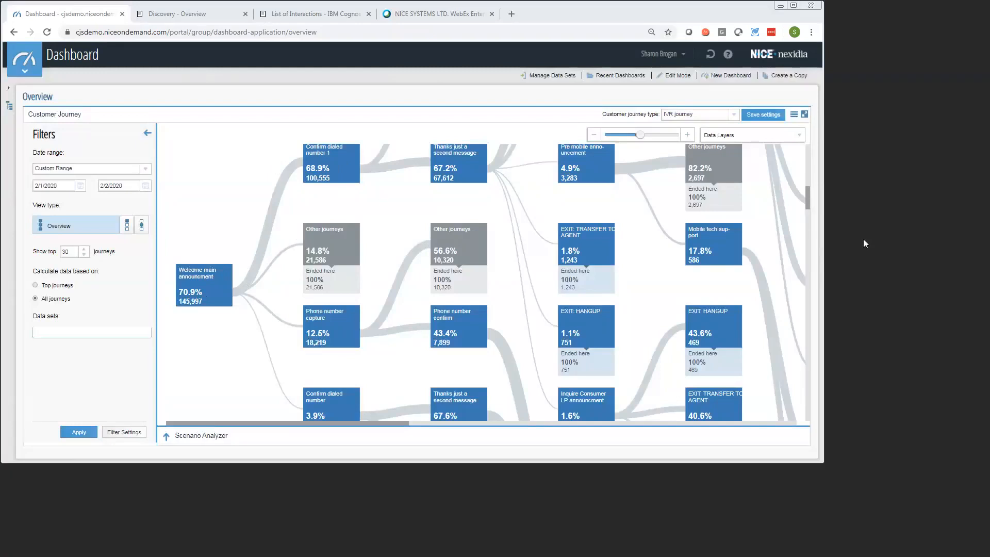
# Step: Zoom the IVR journey map out two levels to reveal more stages and exits
pyautogui.scroll(-3)
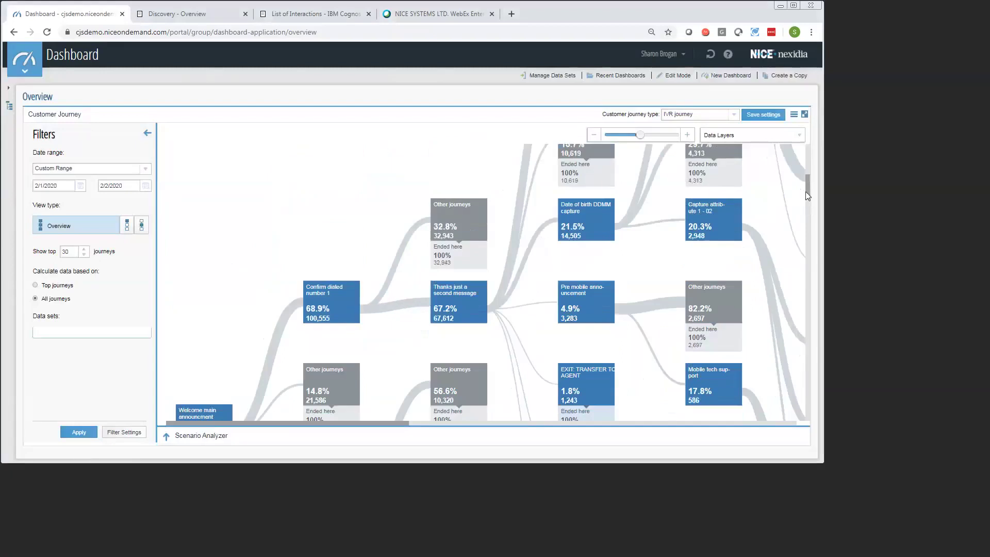
pyautogui.scroll(-3)
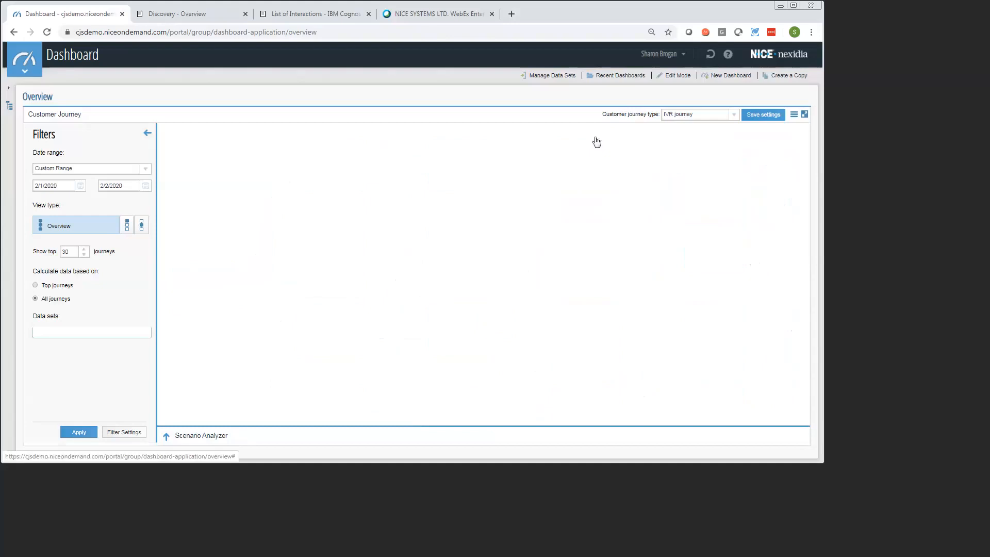
pyautogui.click(78, 432)
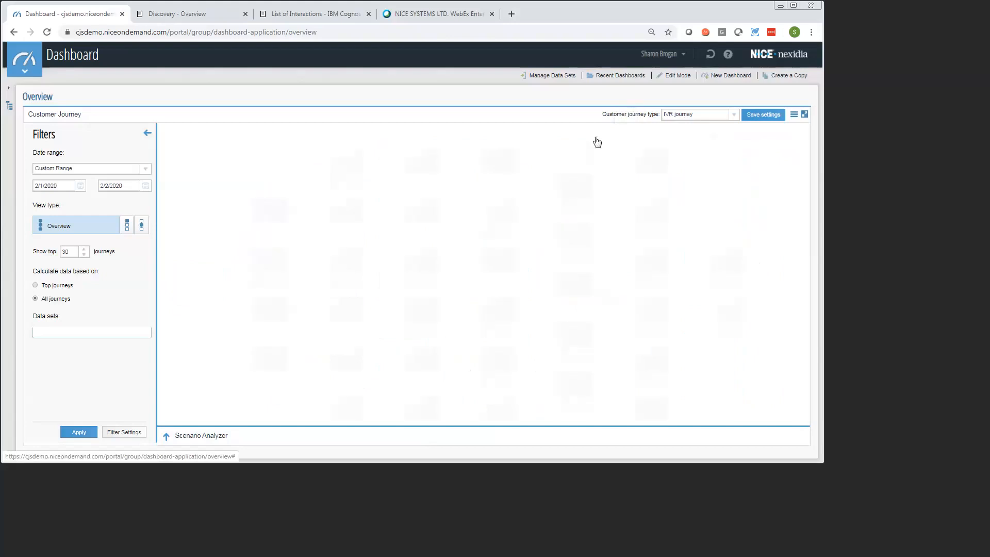
pyautogui.click(78, 432)
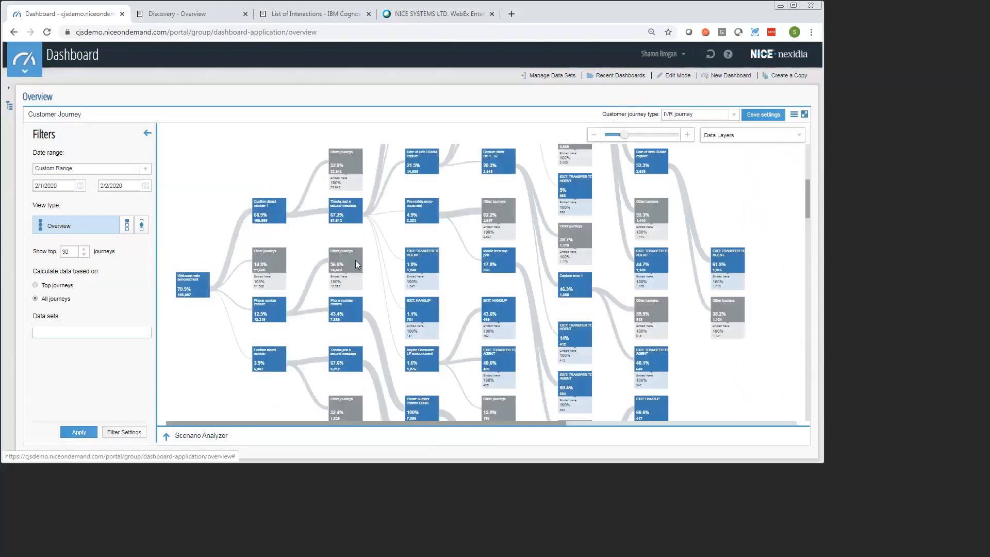
pyautogui.moveTo(350, 272)
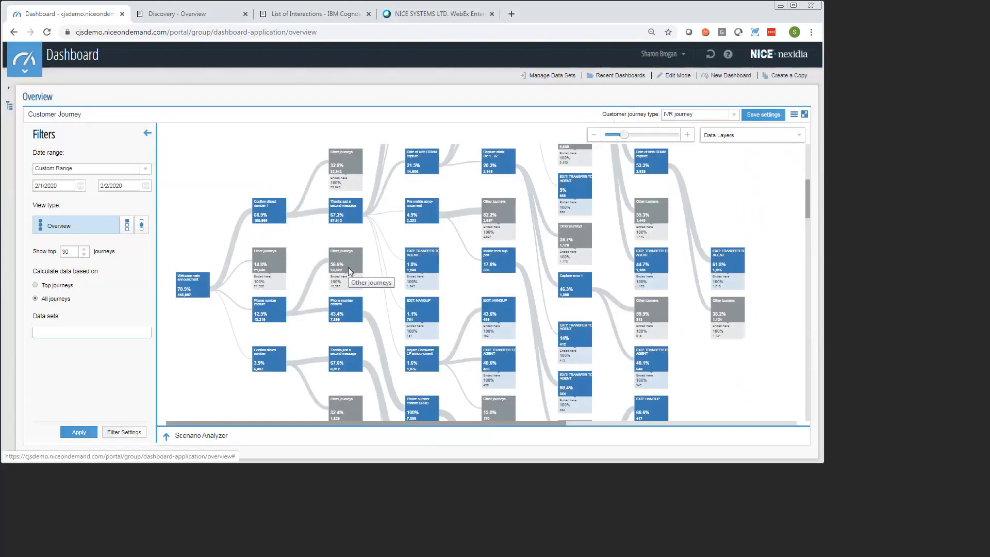
pyautogui.moveTo(321, 279)
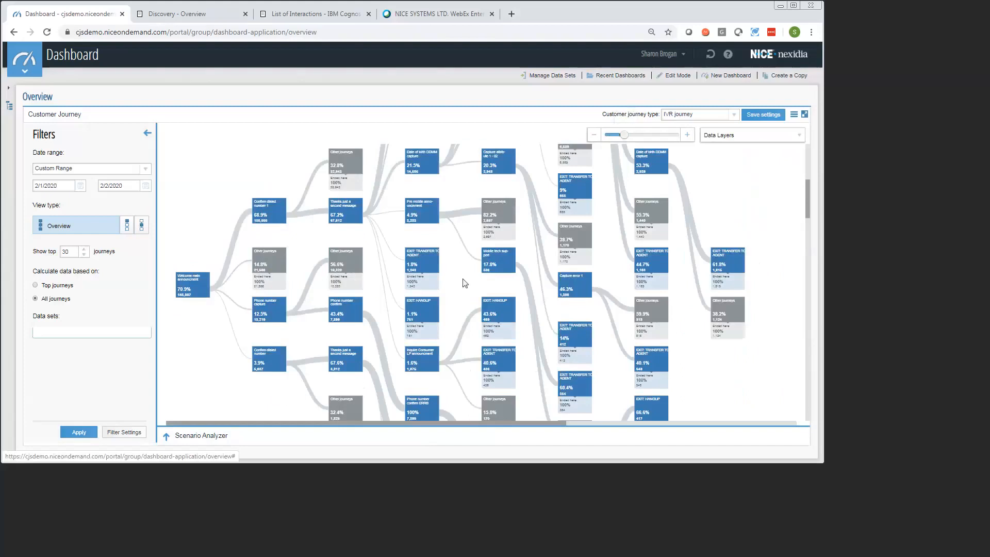
pyautogui.moveTo(309, 209)
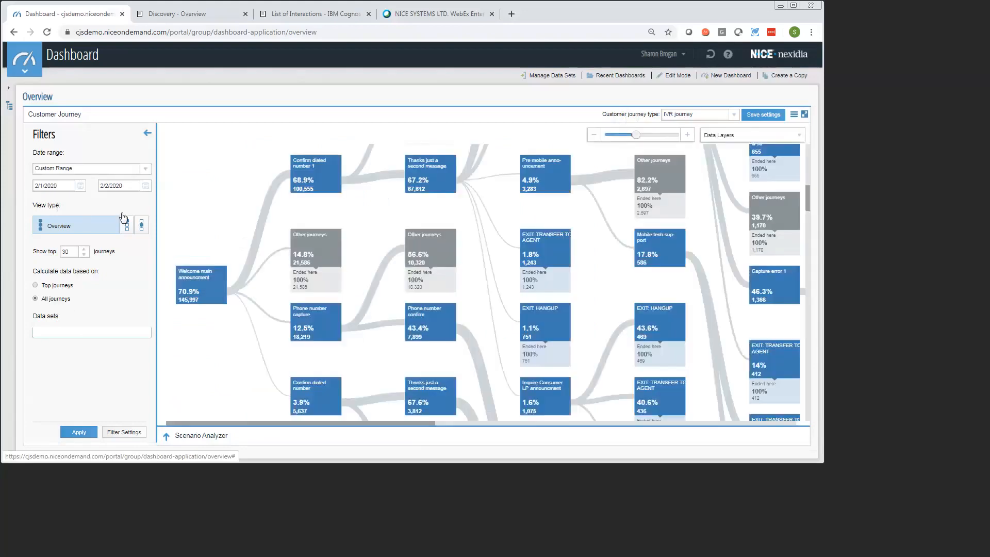
pyautogui.moveTo(95, 187)
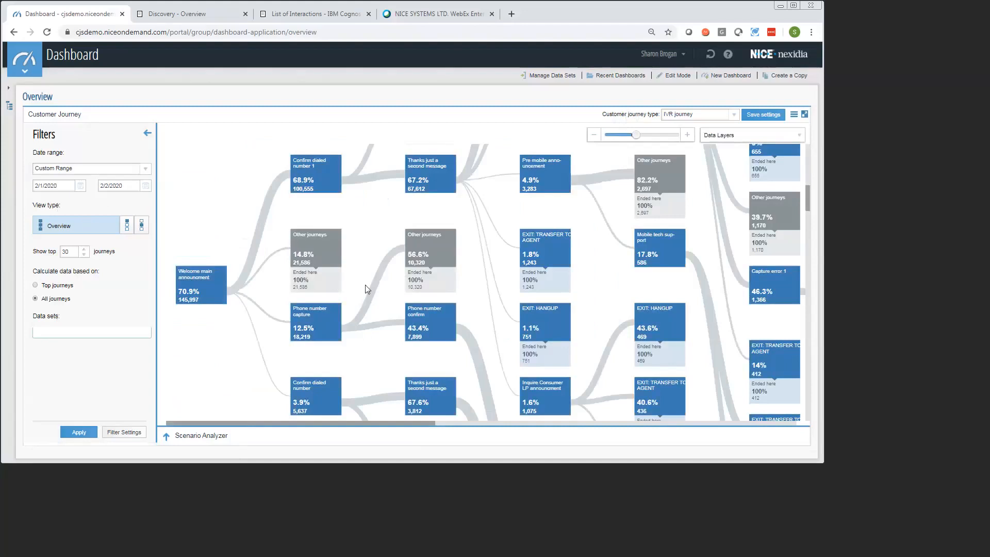
pyautogui.moveTo(219, 288)
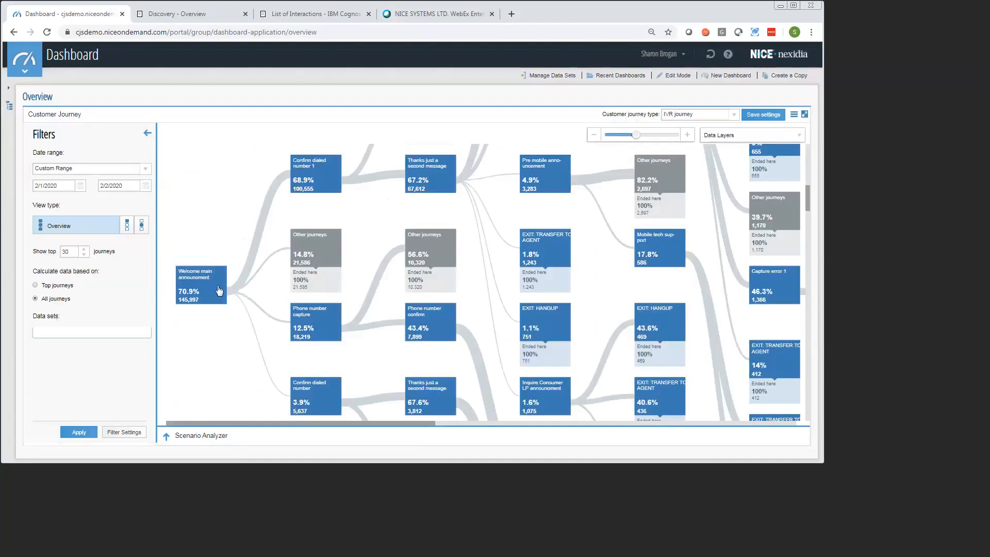
pyautogui.moveTo(117, 228)
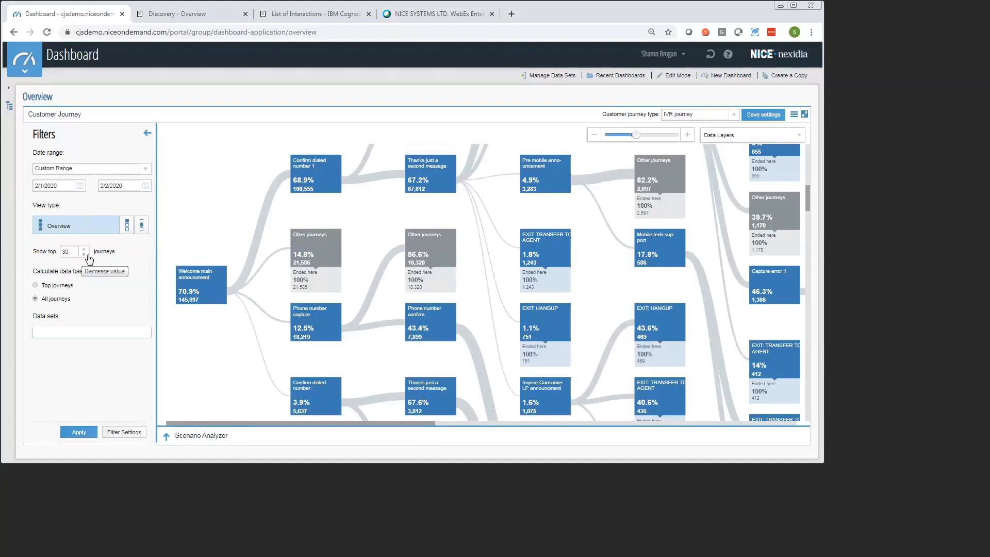
pyautogui.moveTo(74, 302)
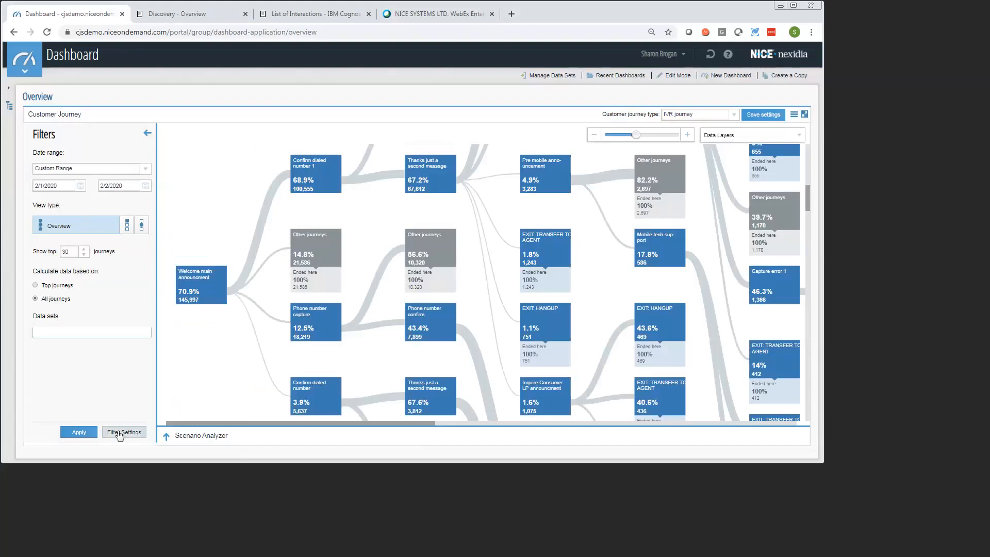
# Step: Open Filter Settings and scroll through the All filters list
pyautogui.click(124, 432)
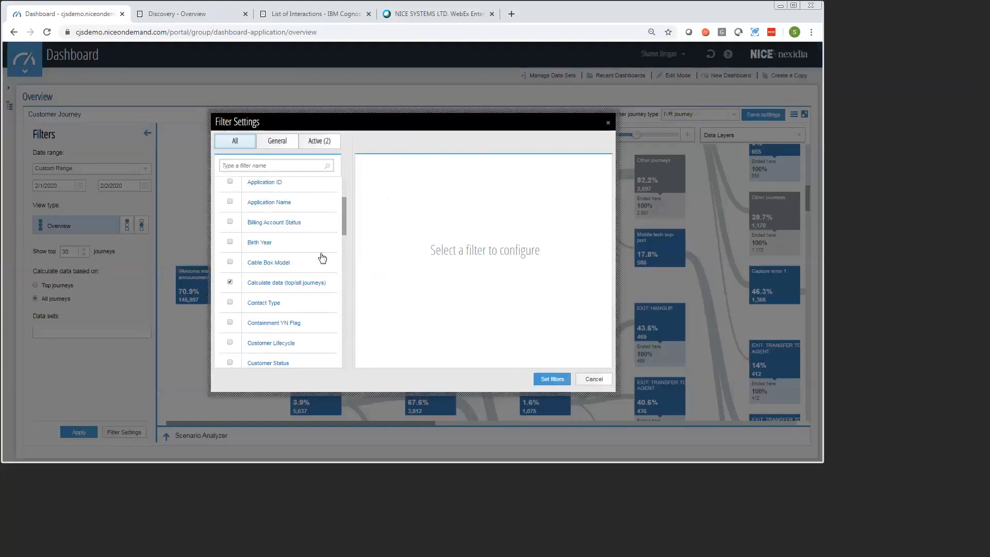
pyautogui.scroll(-3)
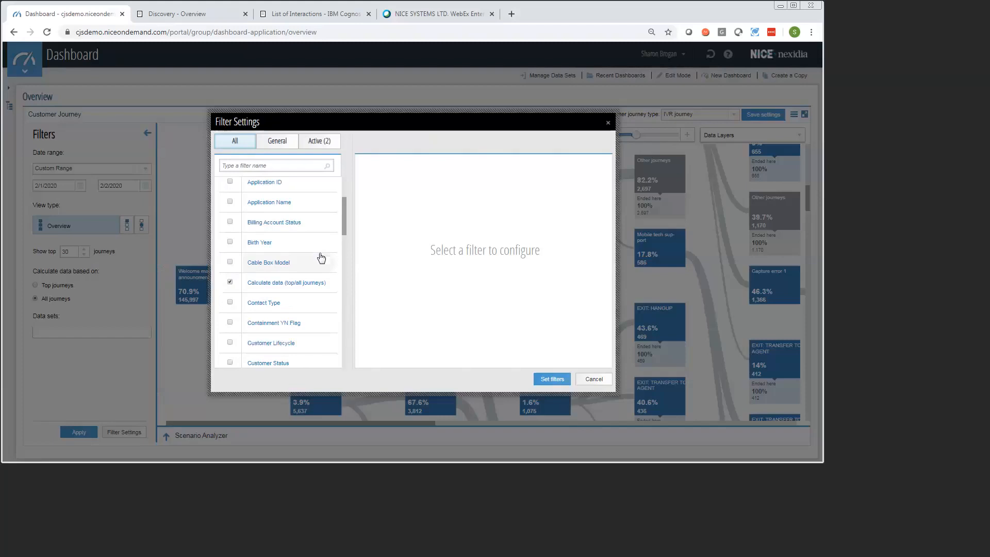
pyautogui.moveTo(316, 258)
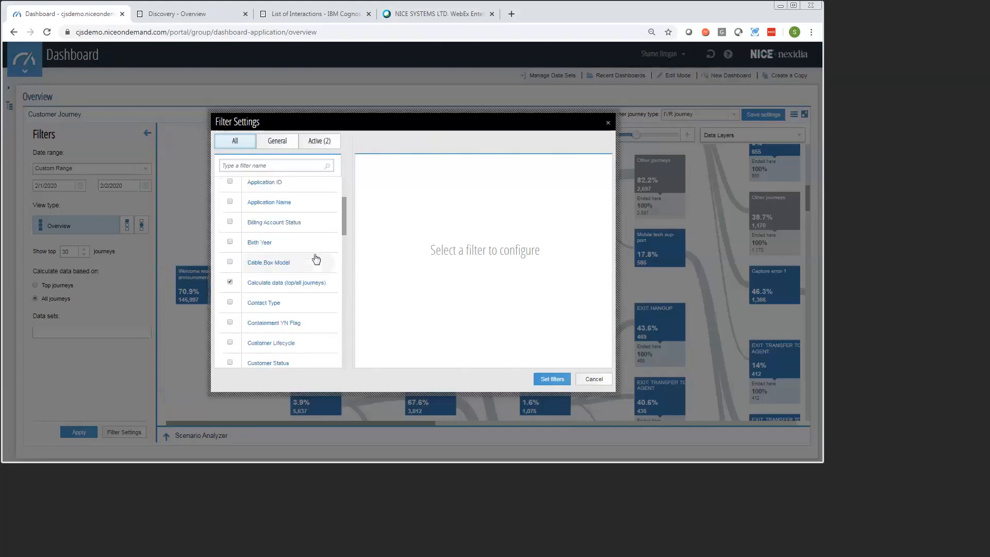
pyautogui.moveTo(413, 308)
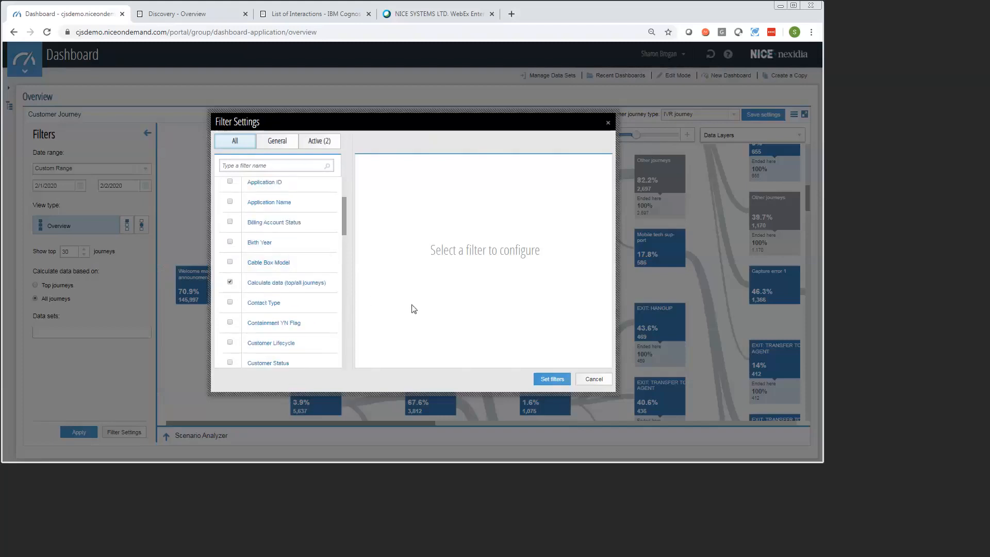
pyautogui.moveTo(592, 383)
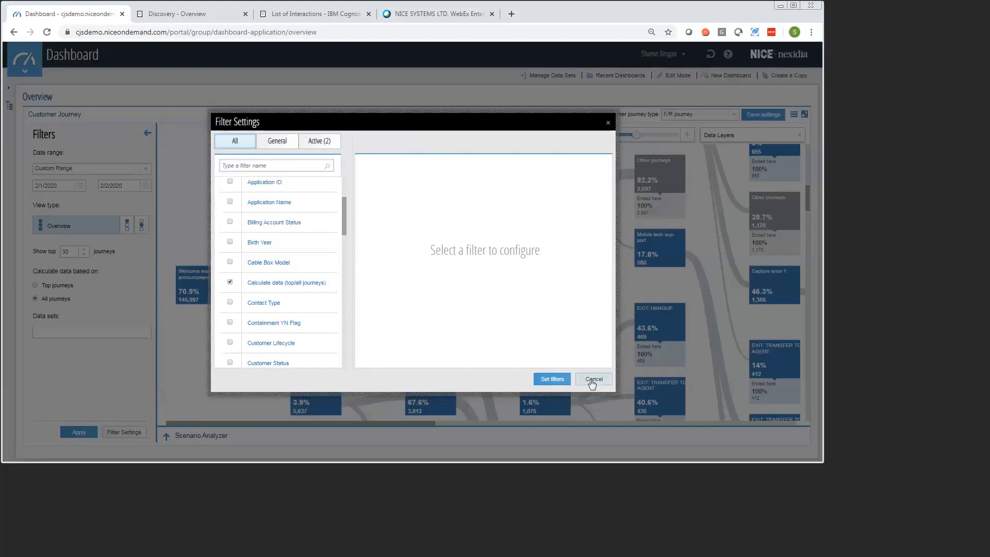
# Step: Cancel the Filter Settings dialog without applying changes
pyautogui.click(593, 379)
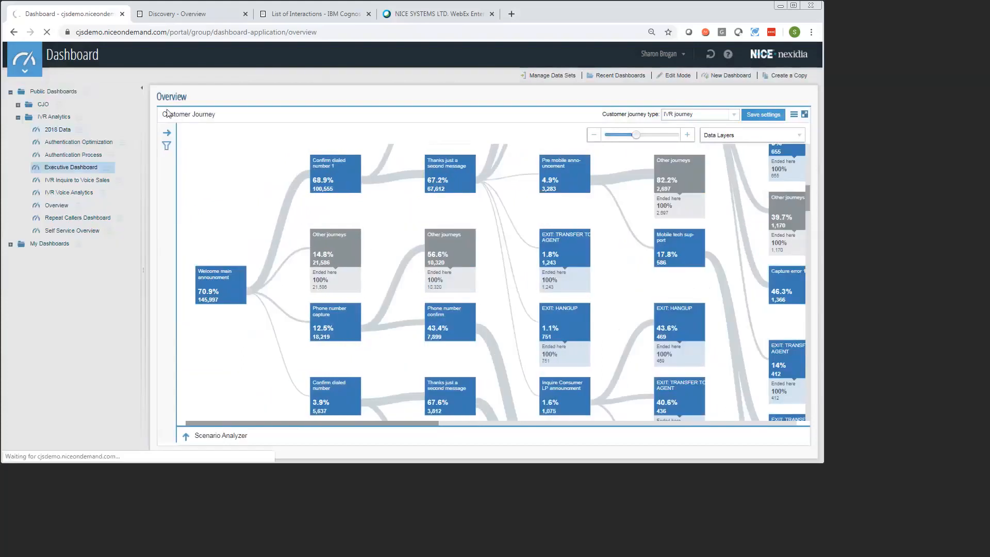
# Step: View the Executive Dashboard, then open Overview under IVR Analytics
pyautogui.click(68, 167)
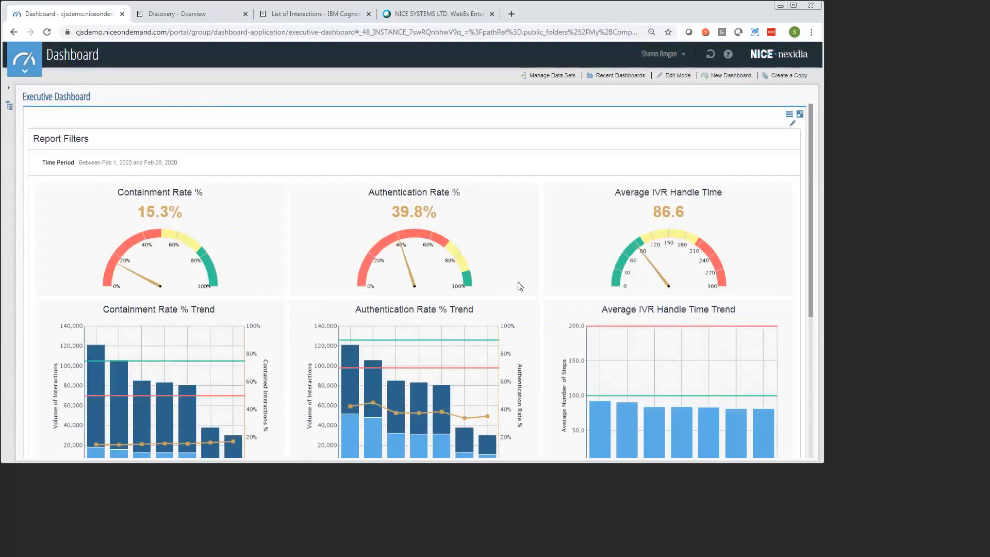
pyautogui.moveTo(92, 262)
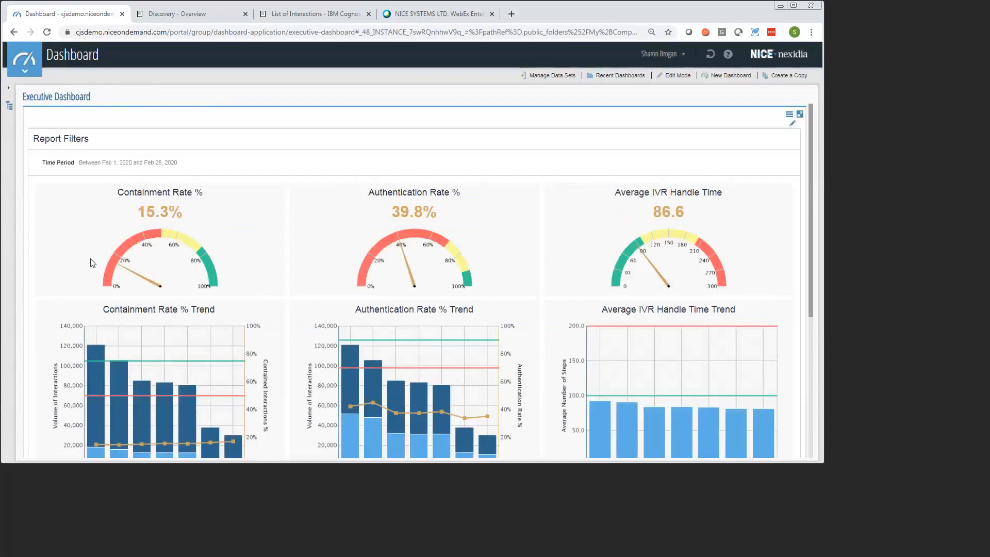
pyautogui.moveTo(133, 252)
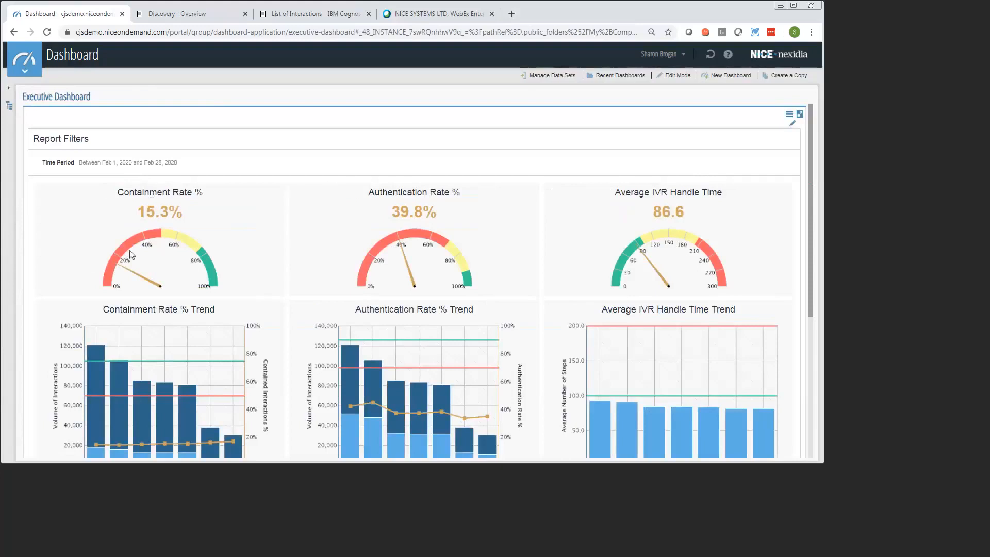
pyautogui.moveTo(372, 244)
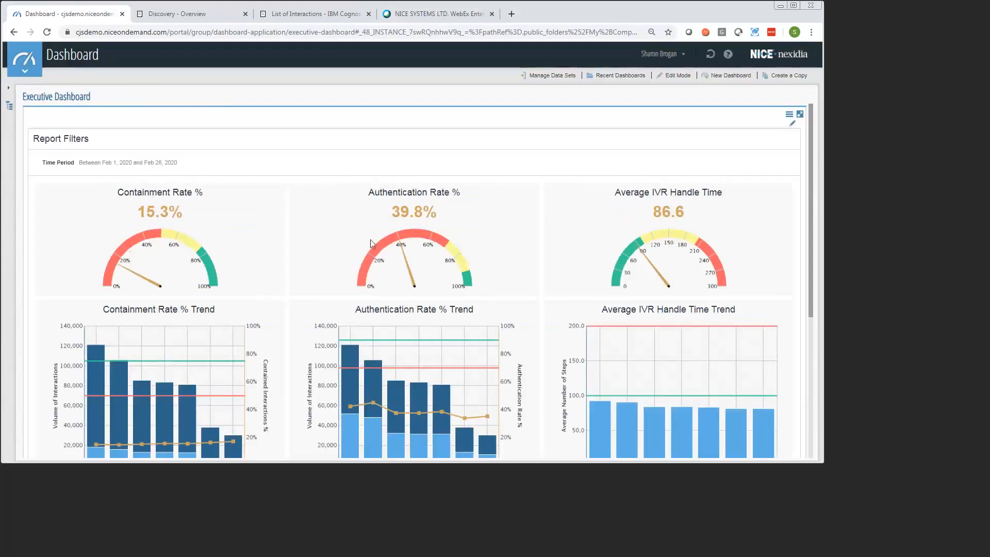
pyautogui.moveTo(383, 252)
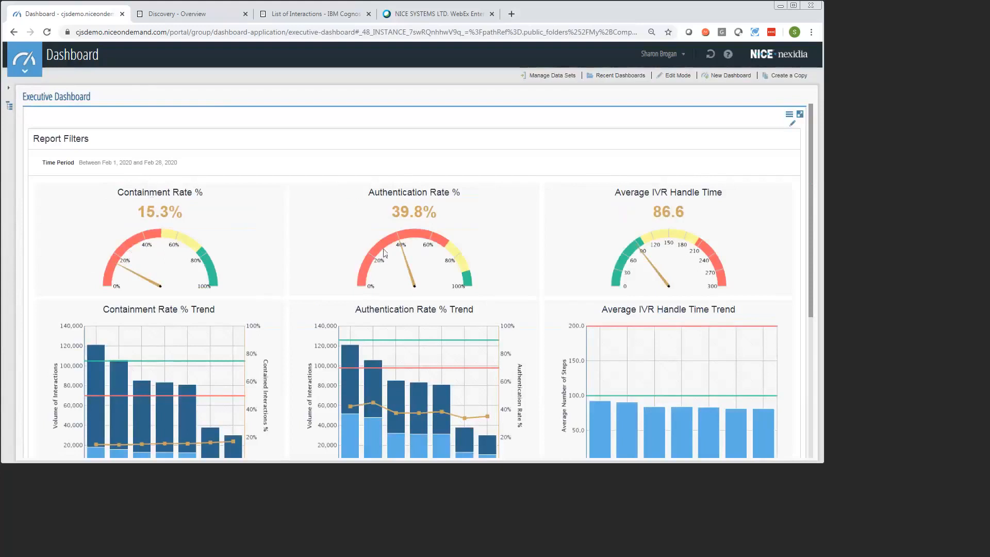
pyautogui.moveTo(453, 276)
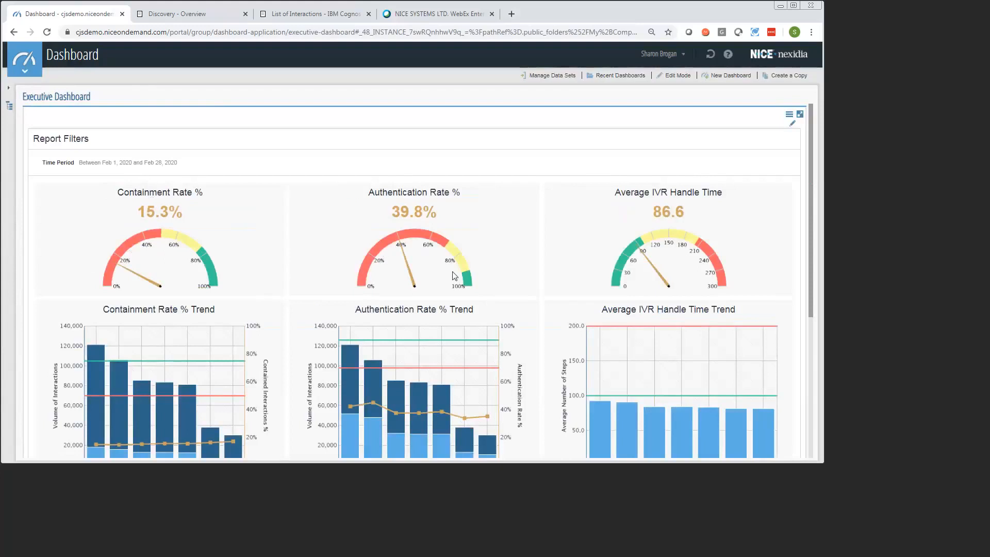
pyautogui.moveTo(648, 243)
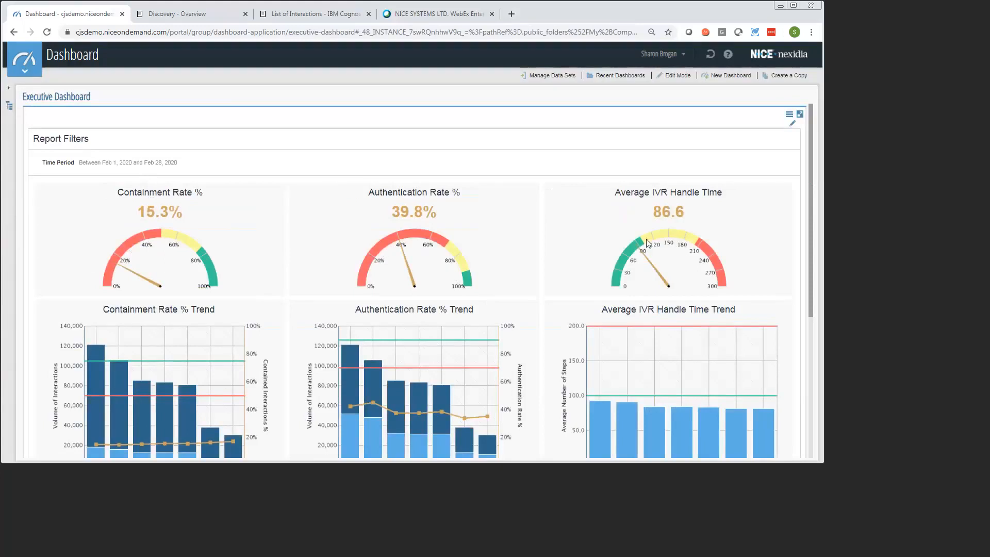
pyautogui.moveTo(724, 252)
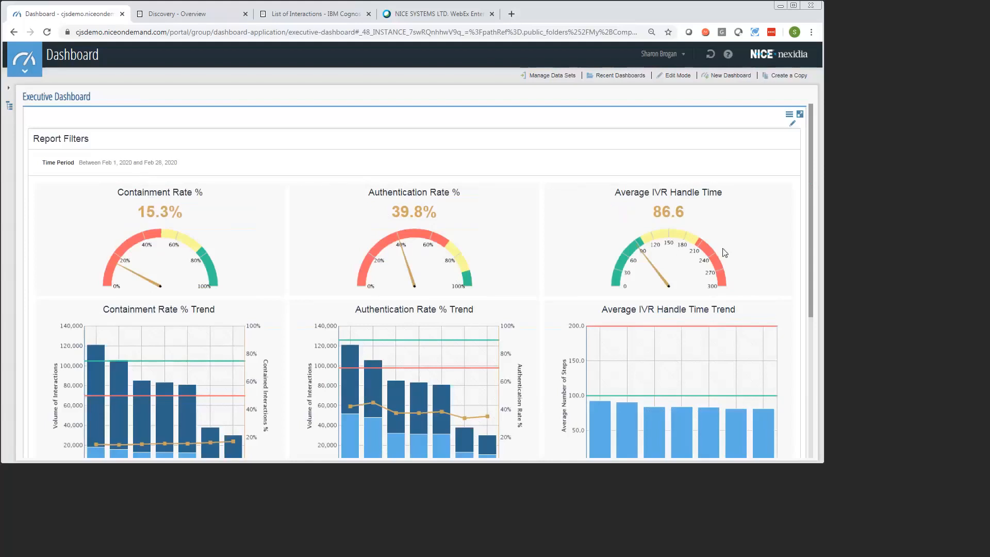
pyautogui.moveTo(671, 257)
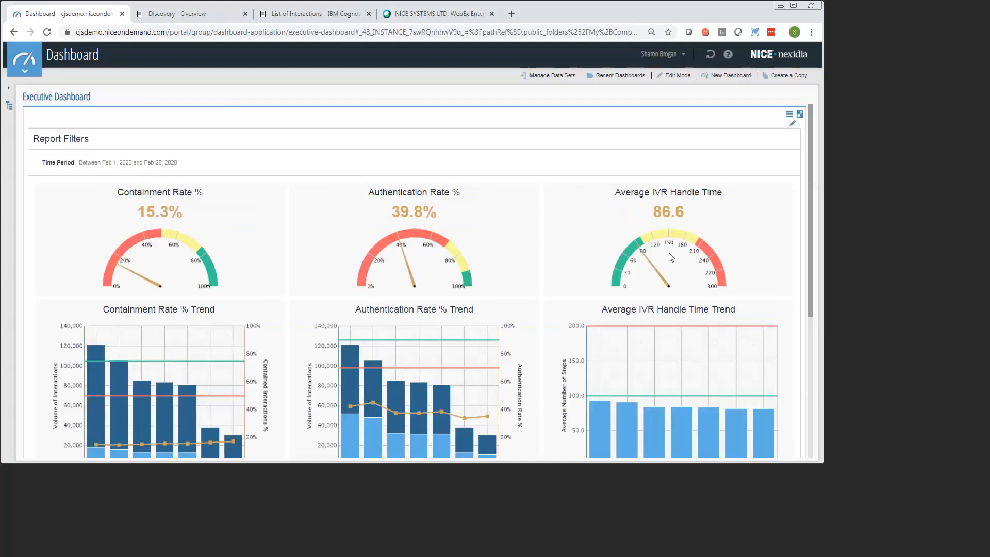
pyautogui.moveTo(213, 263)
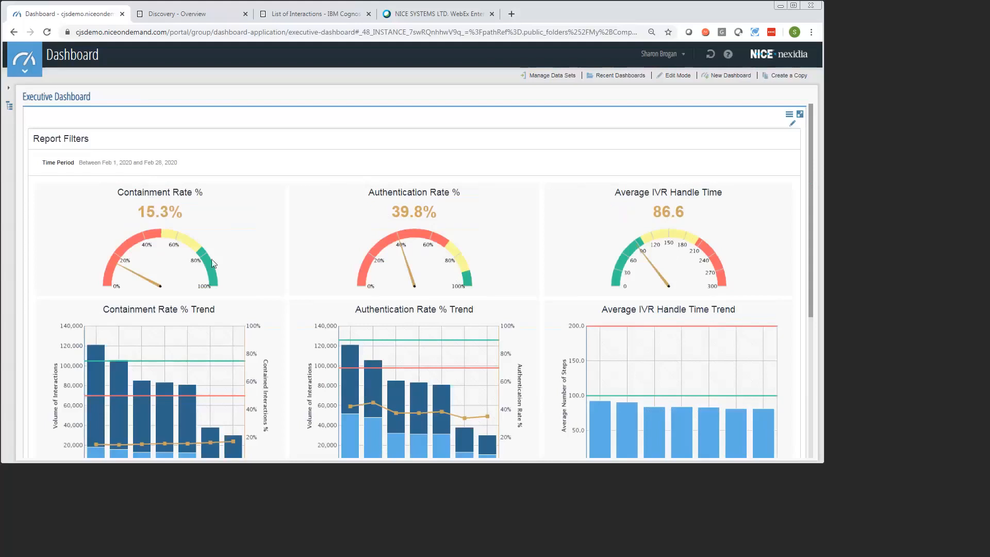
pyautogui.moveTo(205, 246)
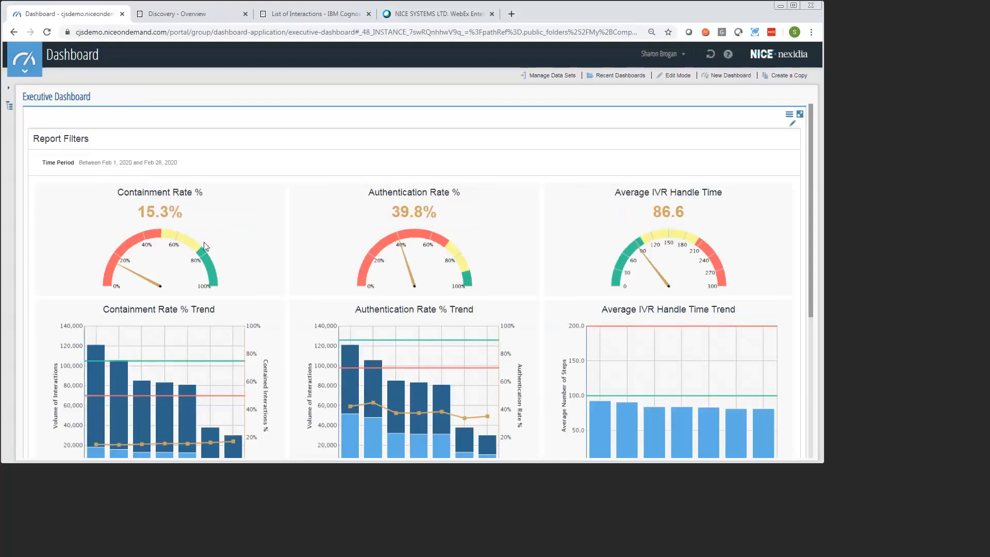
pyautogui.moveTo(172, 250)
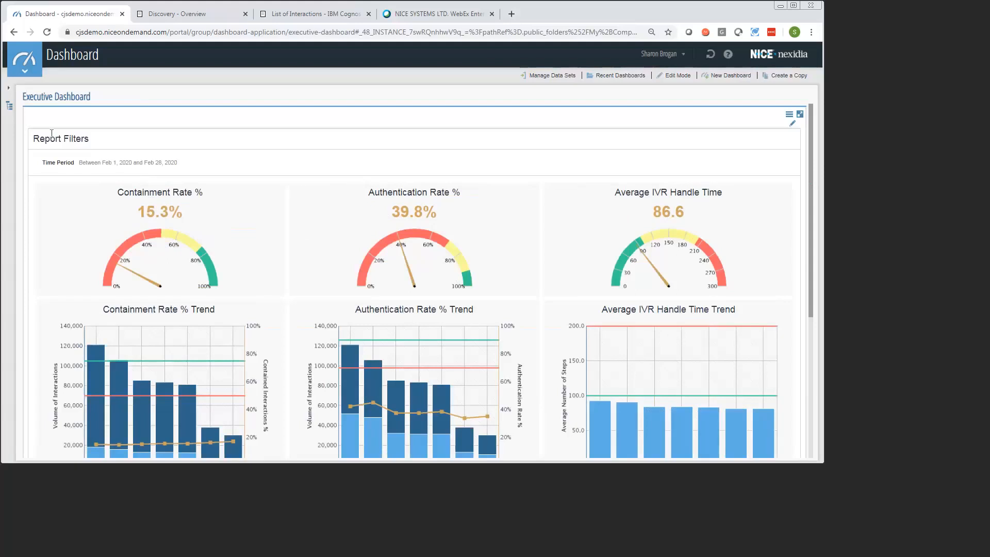
pyautogui.moveTo(9, 104)
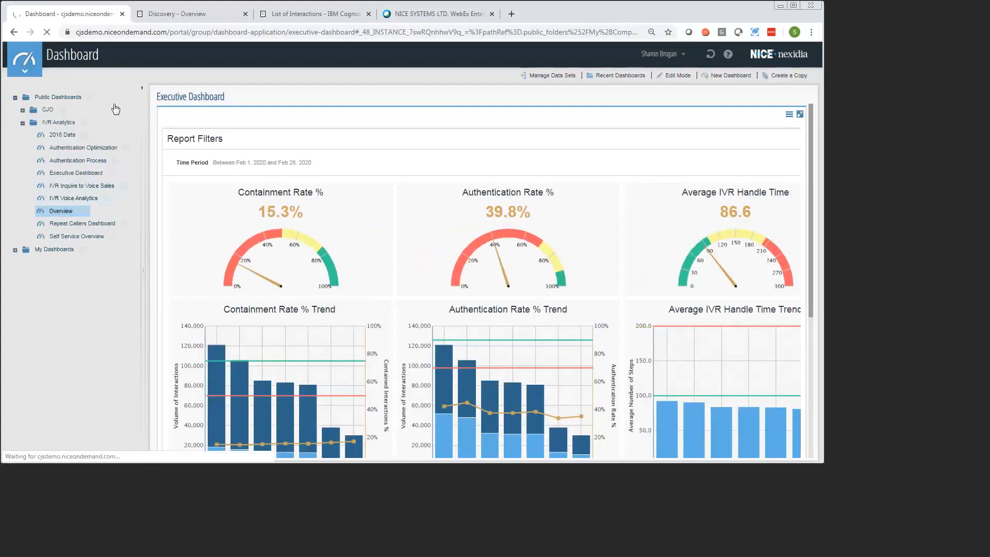
pyautogui.click(60, 211)
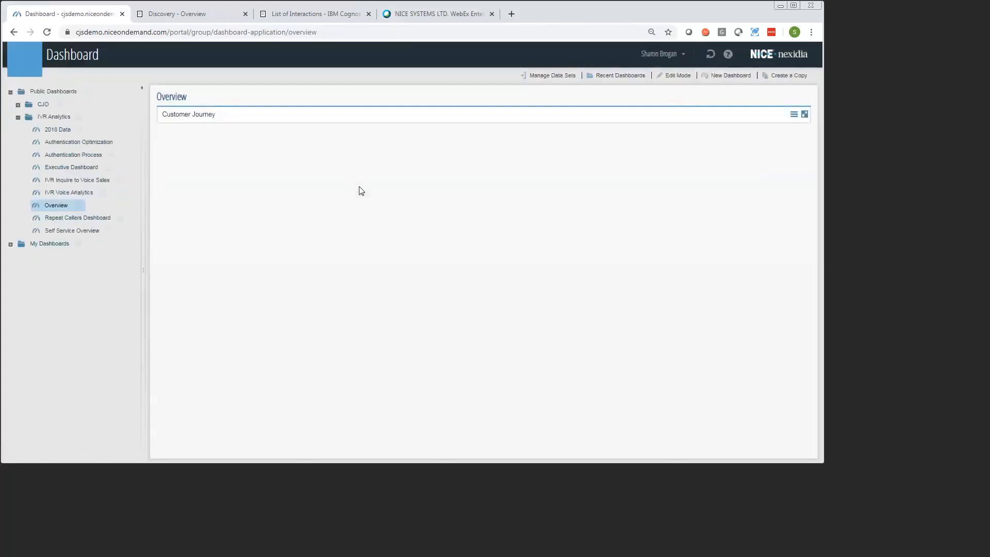
# Step: Hide the dashboard list and close the Filters pane to reveal the journey map
pyautogui.click(136, 86)
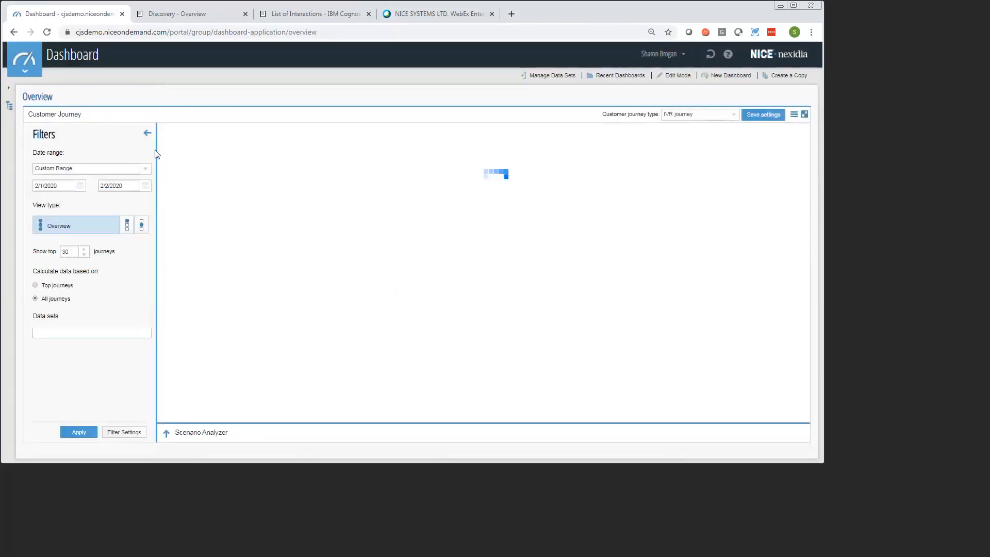
pyautogui.click(147, 133)
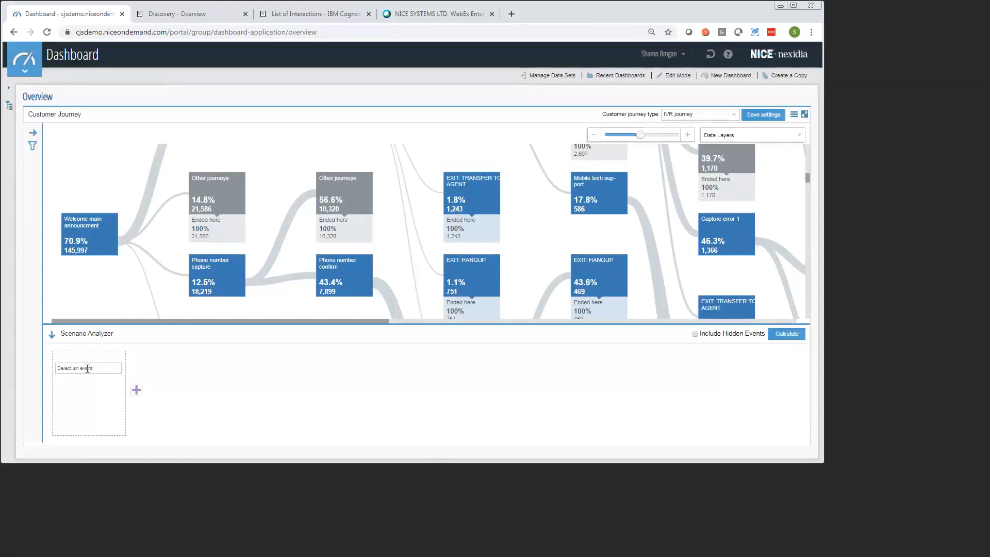
pyautogui.moveTo(115, 381)
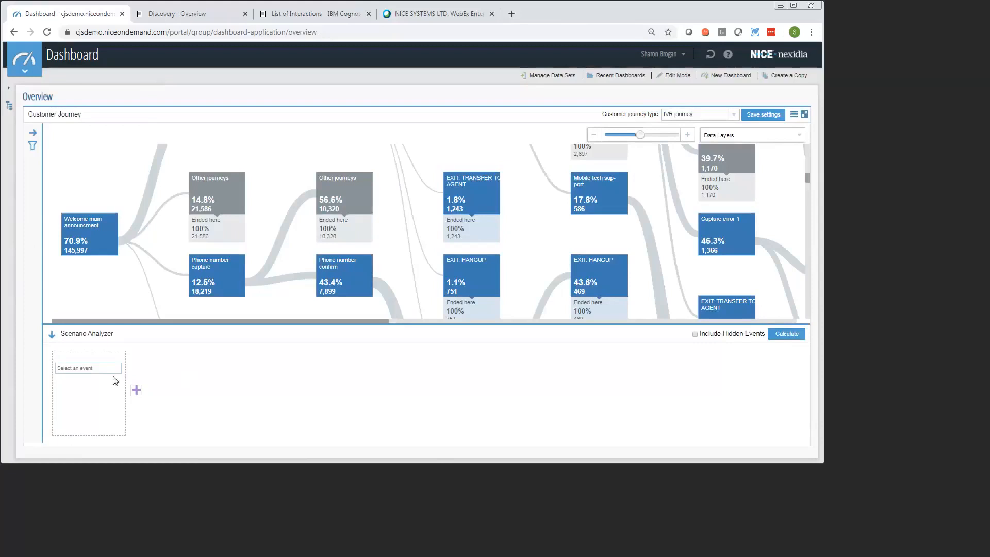
pyautogui.moveTo(93, 237)
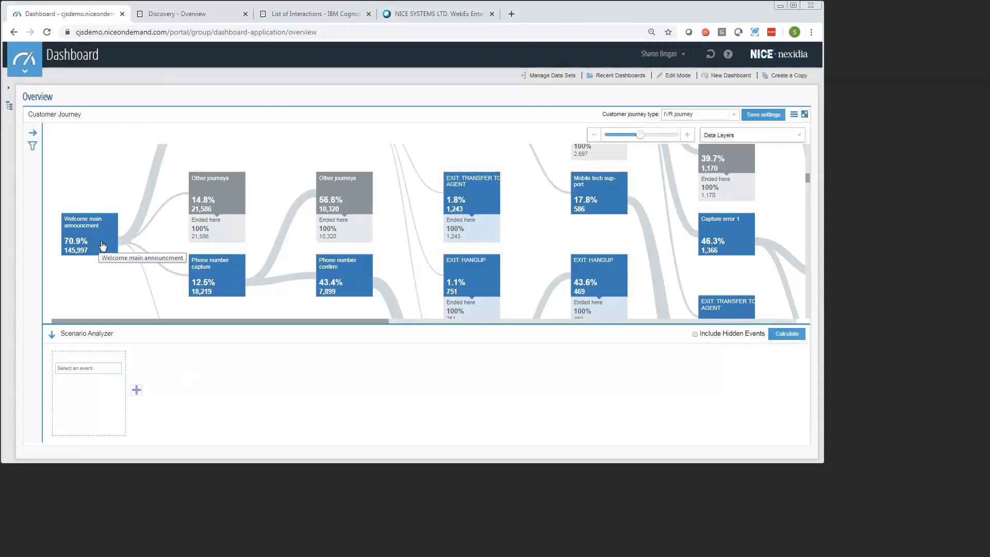
# Step: Calculate a Welcome main announcement to EXIT: TRANSFER TO AGENT scenario
pyautogui.click(89, 233)
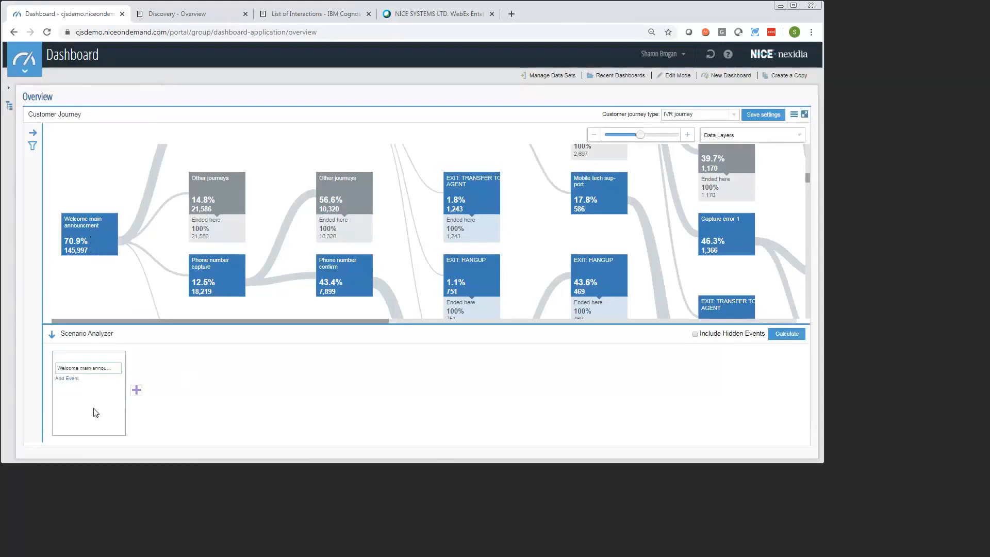
pyautogui.click(136, 390)
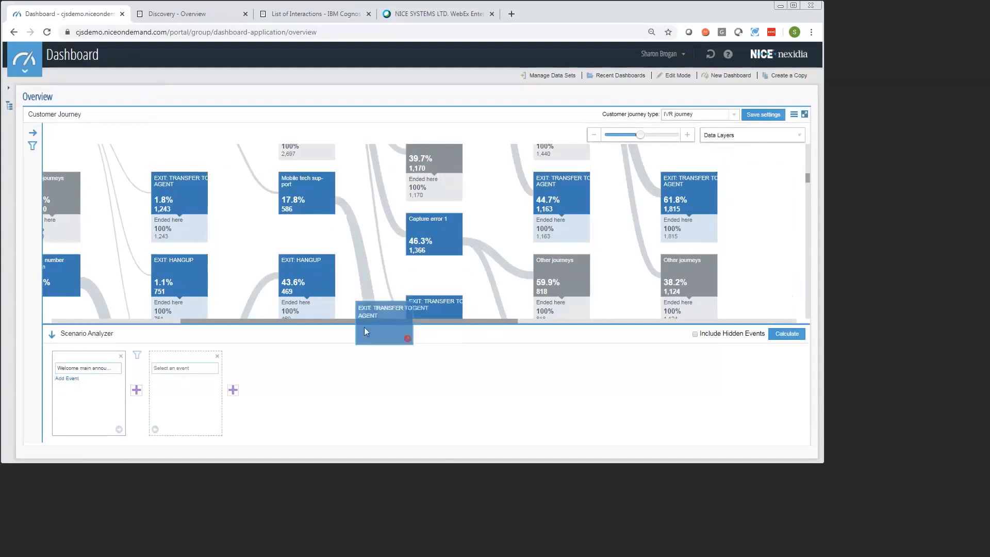
pyautogui.moveTo(383, 324); pyautogui.dragTo(186, 368)
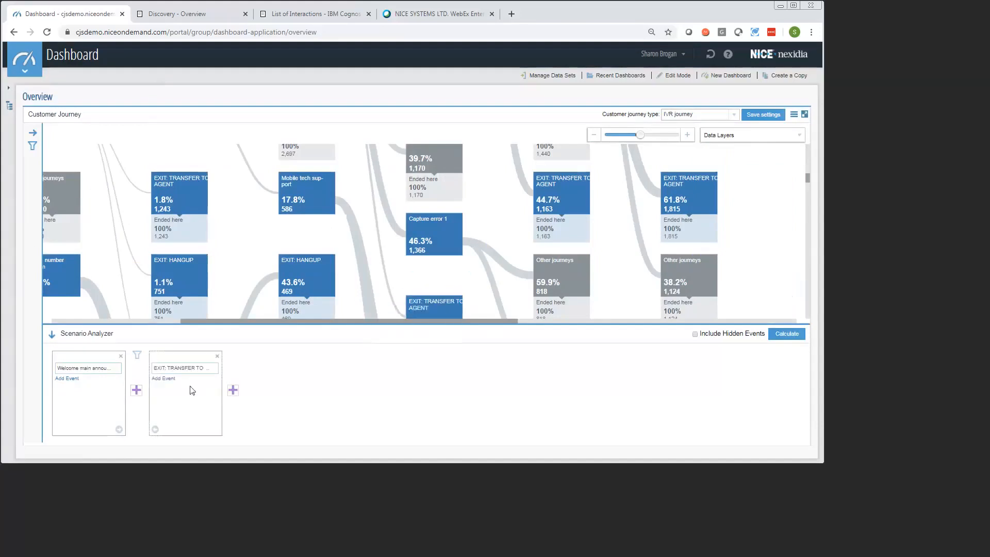
pyautogui.click(786, 333)
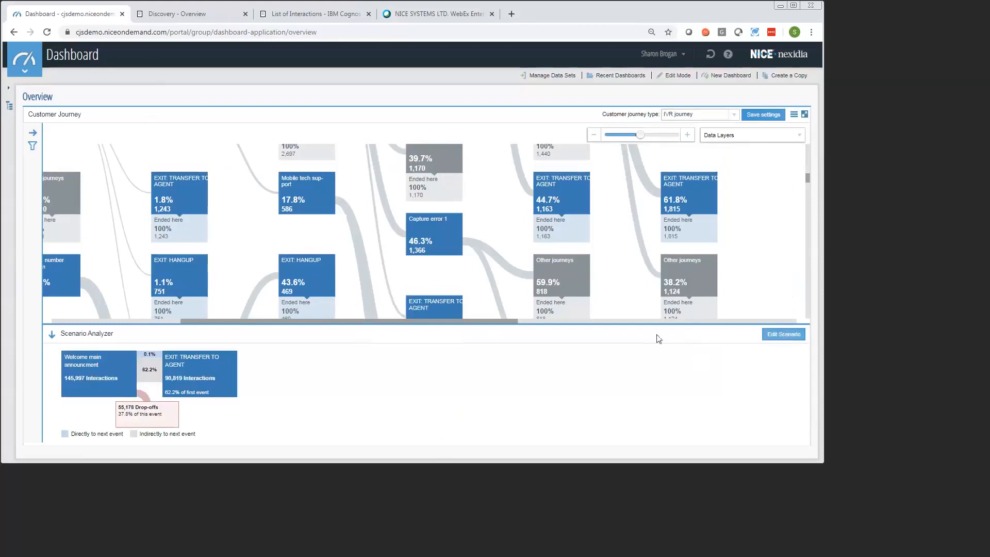
pyautogui.moveTo(120, 375)
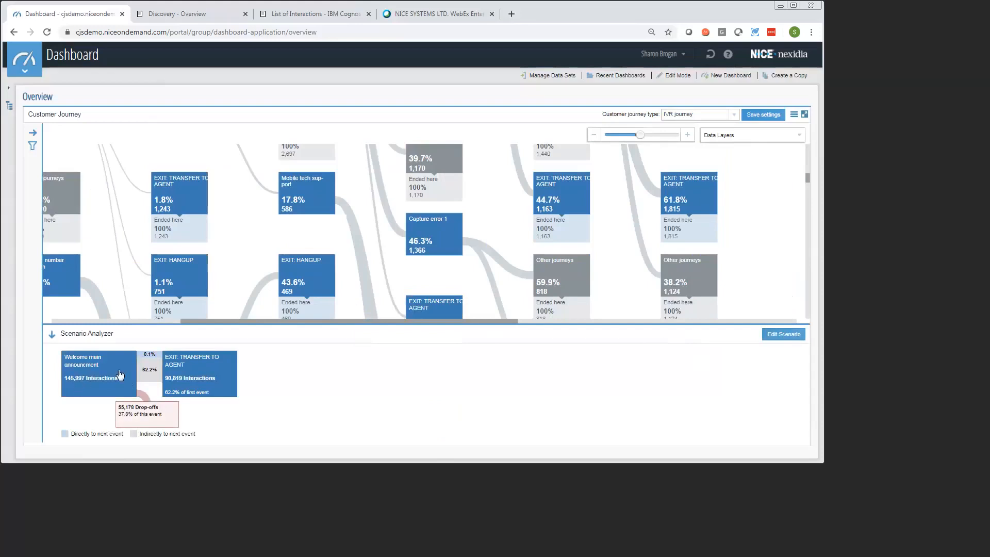
pyautogui.moveTo(218, 382)
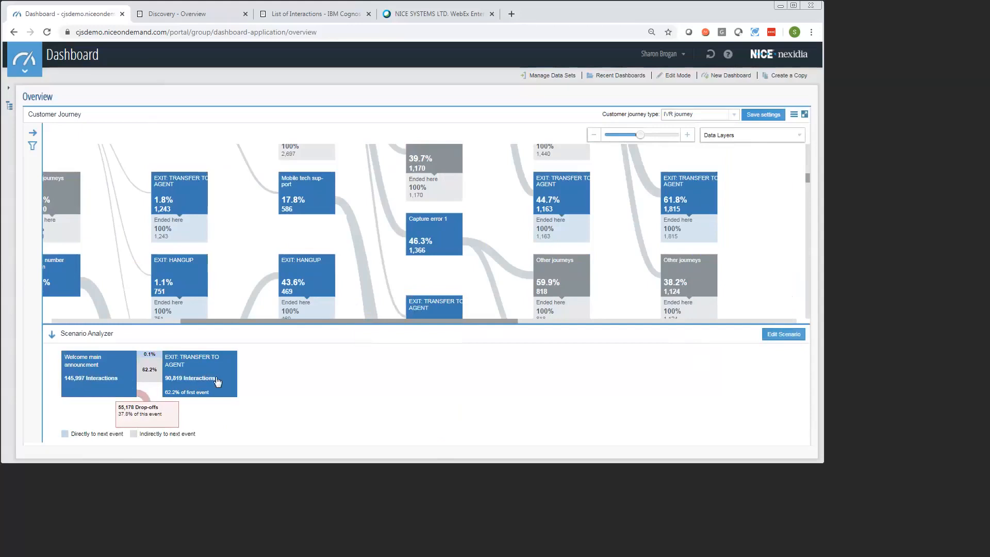
pyautogui.moveTo(140, 386)
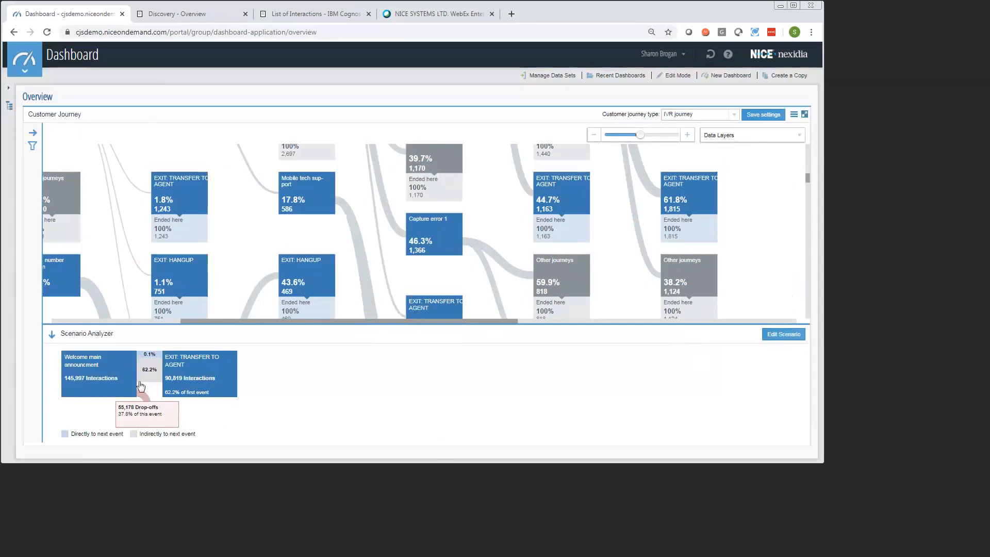
pyautogui.moveTo(152, 378)
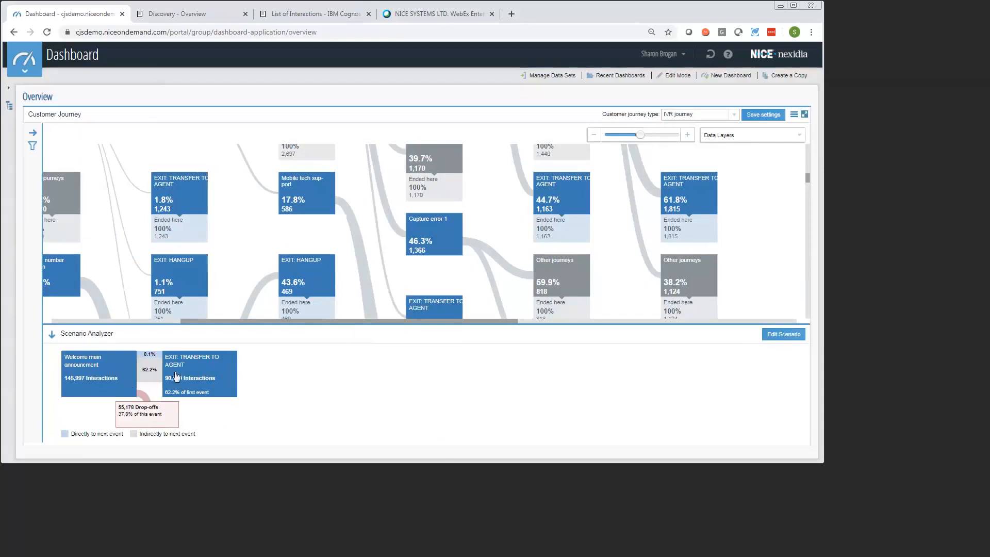
pyautogui.moveTo(170, 385)
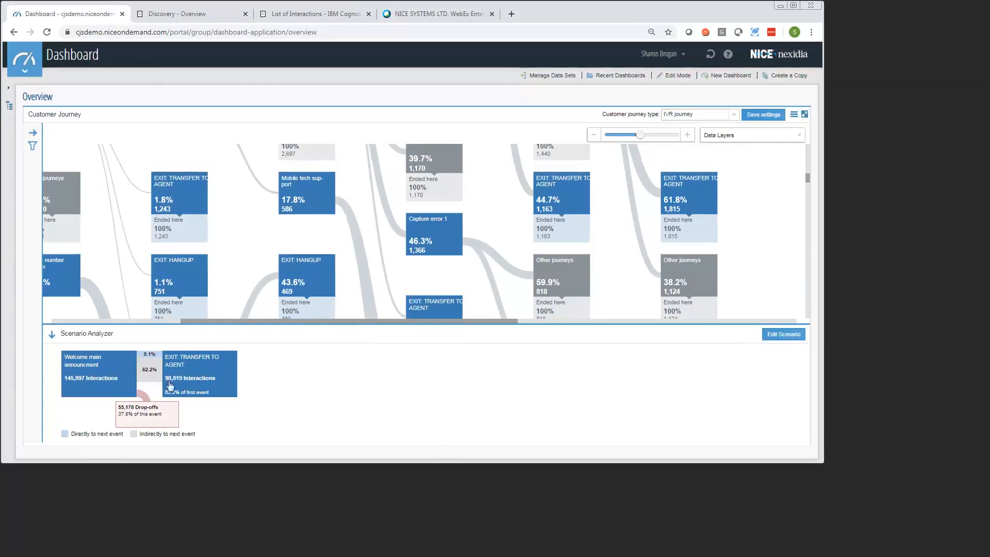
pyautogui.moveTo(176, 383)
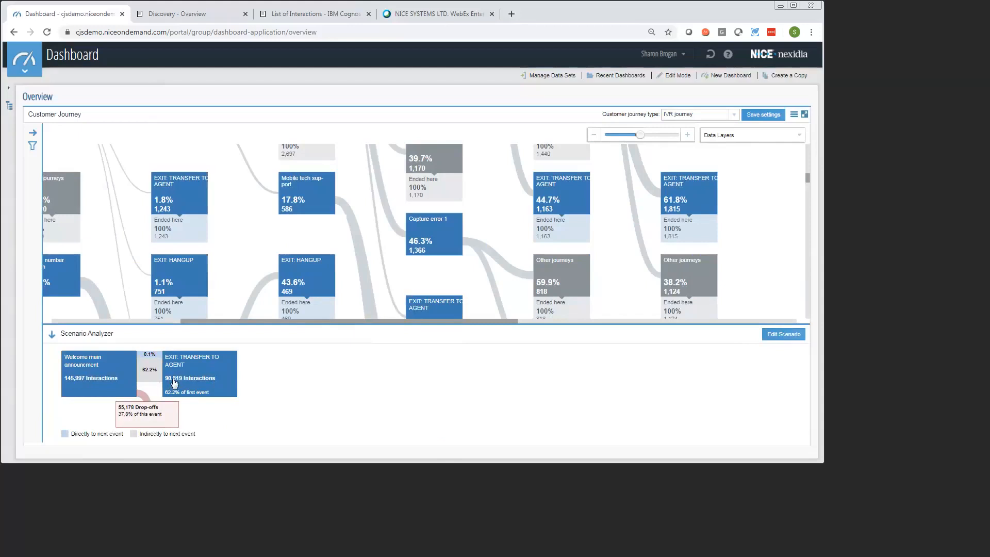
pyautogui.moveTo(218, 396)
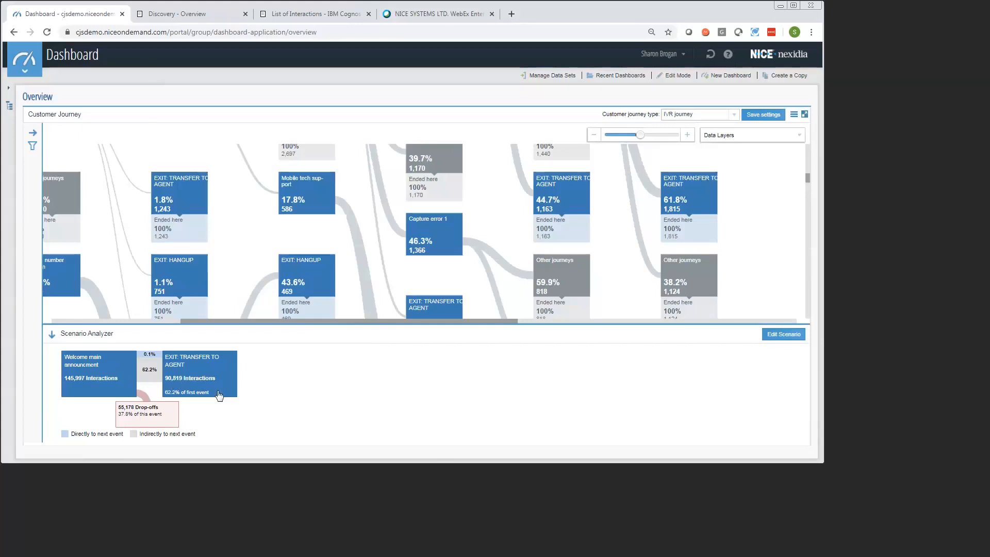
pyautogui.moveTo(228, 395)
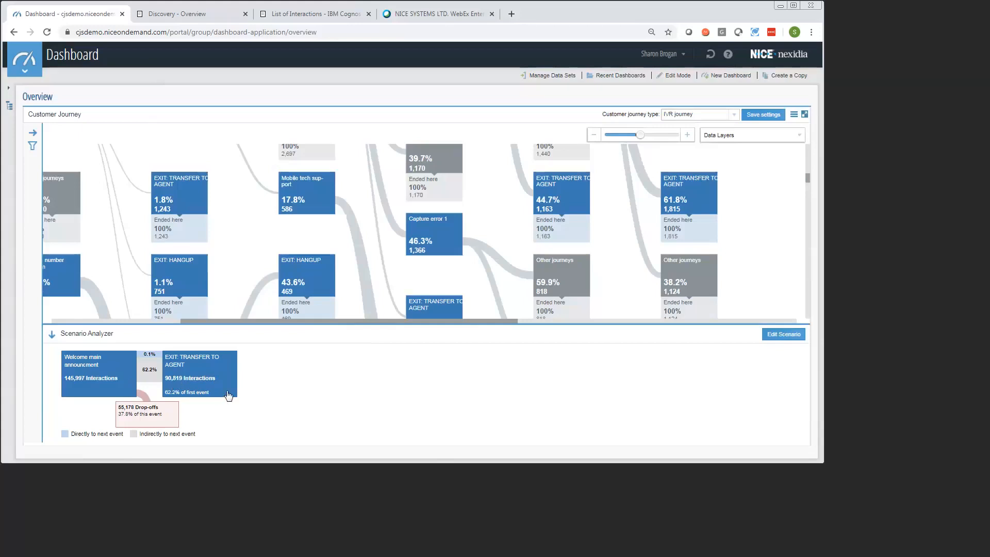
# Step: Open the transfer-to-agent journeys in IVR Analytics' Journey Analysis
pyautogui.click(199, 378)
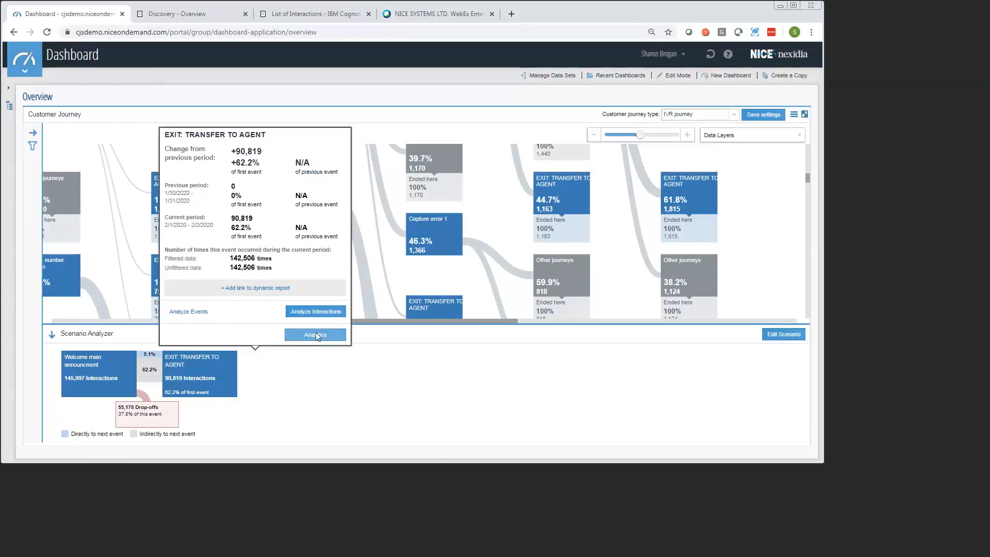
pyautogui.click(315, 334)
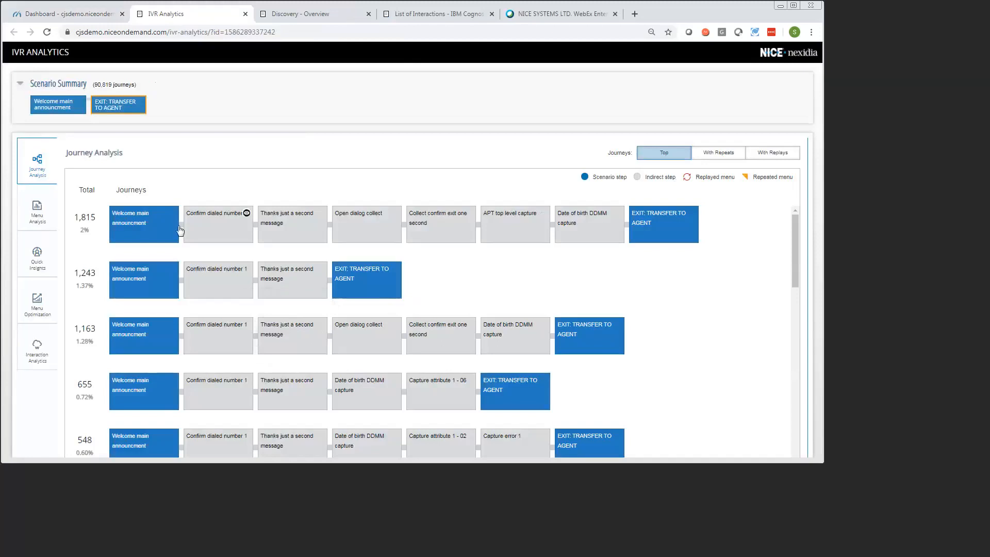
pyautogui.moveTo(53, 174)
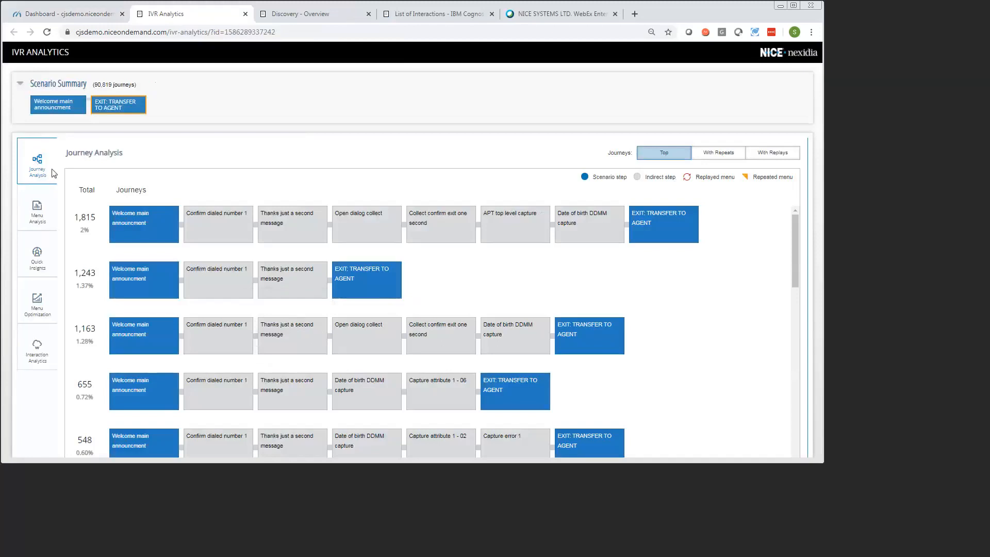
pyautogui.moveTo(273, 265)
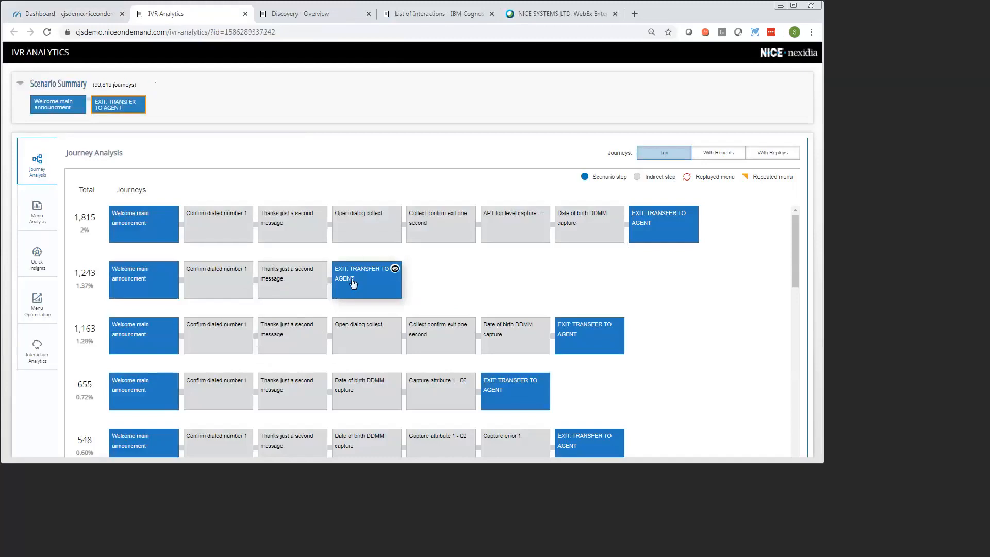
pyautogui.moveTo(324, 293)
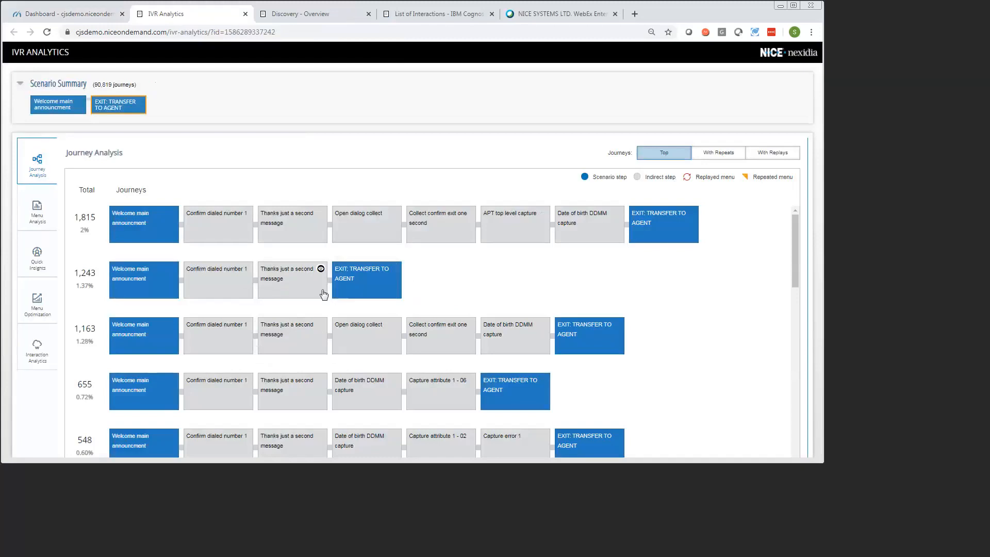
pyautogui.moveTo(127, 223)
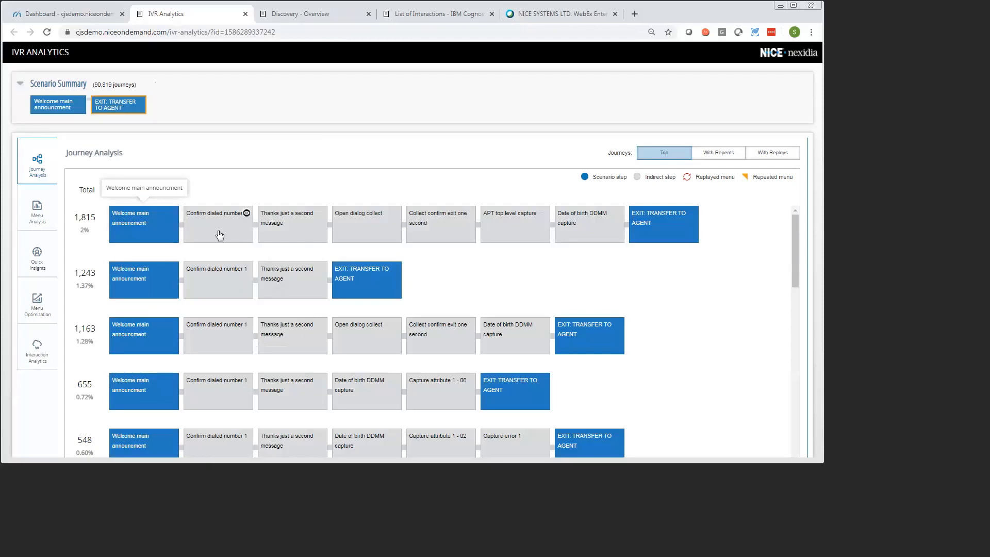
pyautogui.moveTo(305, 238)
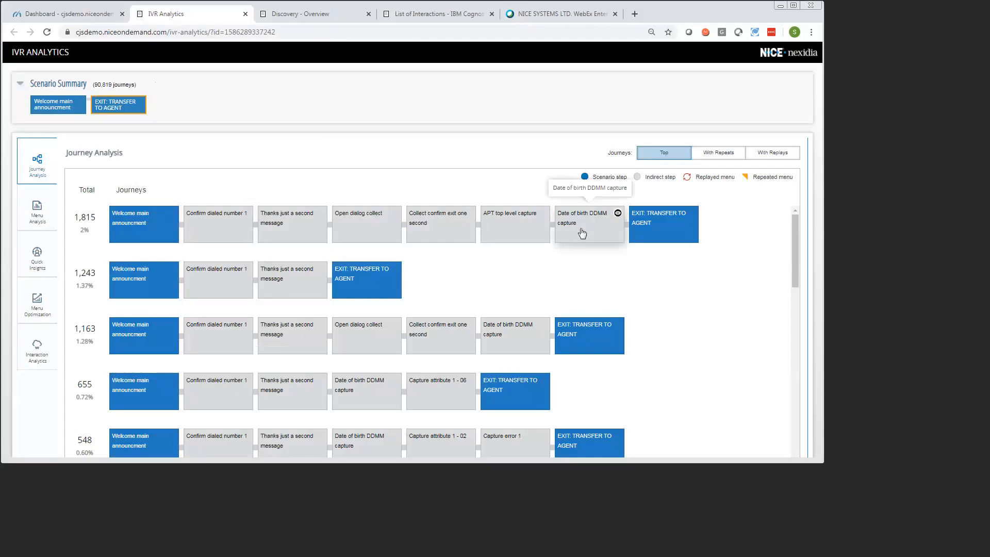
pyautogui.moveTo(655, 236)
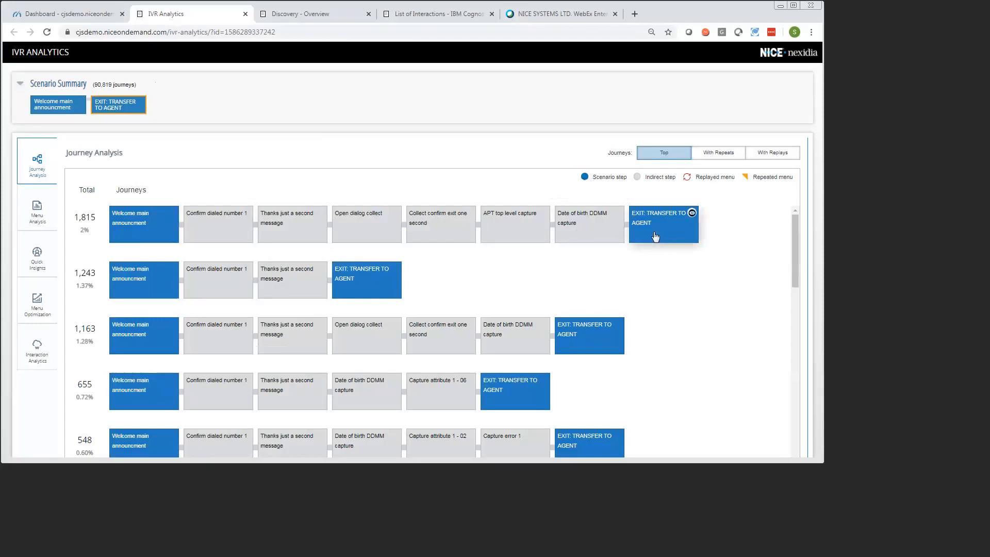
pyautogui.moveTo(368, 337)
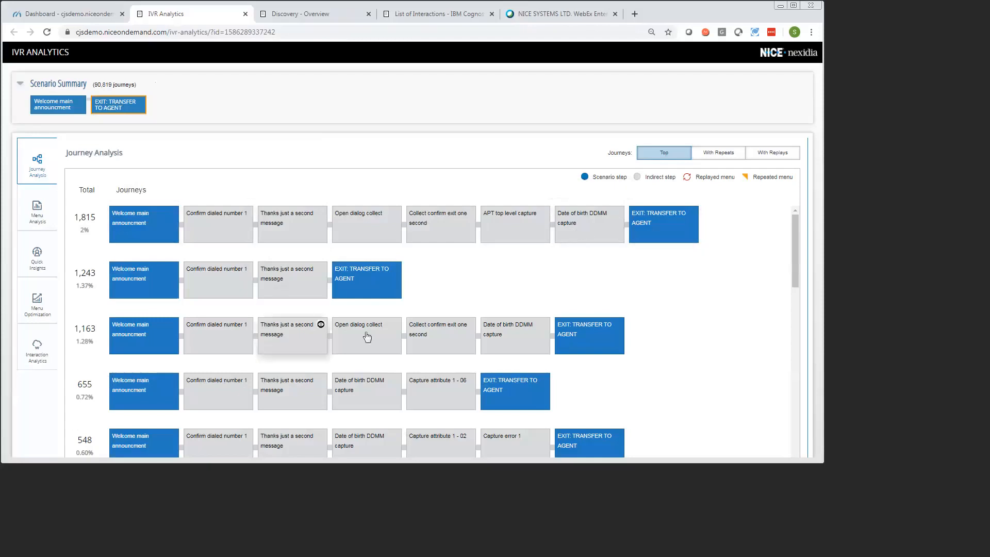
pyautogui.moveTo(512, 341)
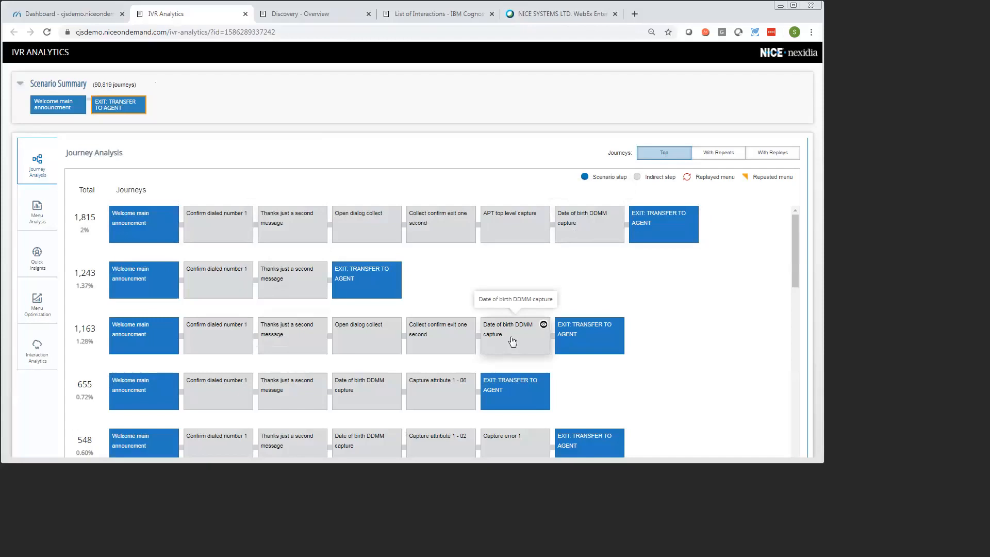
pyautogui.moveTo(557, 296)
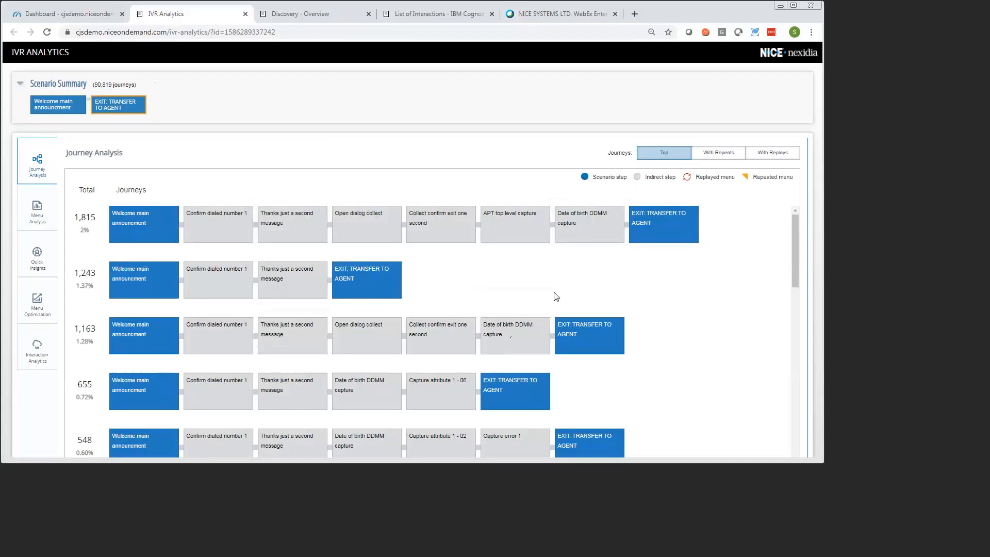
pyautogui.moveTo(427, 389)
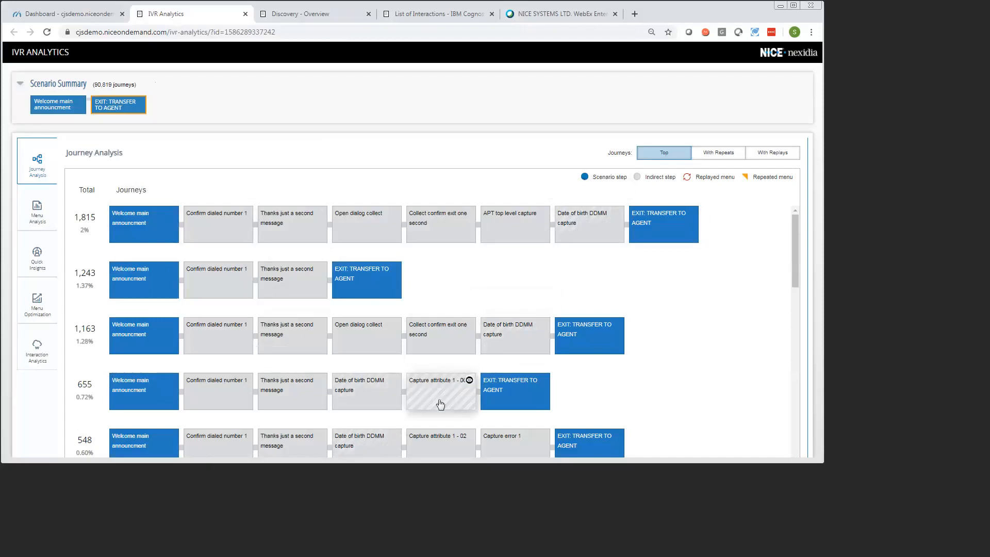
pyautogui.moveTo(638, 285)
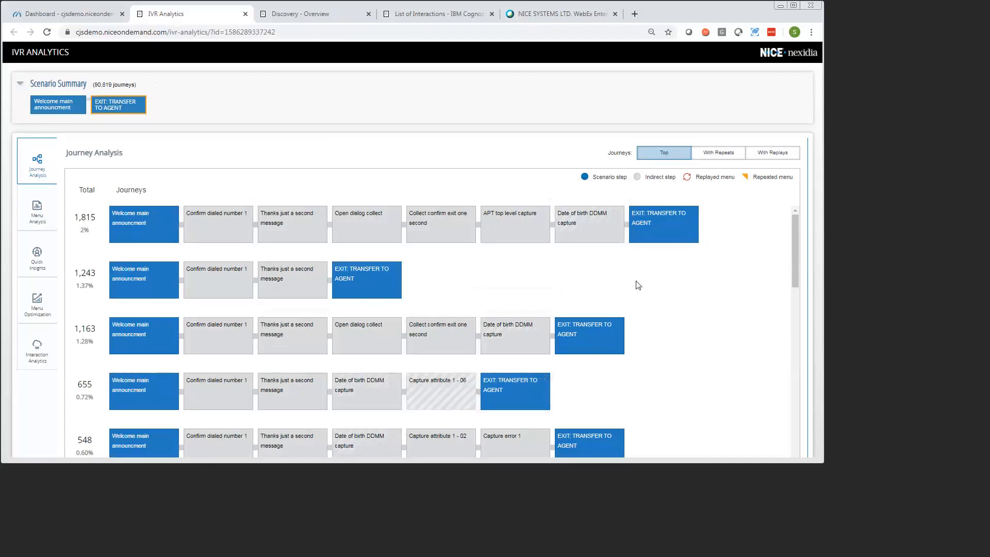
pyautogui.moveTo(560, 394)
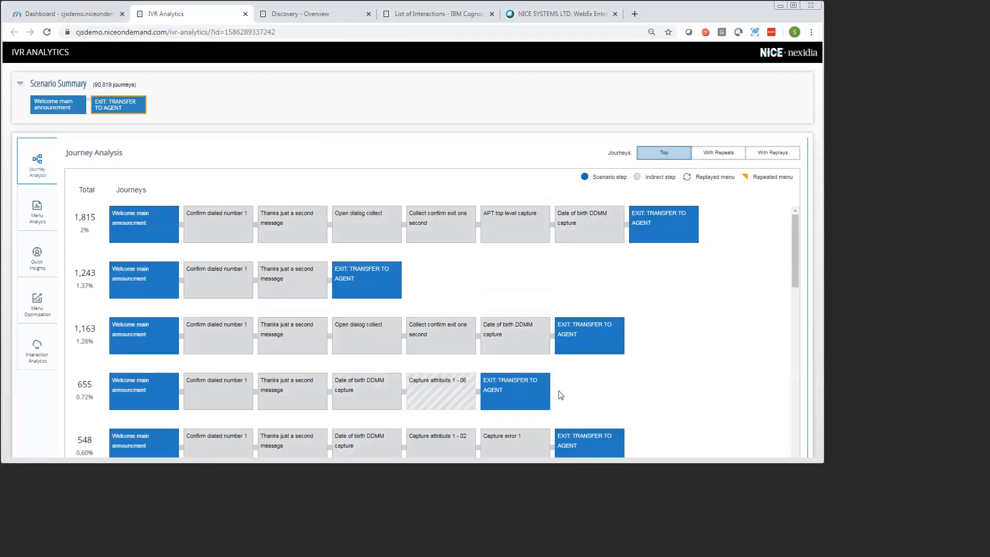
pyautogui.moveTo(571, 373)
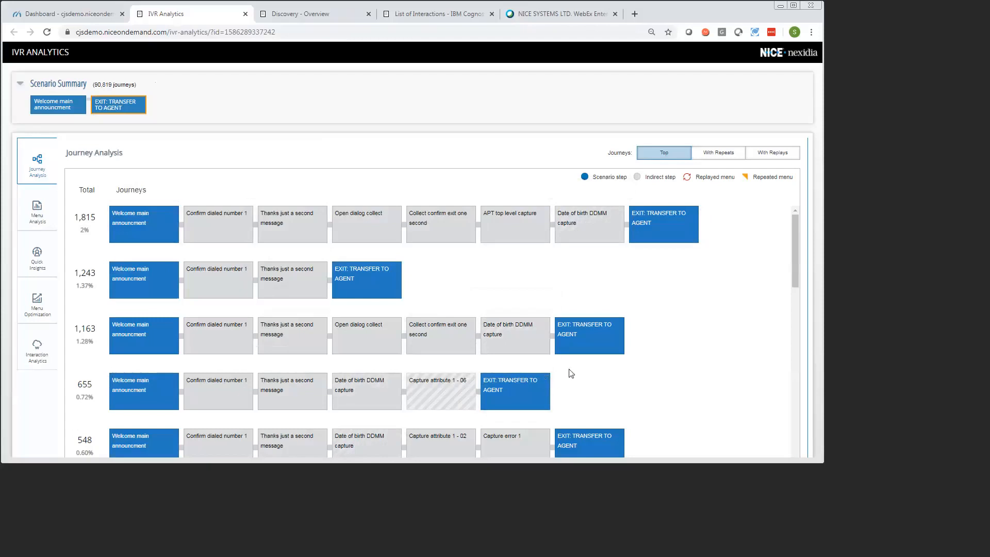
pyautogui.moveTo(366, 263)
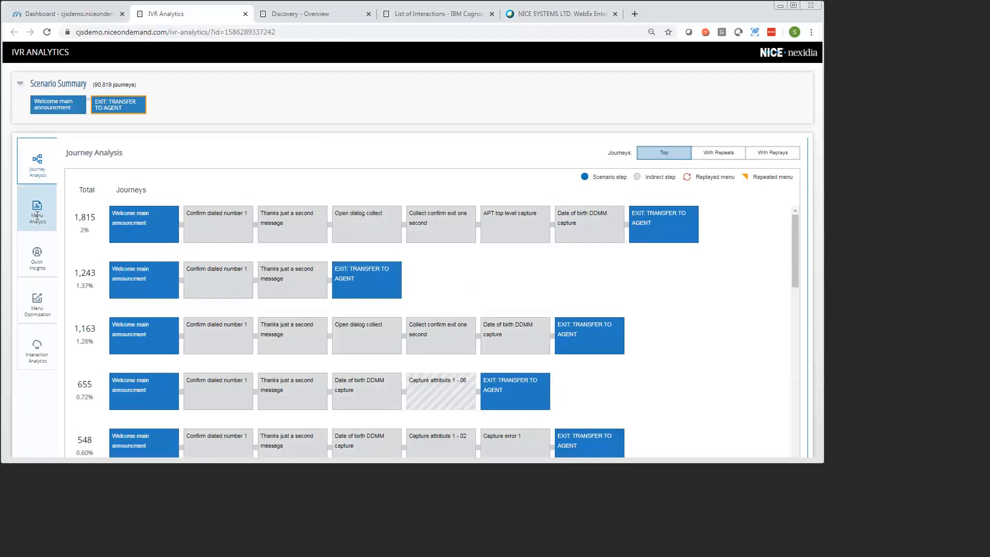
# Step: Open Menu Analysis, where Date of birth DDMM capture scores highest complexity at 68.39
pyautogui.click(37, 207)
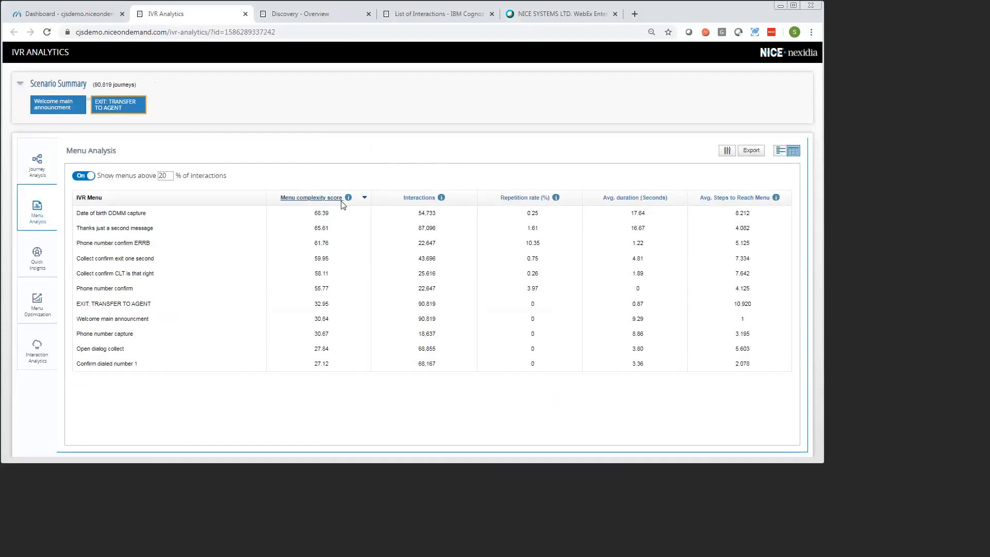
pyautogui.moveTo(315, 213)
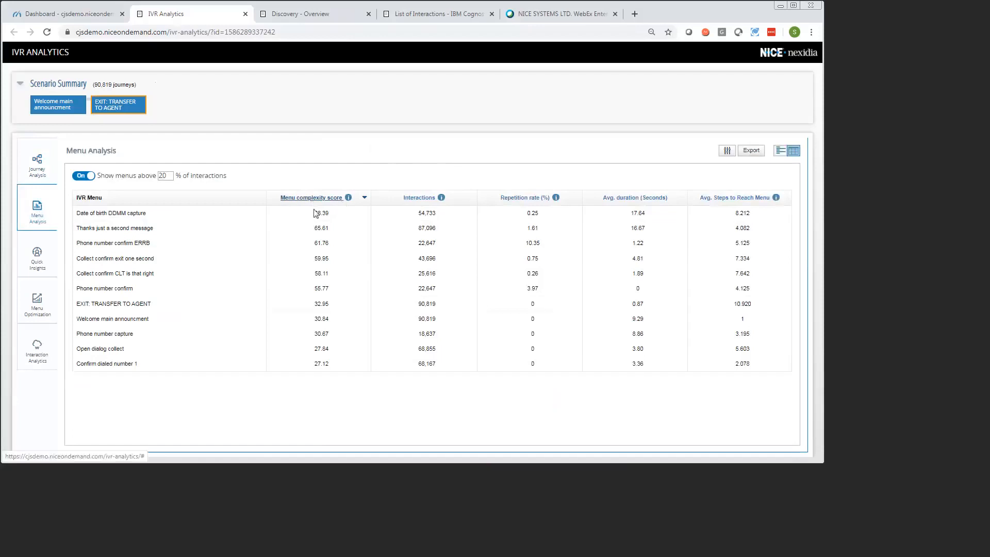
pyautogui.moveTo(87, 213)
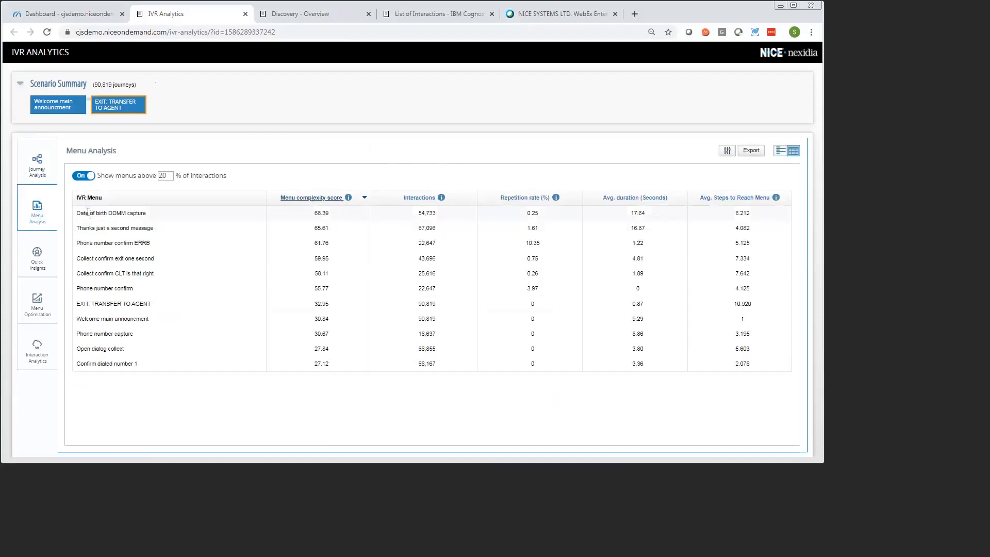
pyautogui.moveTo(250, 222)
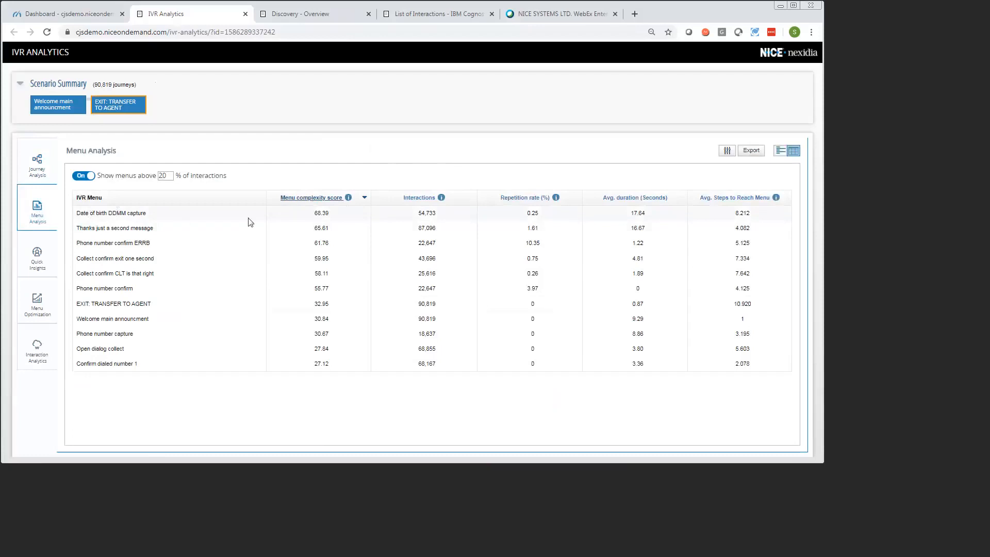
pyautogui.moveTo(146, 213)
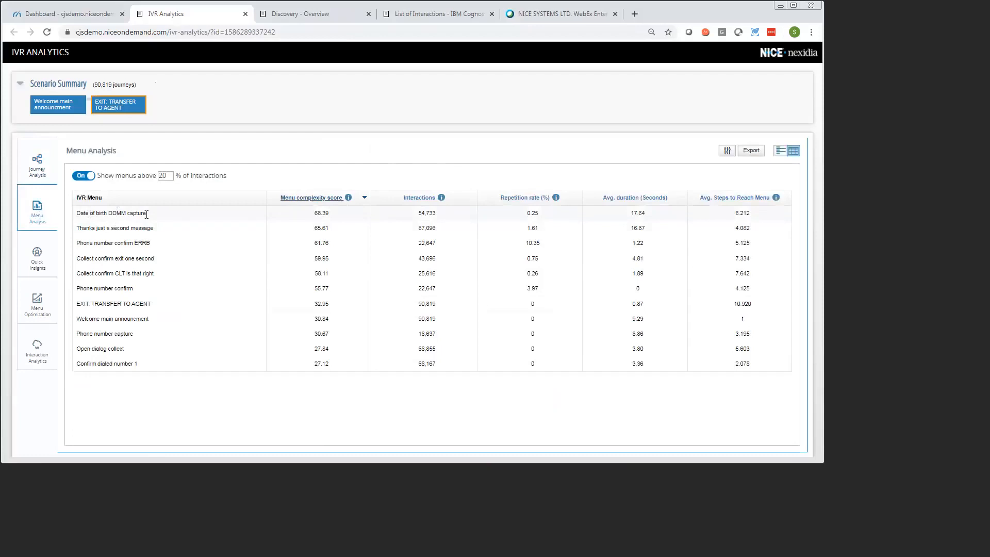
pyautogui.moveTo(312, 214)
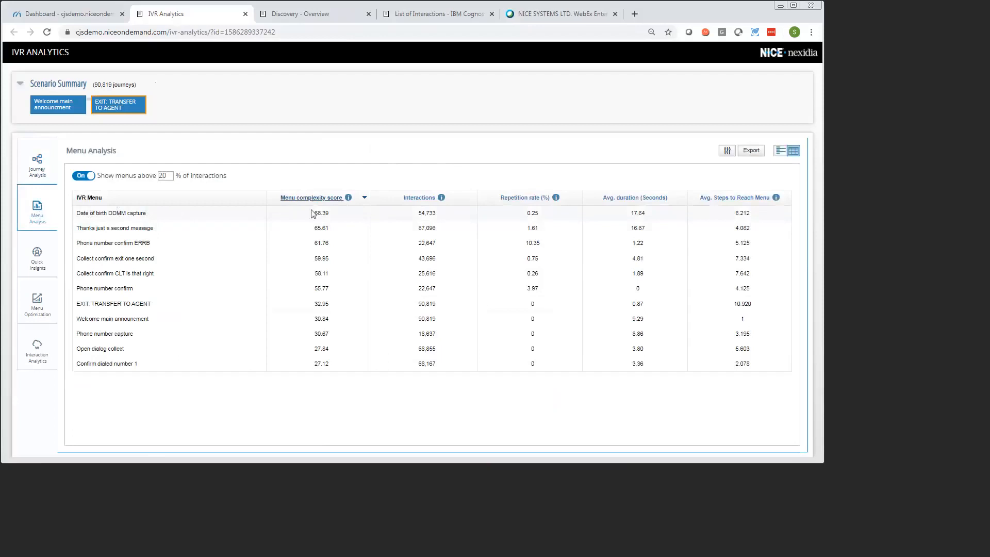
pyautogui.moveTo(332, 227)
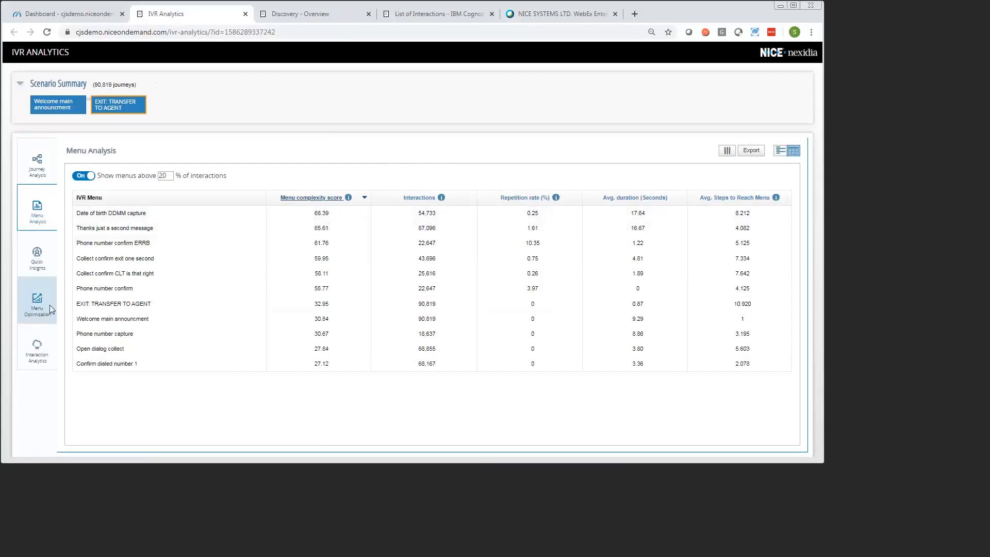
# Step: Open Menu Optimization for the welcome-announcement-to-transfer-to-agent scenario
pyautogui.click(37, 300)
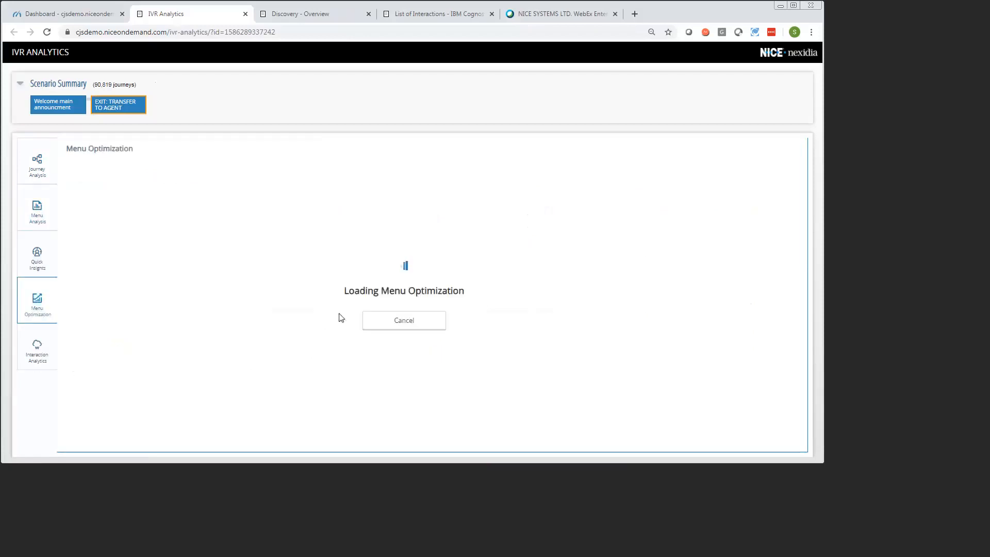
pyautogui.moveTo(435, 317)
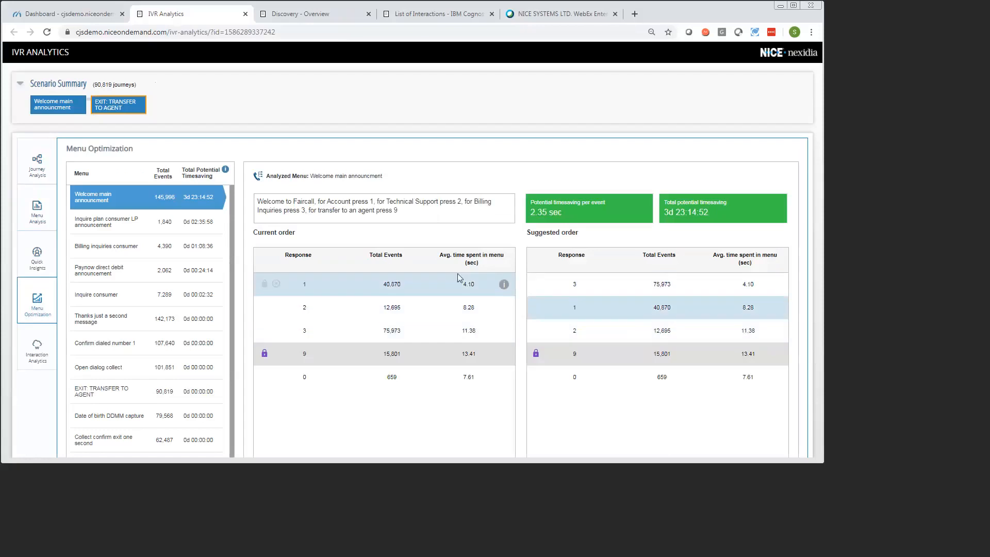
pyautogui.moveTo(475, 354)
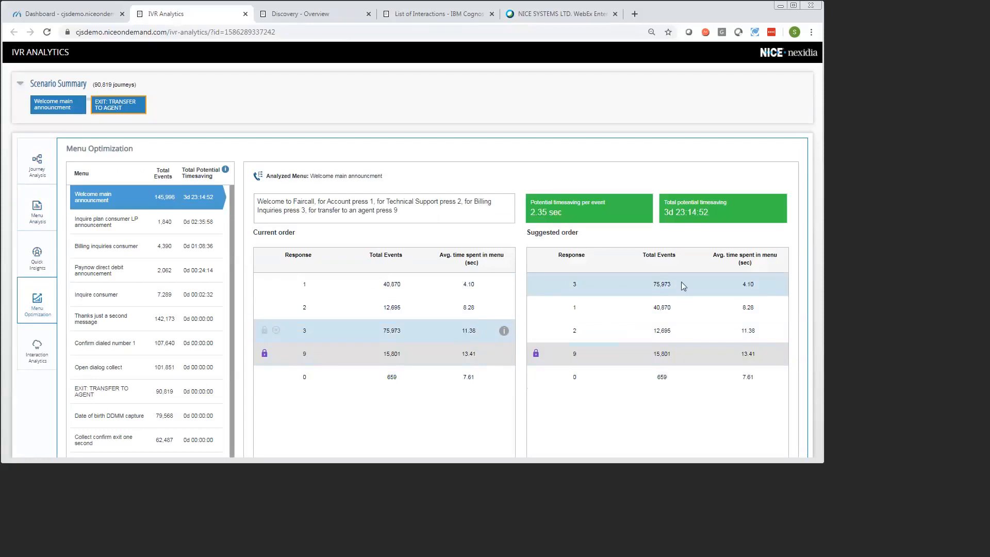
pyautogui.moveTo(695, 290)
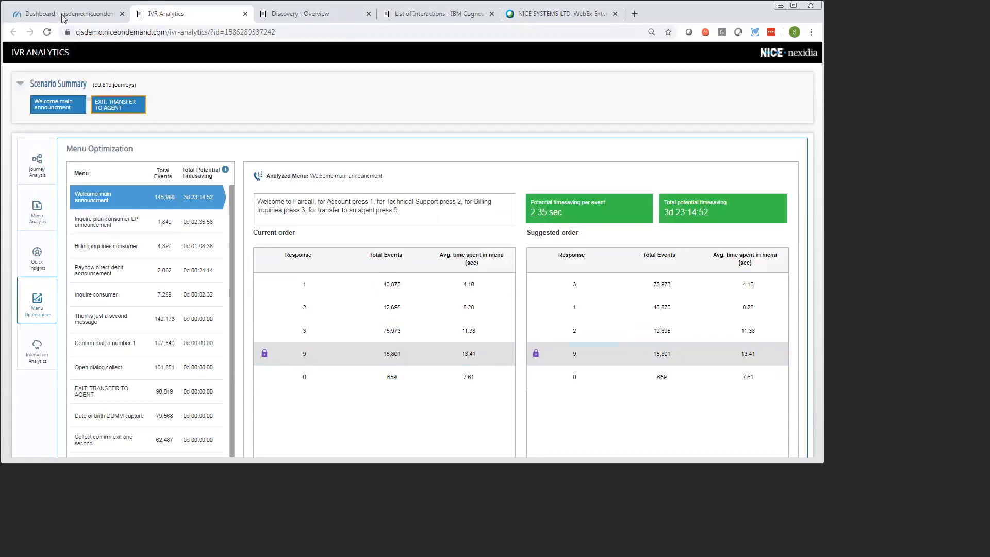
# Step: Return to the customer journey dashboard browser tab
pyautogui.click(67, 14)
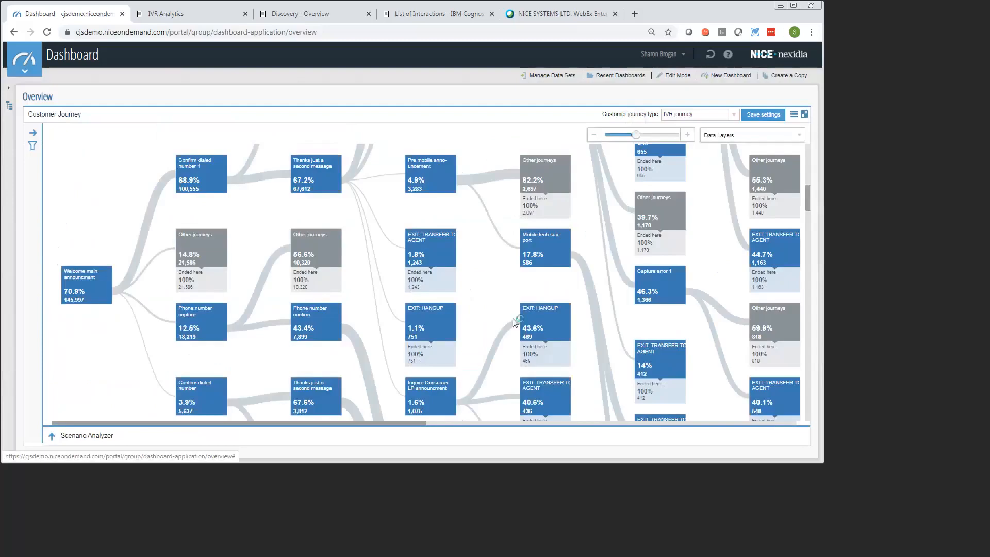
pyautogui.moveTo(606, 337)
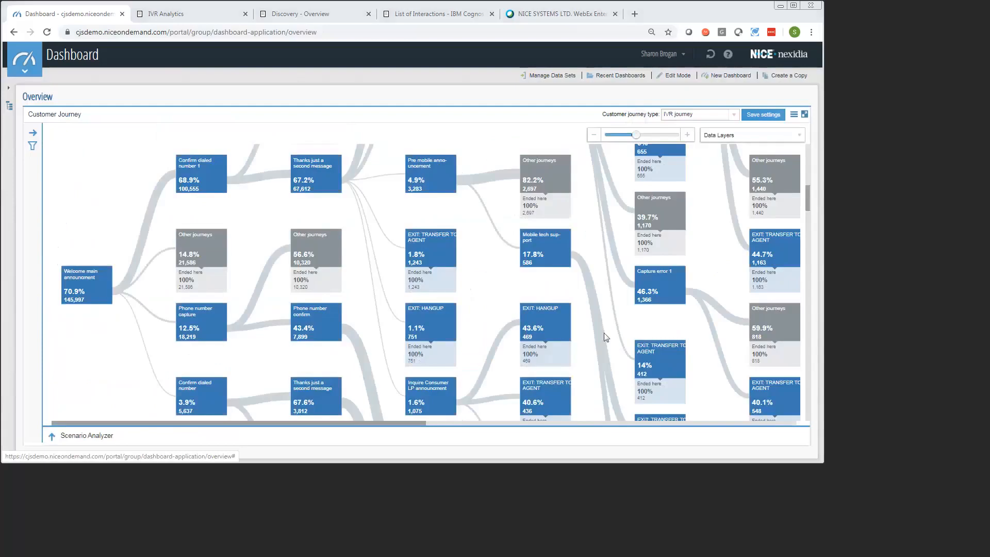
pyautogui.moveTo(578, 159)
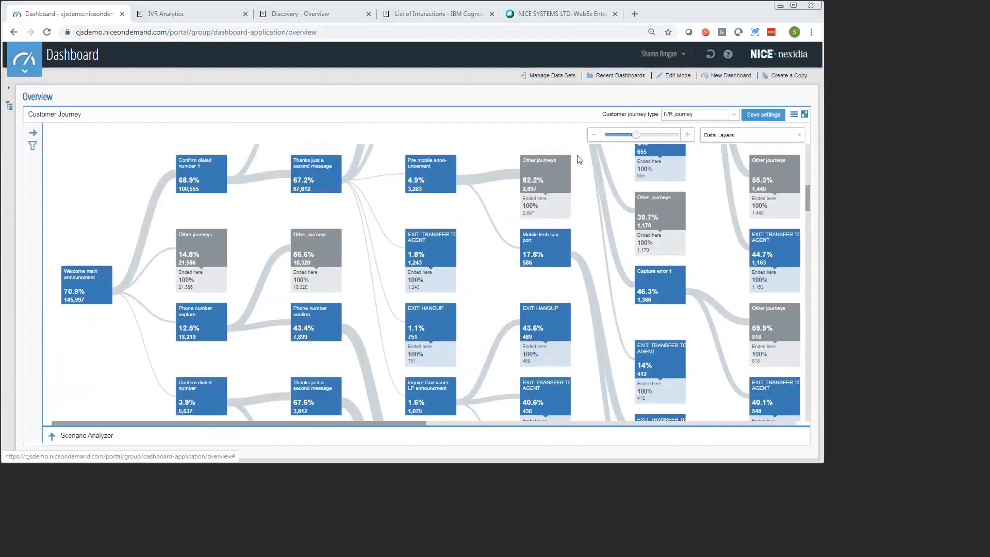
pyautogui.moveTo(496, 328)
pyautogui.write('date')
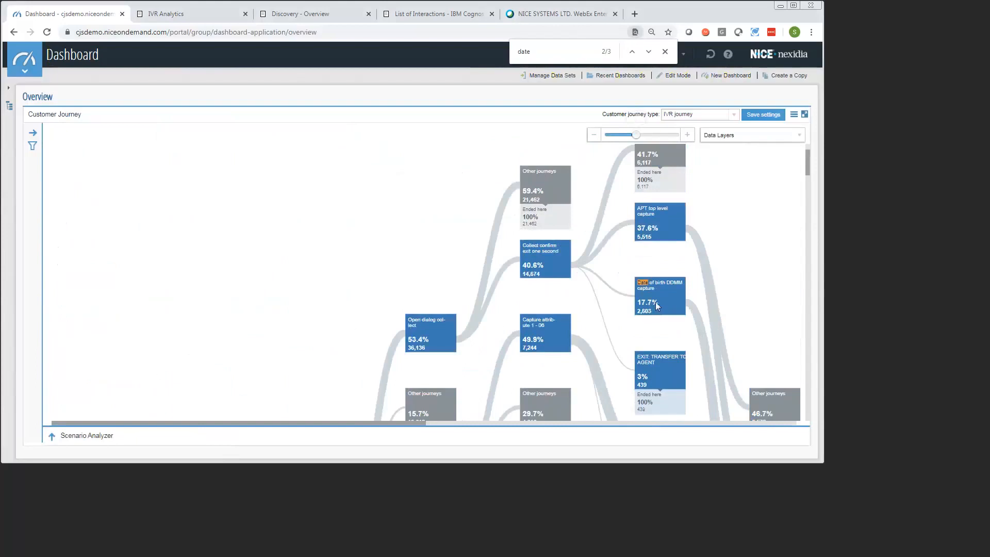
# Step: Center the journey map on Date of birth DDMM capture and scroll to the Scenario Analyzer
pyautogui.click(659, 295)
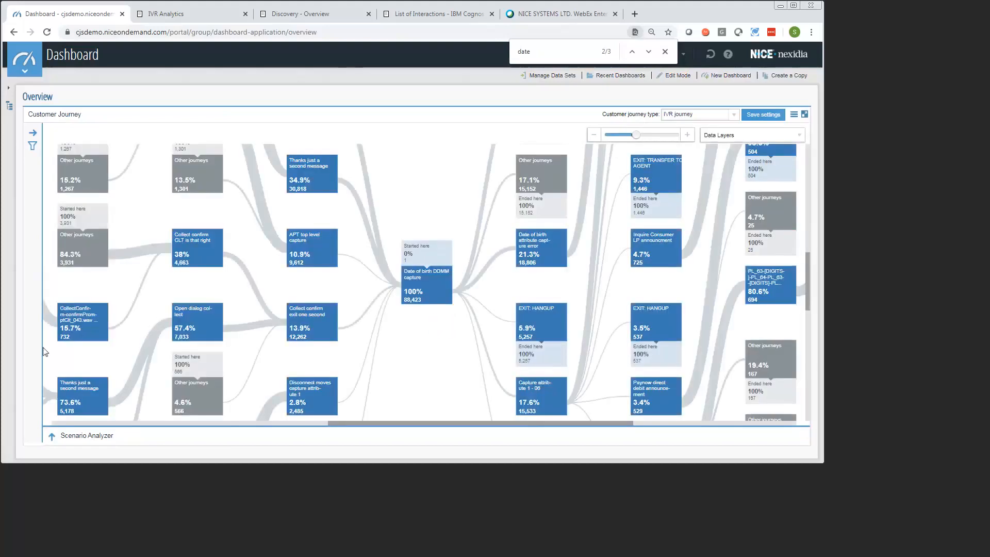
pyautogui.moveTo(435, 309)
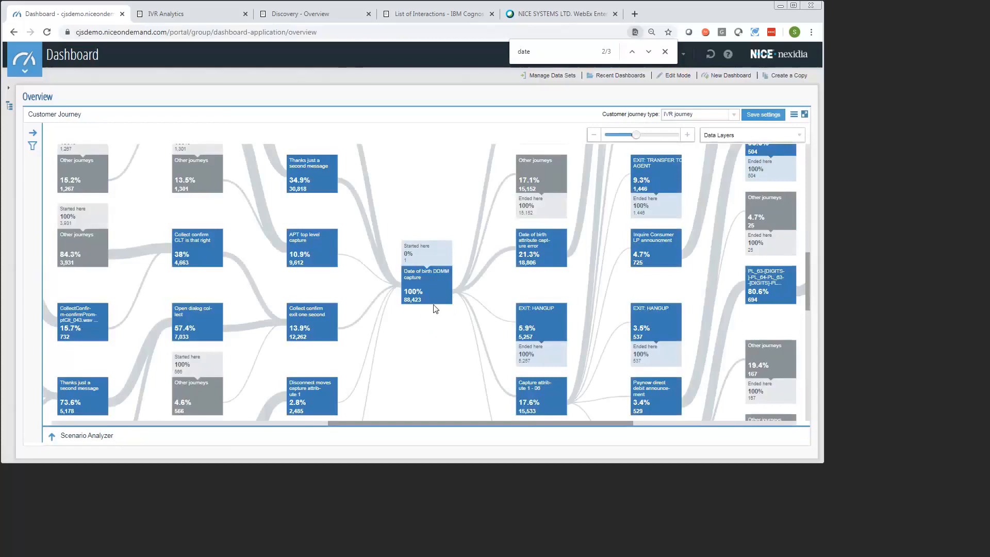
pyautogui.moveTo(643, 255)
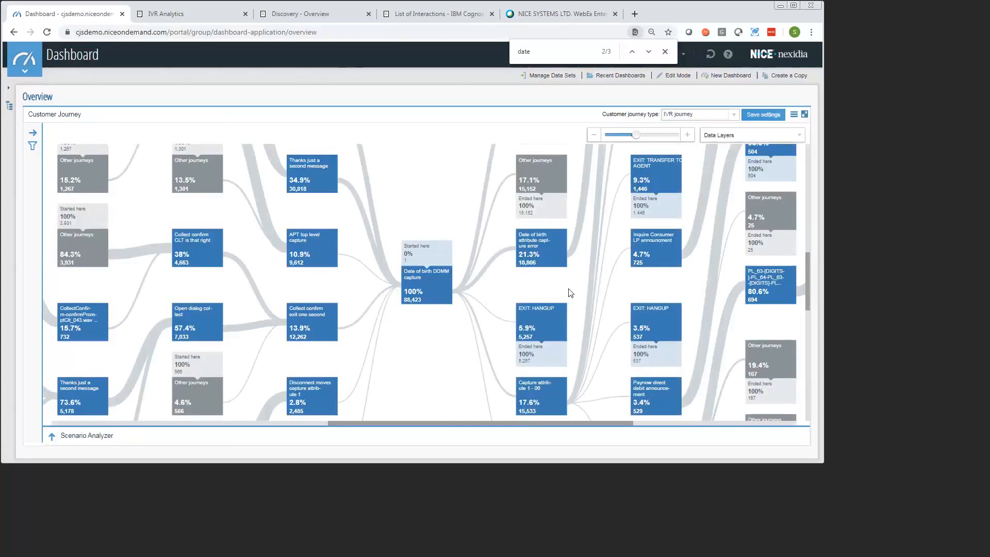
pyautogui.moveTo(436, 288)
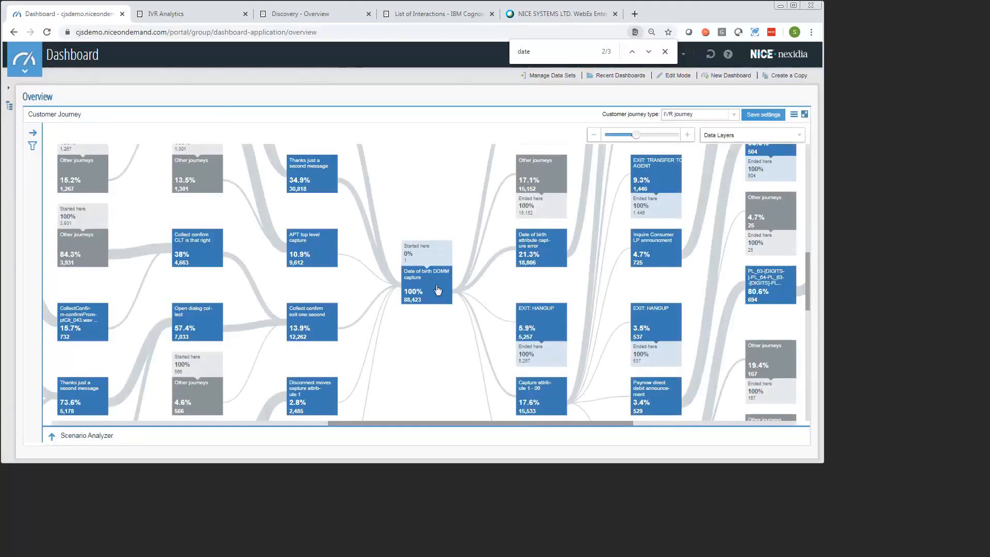
pyautogui.moveTo(441, 300)
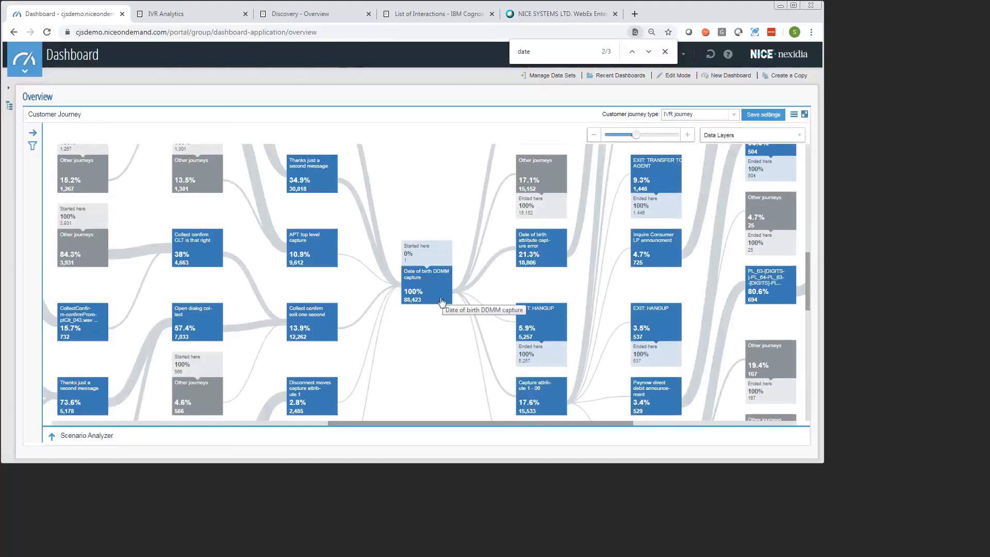
pyautogui.moveTo(447, 298)
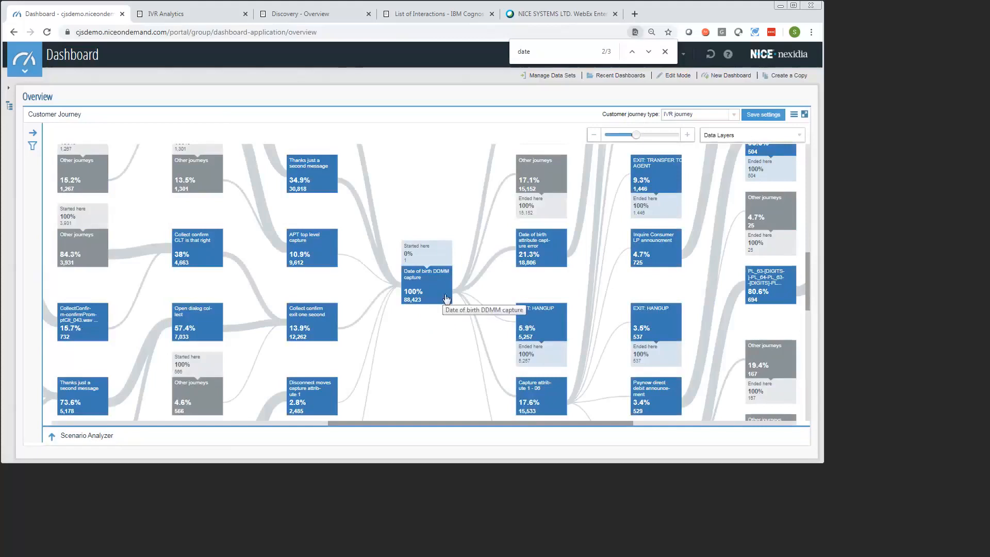
pyautogui.scroll(-3)
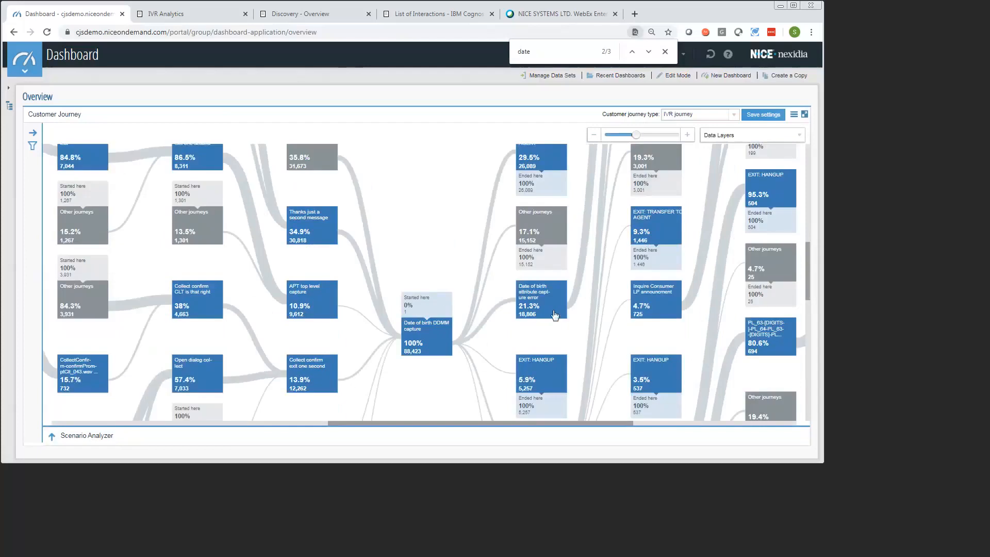
pyautogui.moveTo(412, 343)
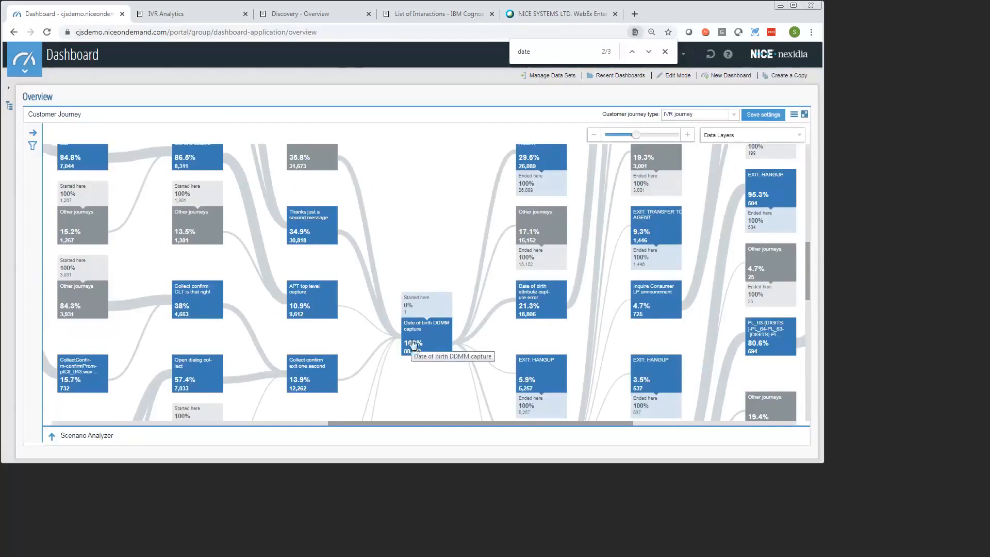
pyautogui.moveTo(598, 338)
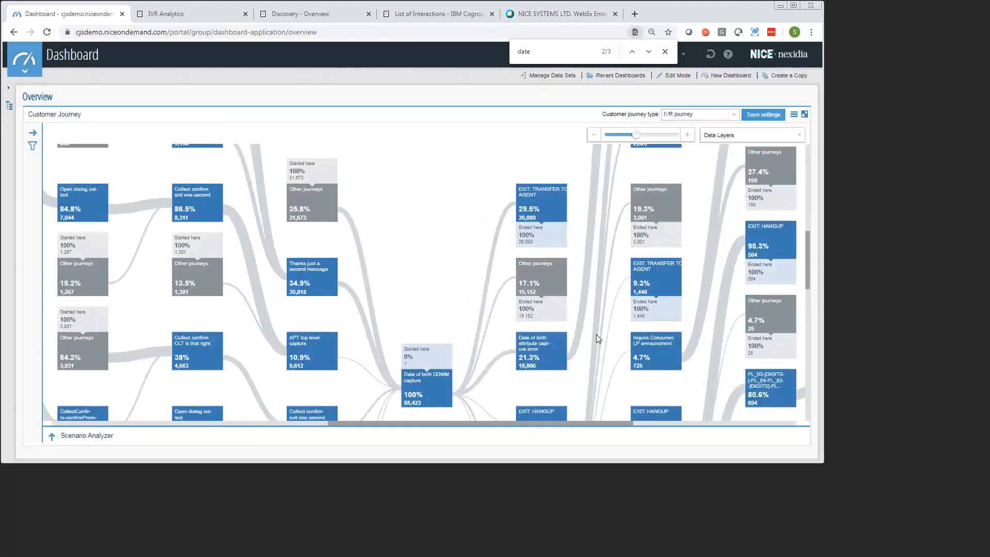
pyautogui.moveTo(494, 308)
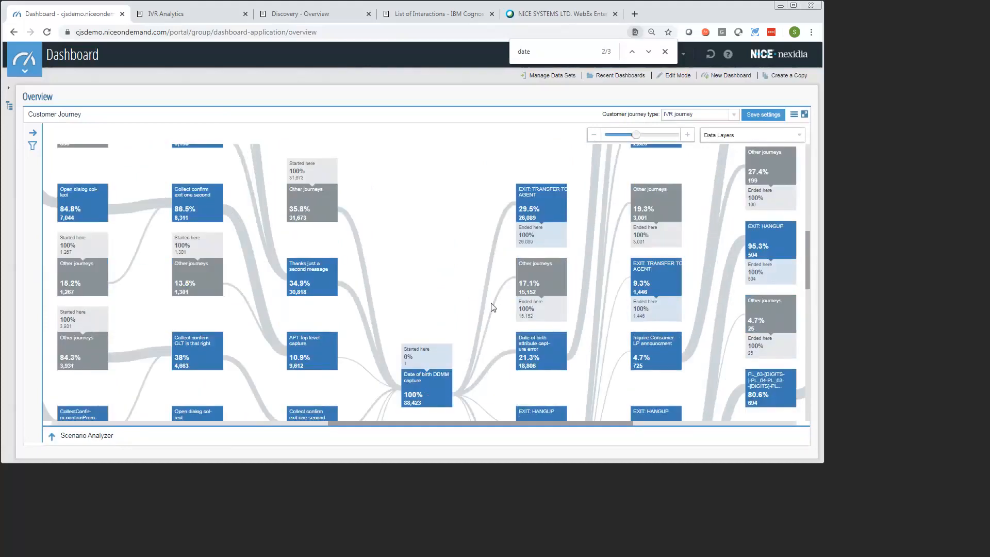
pyautogui.moveTo(450, 391)
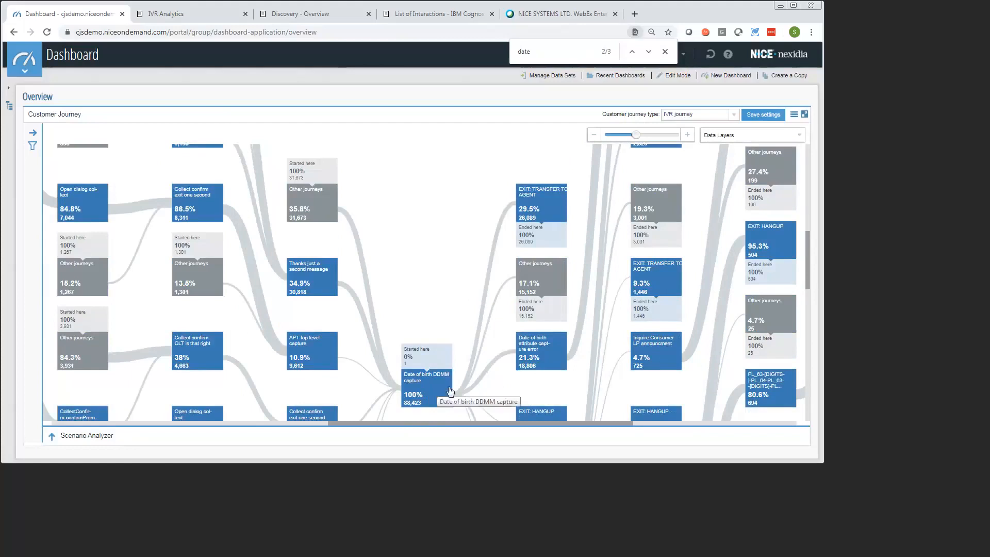
pyautogui.moveTo(547, 212)
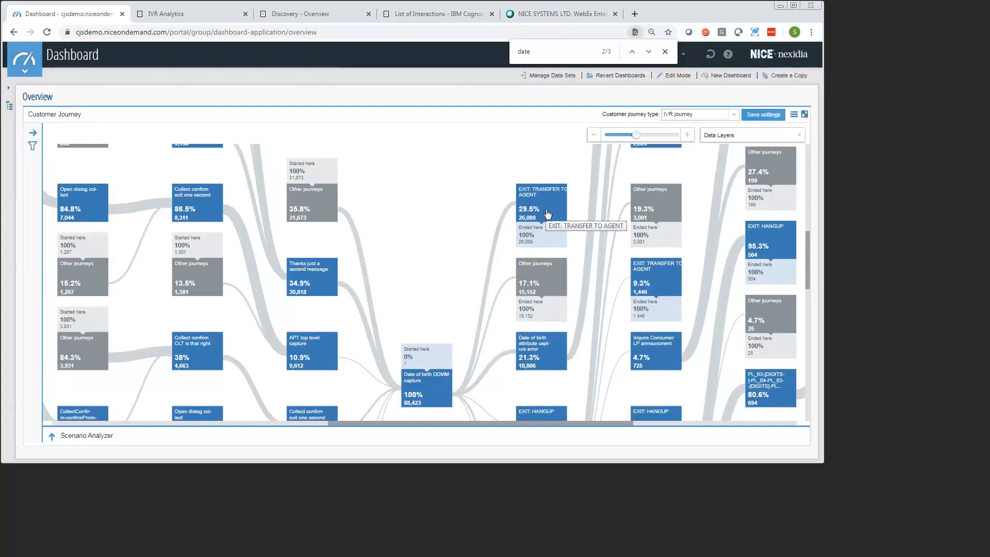
pyautogui.moveTo(540, 223)
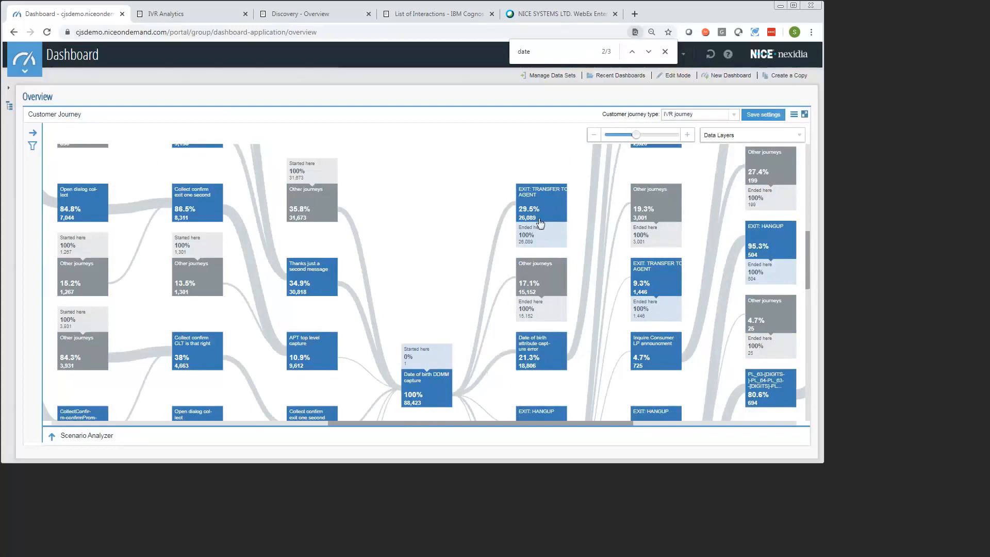
pyautogui.scroll(-3)
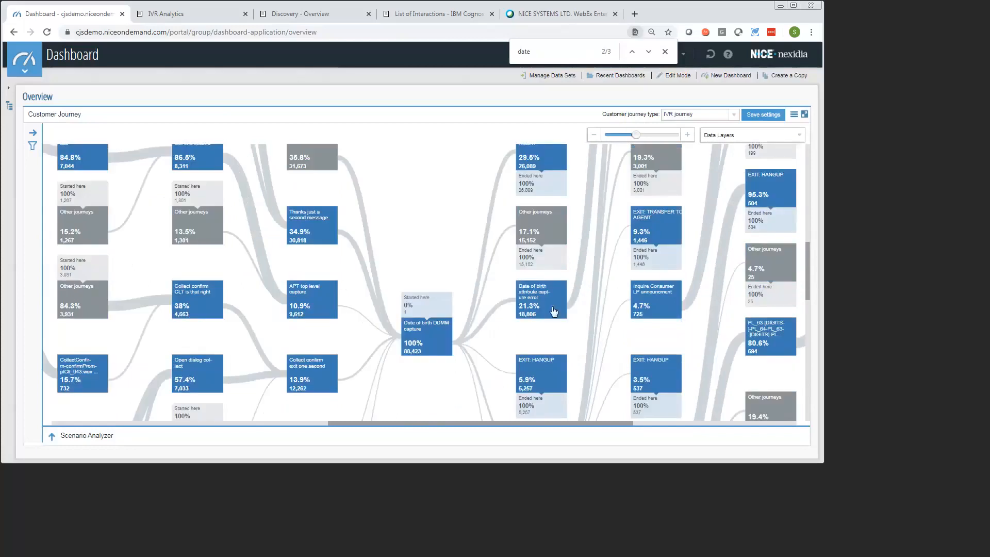
pyautogui.moveTo(527, 325)
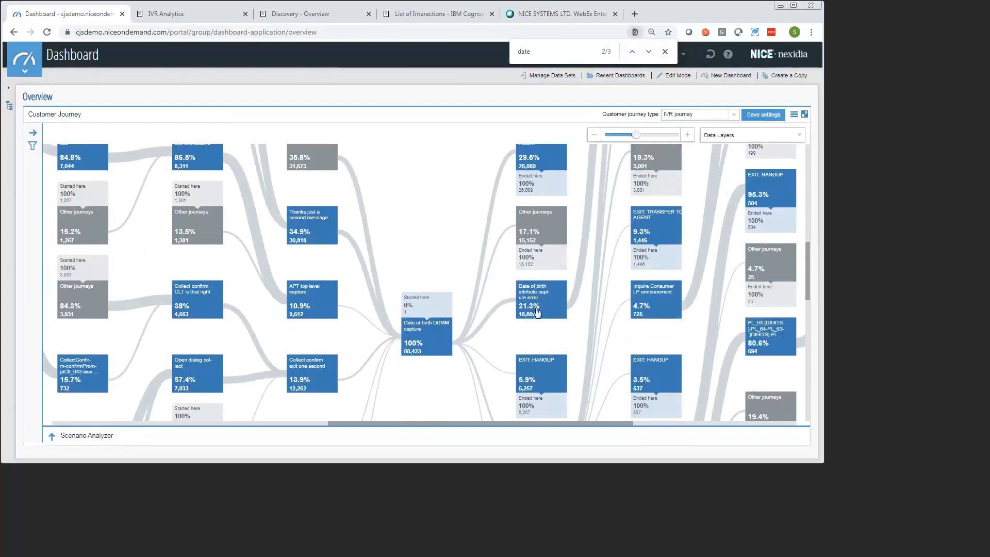
pyautogui.moveTo(463, 340)
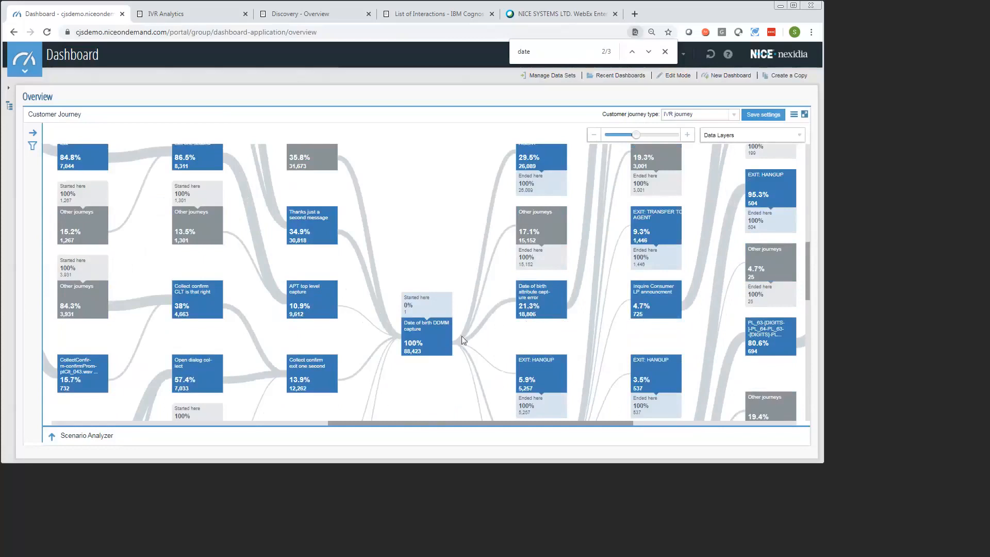
pyautogui.moveTo(540, 317)
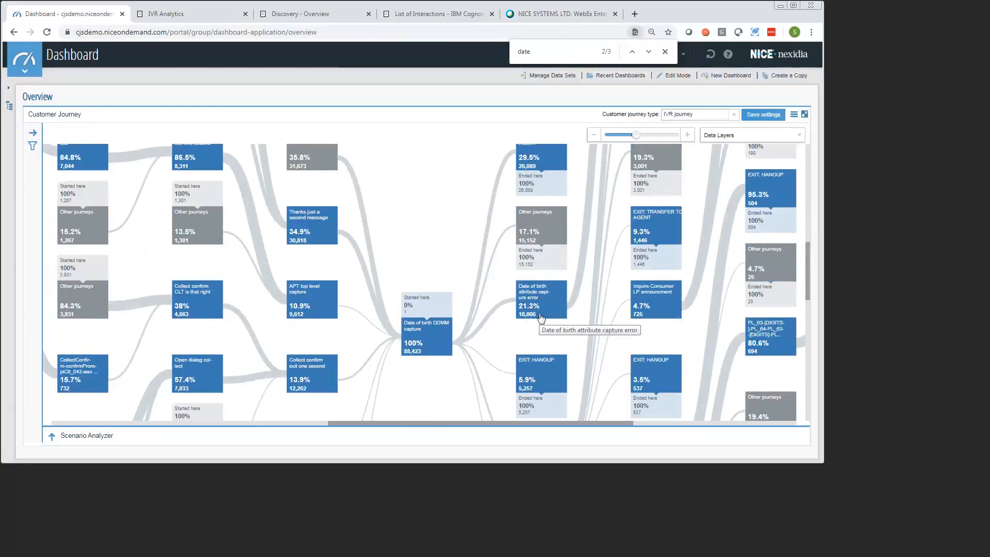
pyautogui.moveTo(503, 323)
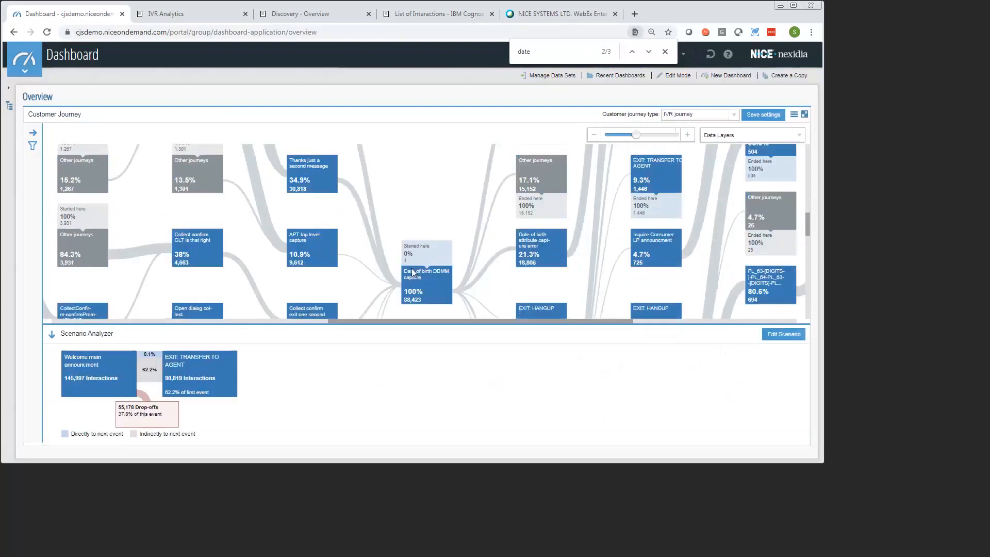
pyautogui.moveTo(784, 336)
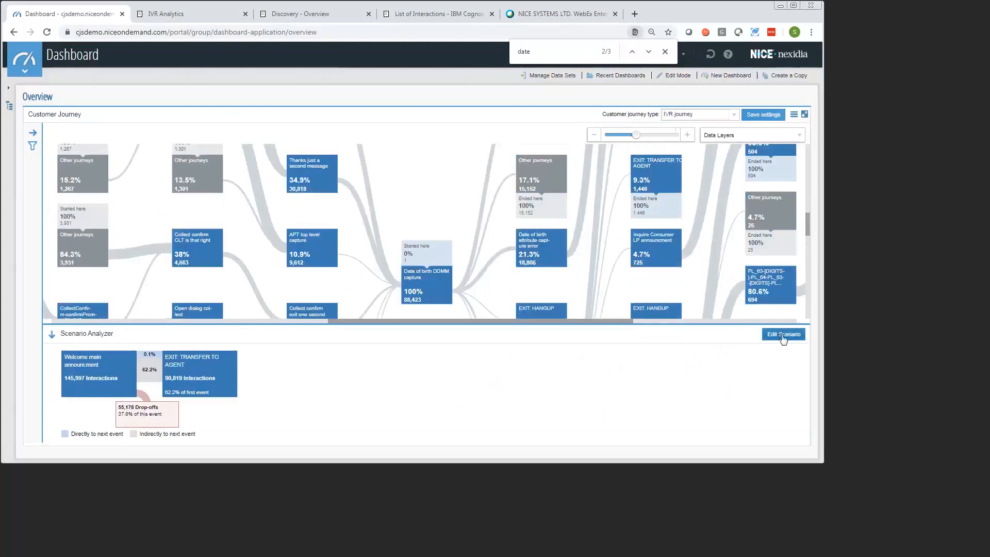
# Step: Put the welcome-to-agent-transfer scenario into edit mode
pyautogui.click(783, 335)
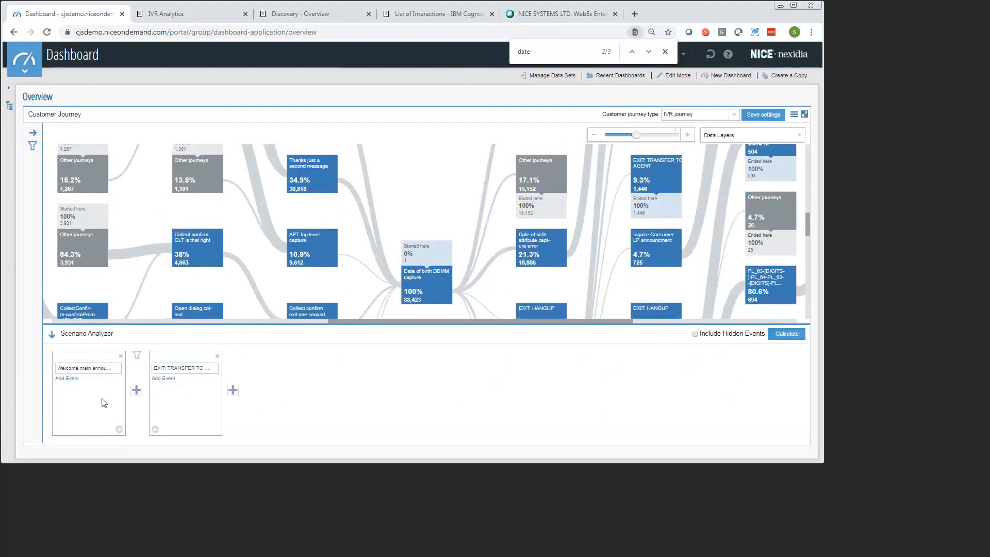
pyautogui.moveTo(133, 411)
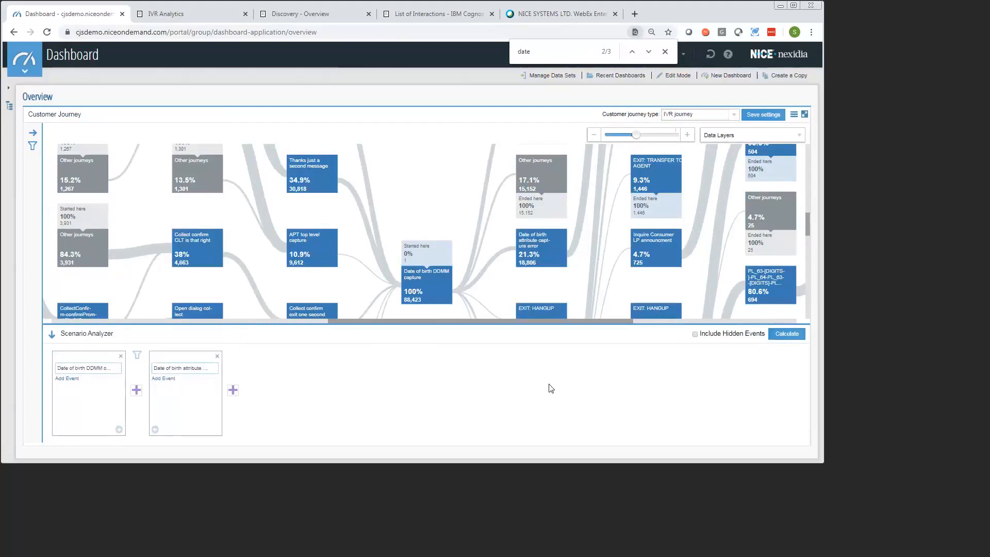
# Step: Calculate the Date of birth DDMM capture to attribute capture error scenario
pyautogui.click(787, 333)
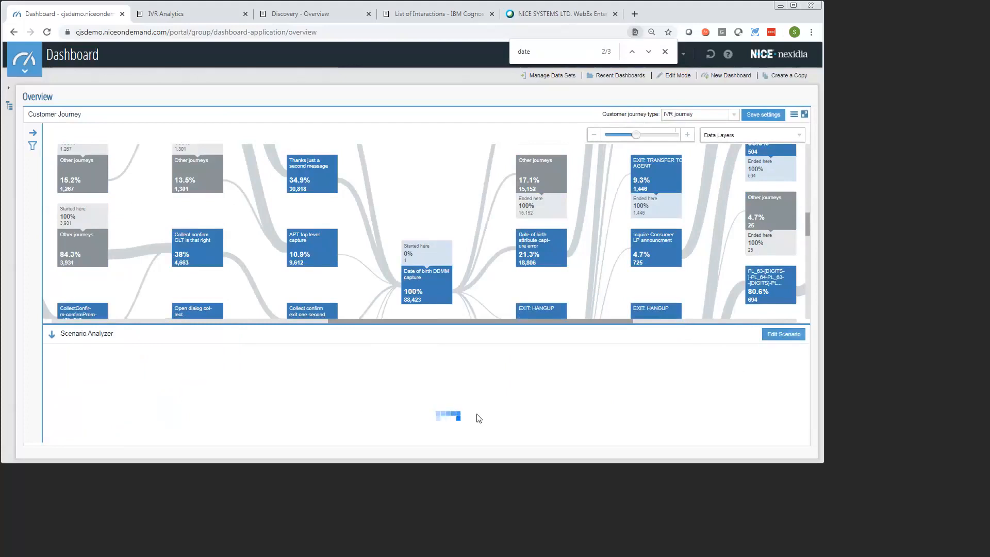
pyautogui.moveTo(439, 406)
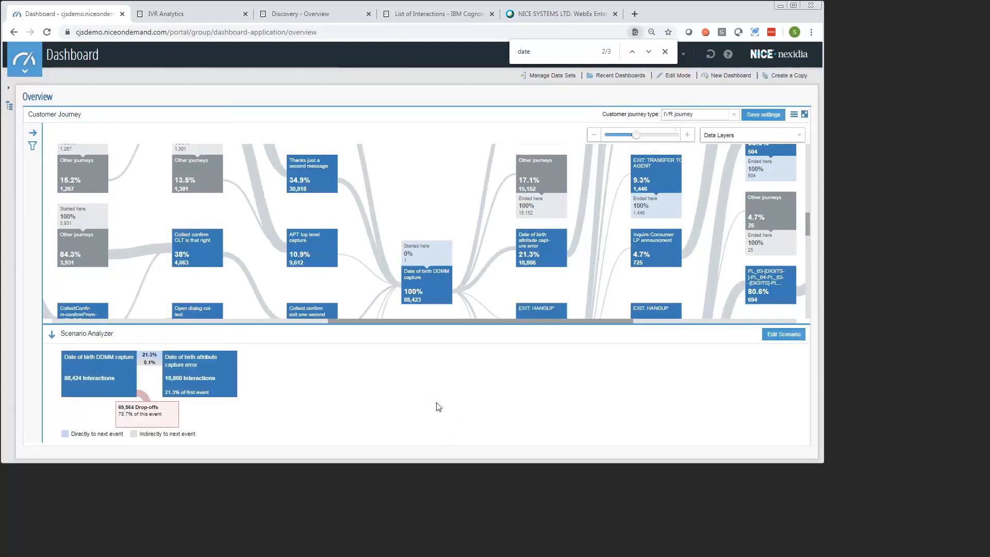
pyautogui.moveTo(243, 399)
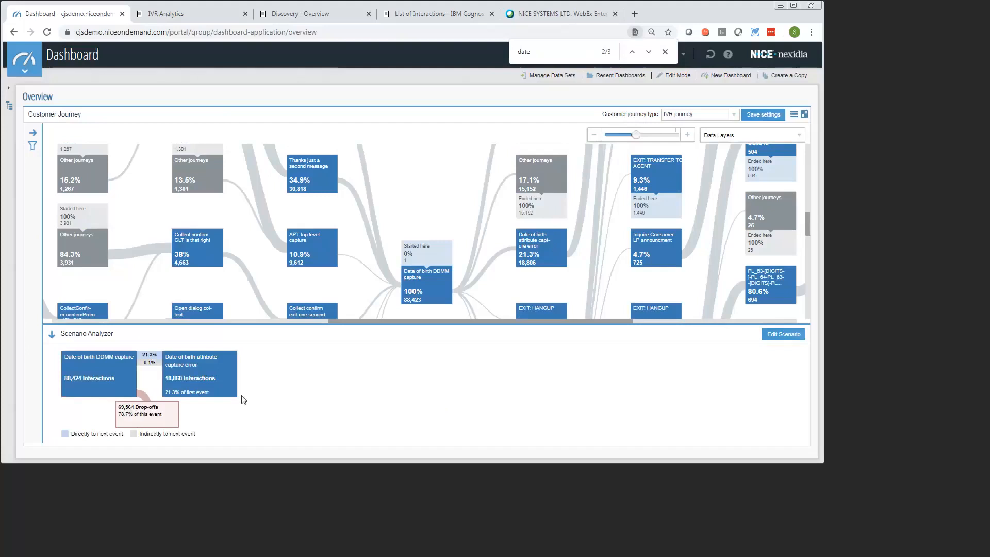
pyautogui.moveTo(105, 391)
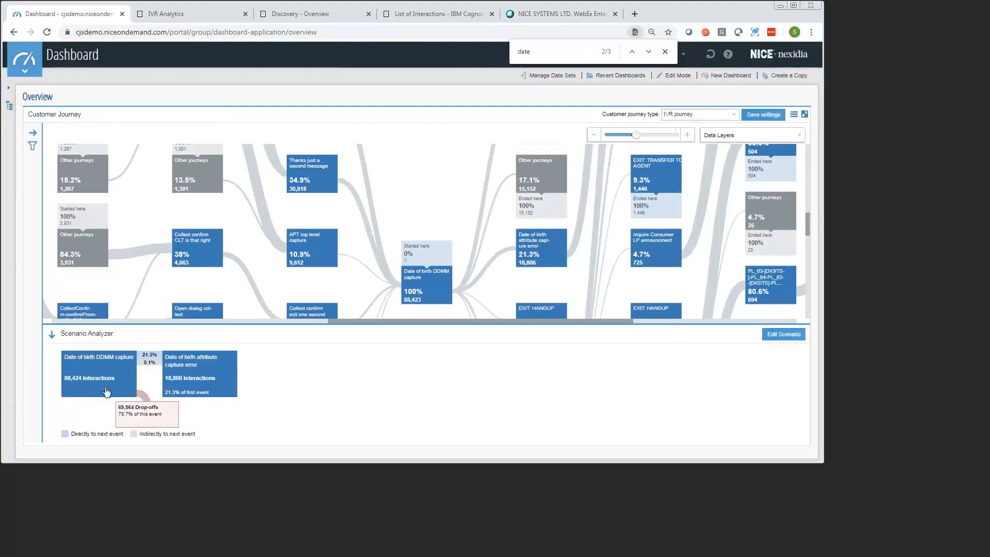
pyautogui.moveTo(477, 249)
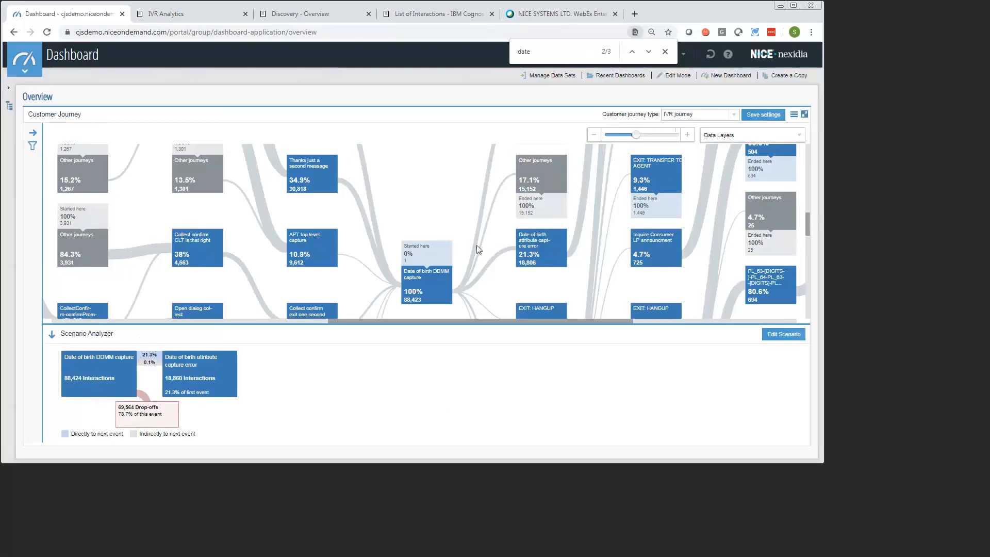
pyautogui.moveTo(152, 369)
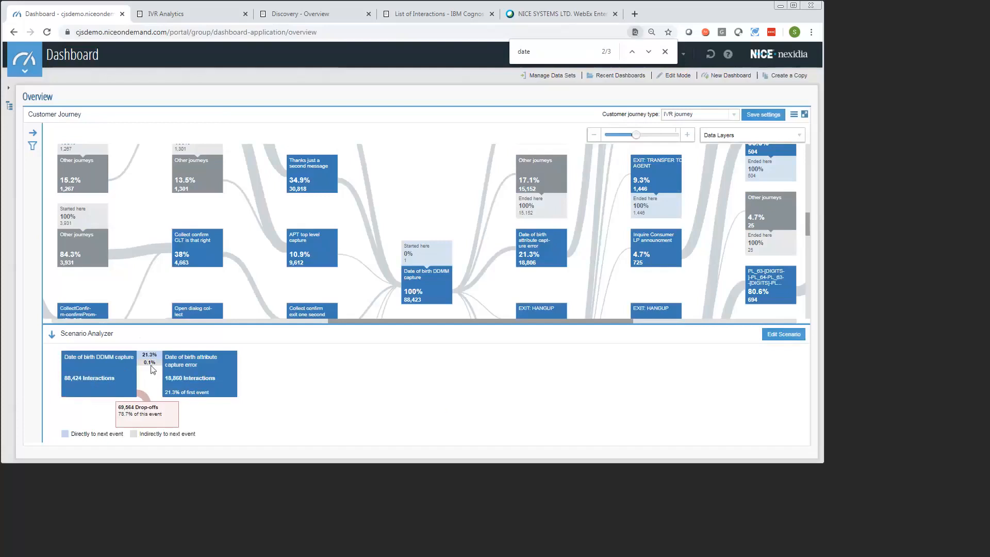
pyautogui.moveTo(215, 404)
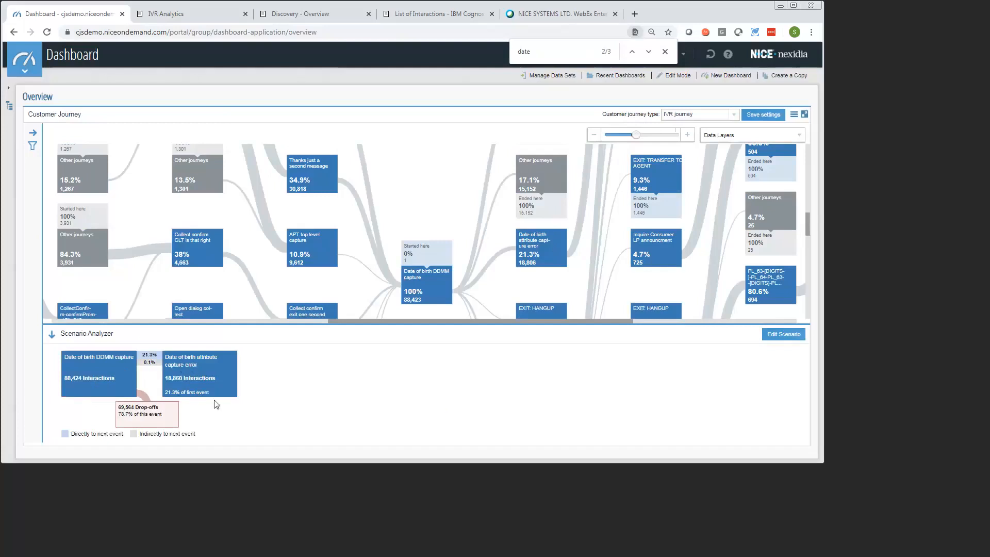
pyautogui.moveTo(228, 399)
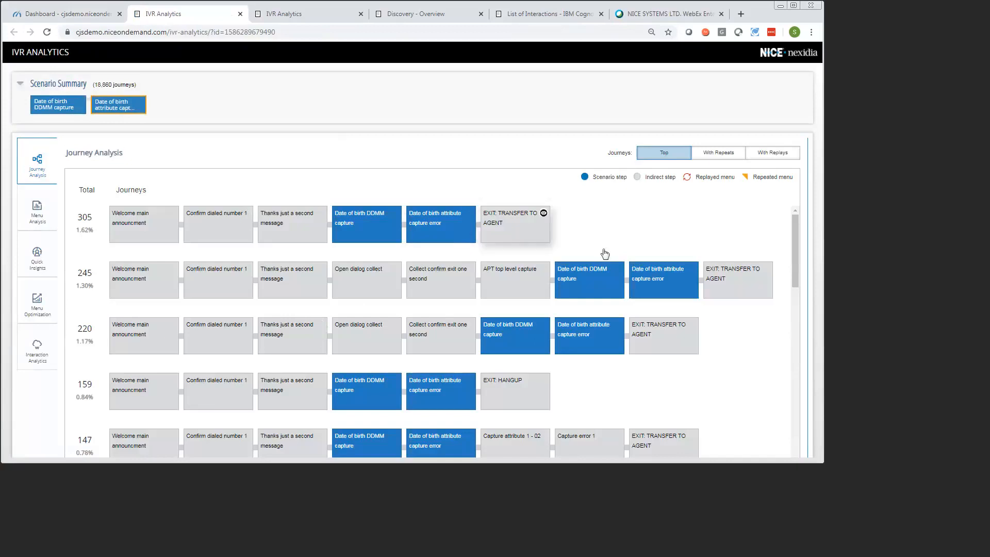
pyautogui.moveTo(670, 343)
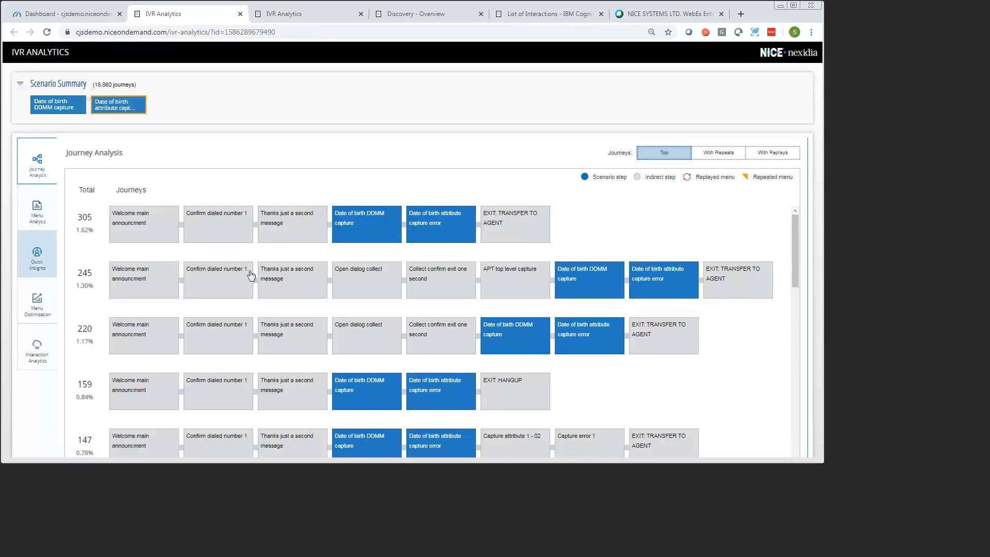
pyautogui.moveTo(32, 260)
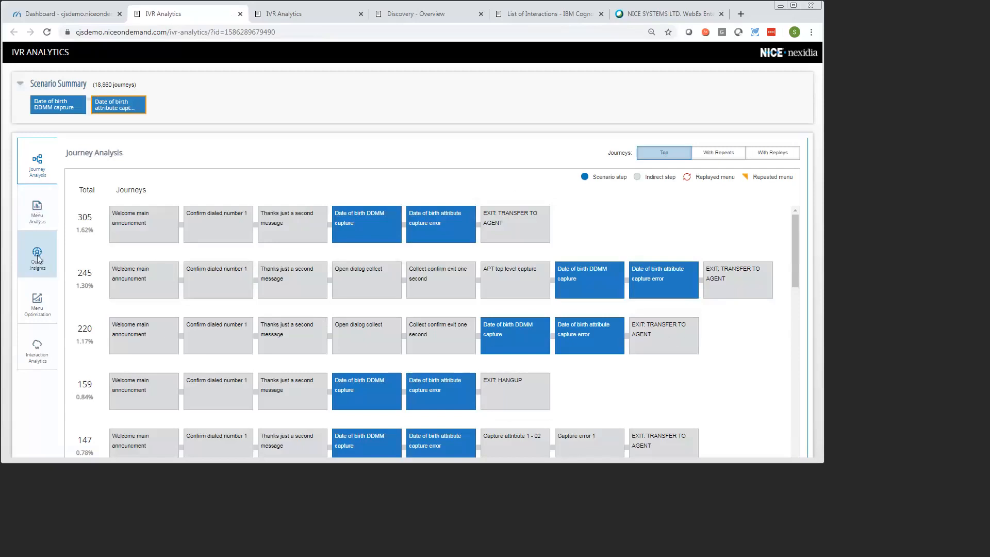
# Step: Run Quick Insights from Step 1 on the 18,860 journeys
pyautogui.click(37, 255)
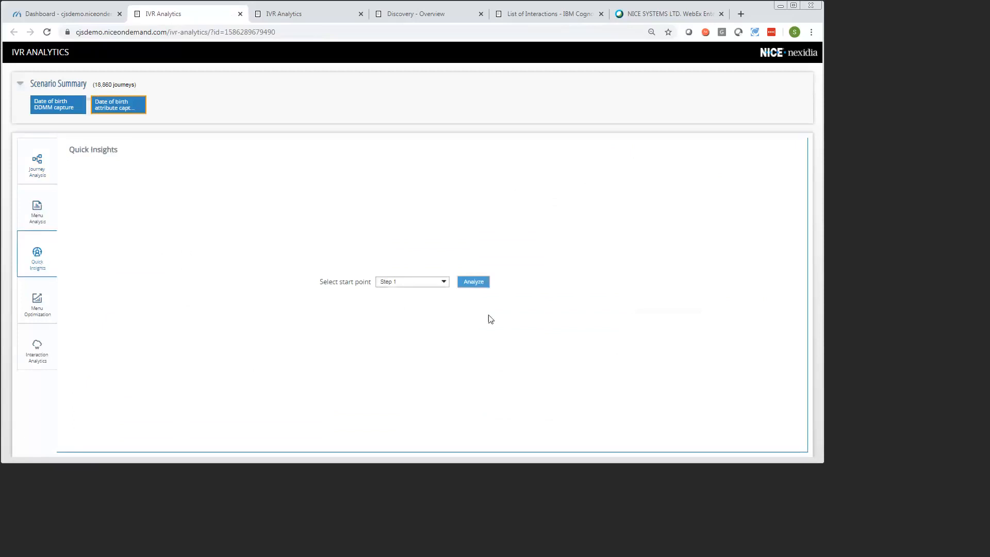
pyautogui.click(473, 281)
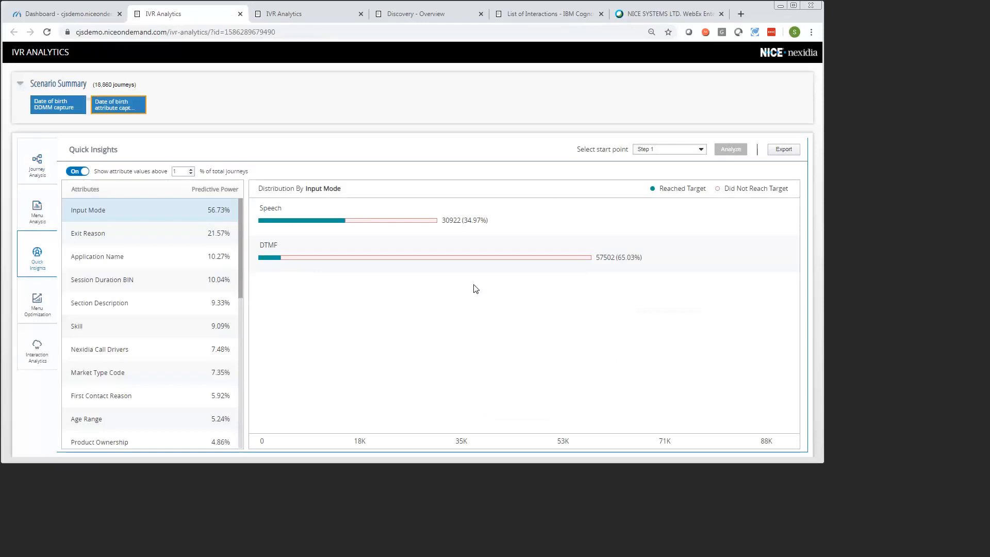
pyautogui.moveTo(168, 241)
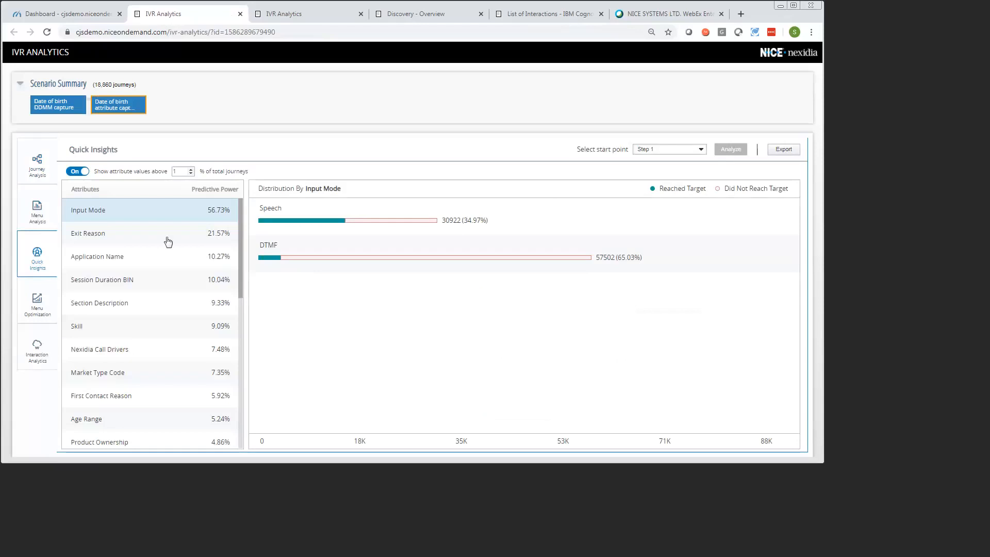
pyautogui.moveTo(142, 411)
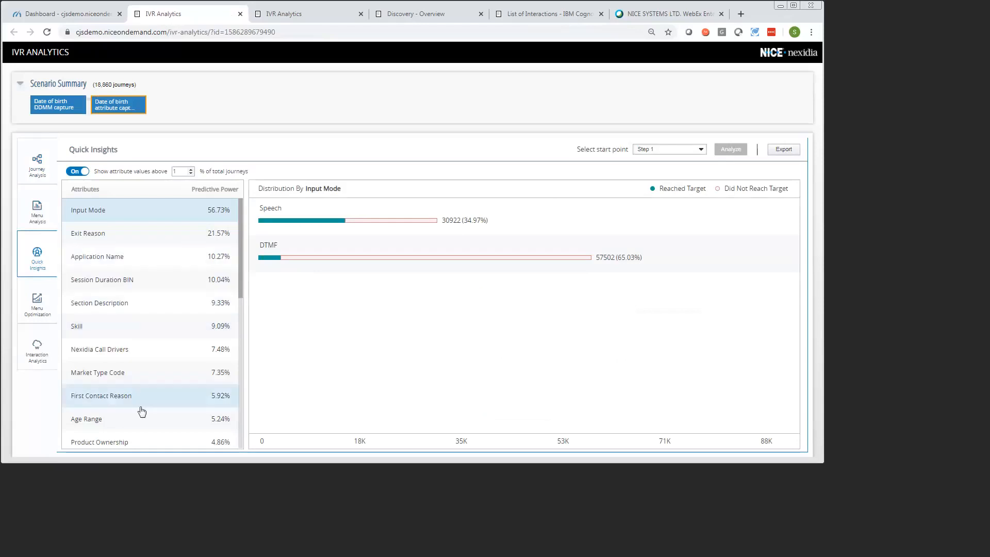
pyautogui.moveTo(158, 223)
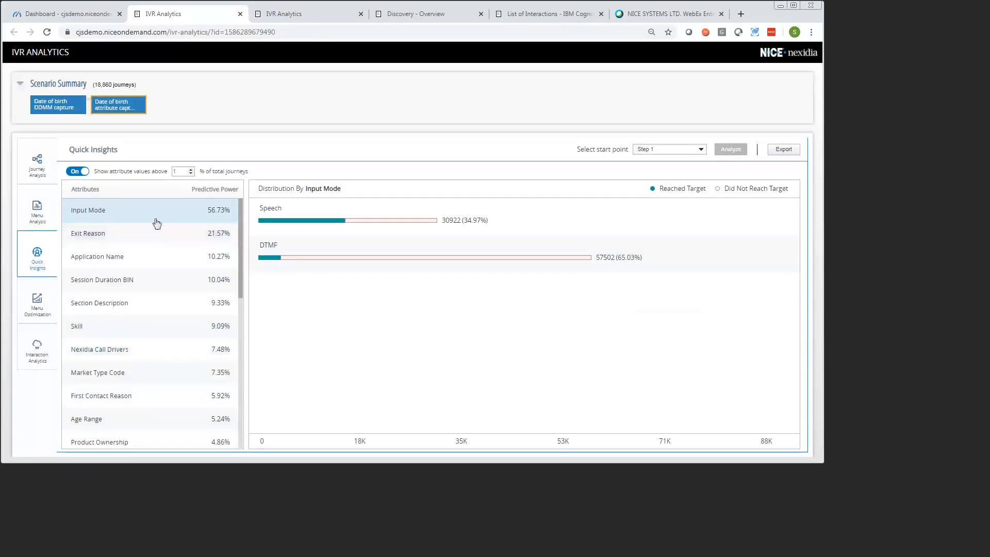
pyautogui.moveTo(144, 208)
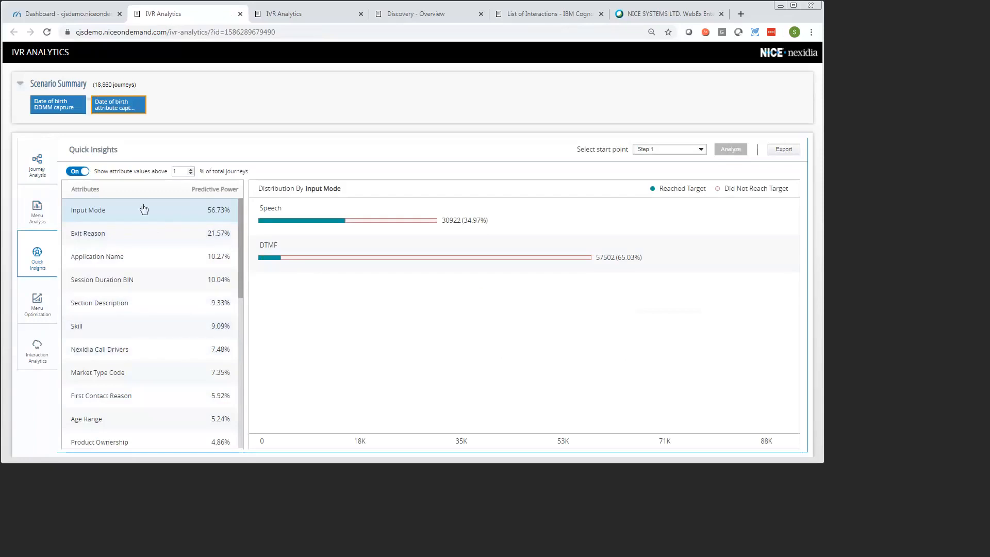
pyautogui.moveTo(148, 236)
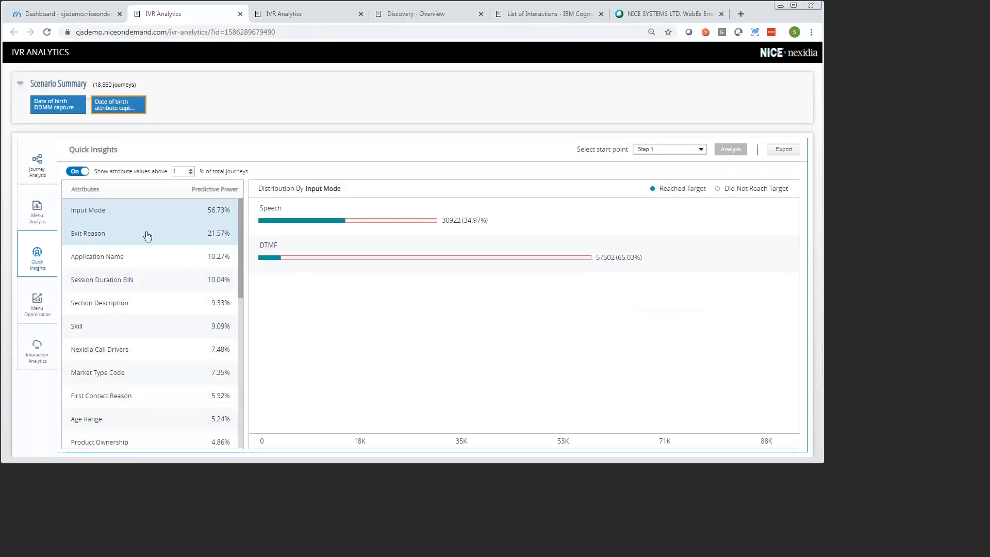
pyautogui.moveTo(134, 214)
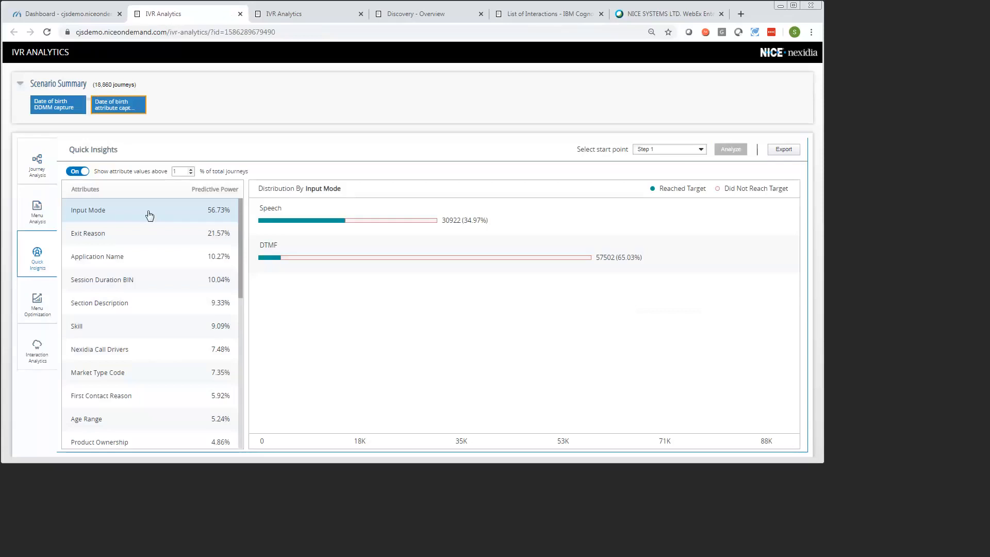
pyautogui.moveTo(291, 242)
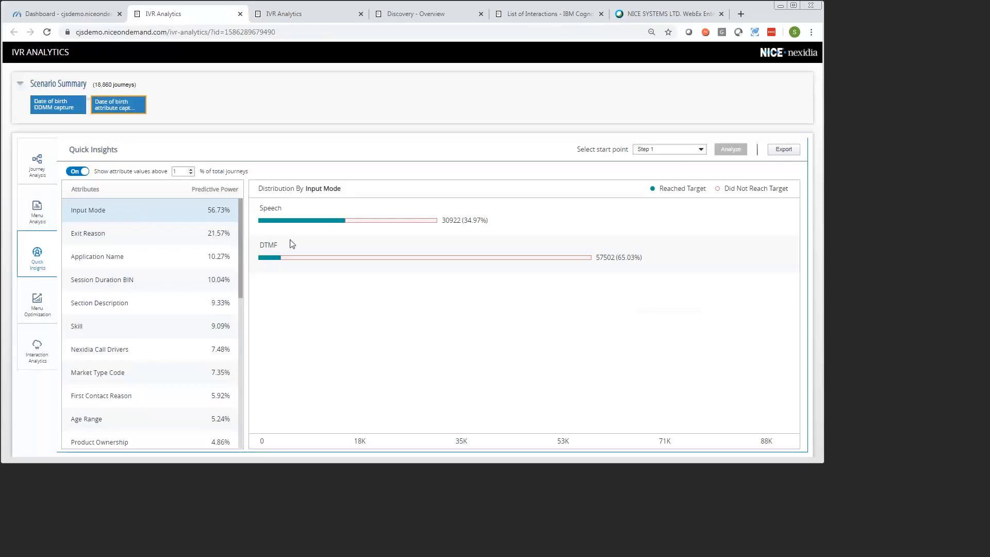
pyautogui.moveTo(330, 223)
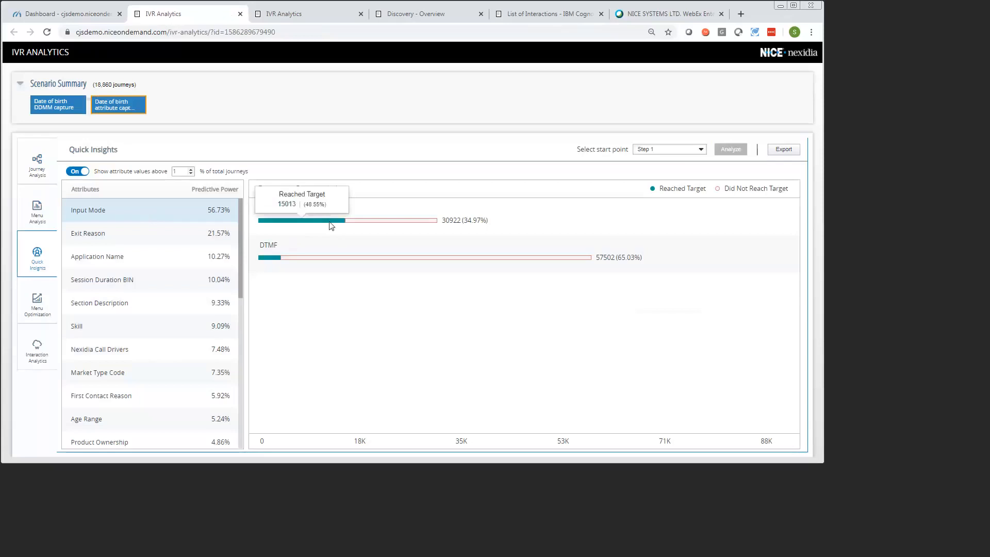
pyautogui.moveTo(357, 240)
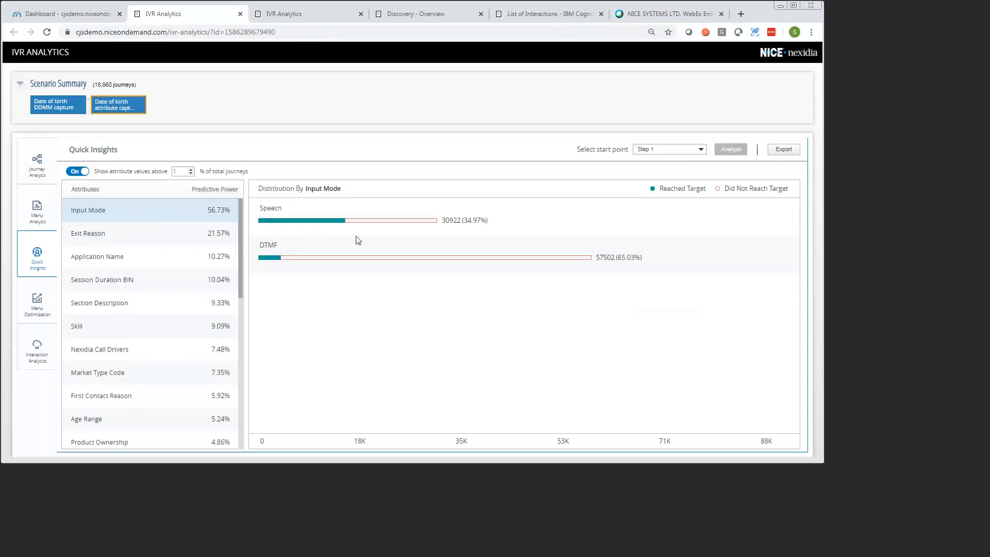
pyautogui.moveTo(355, 240)
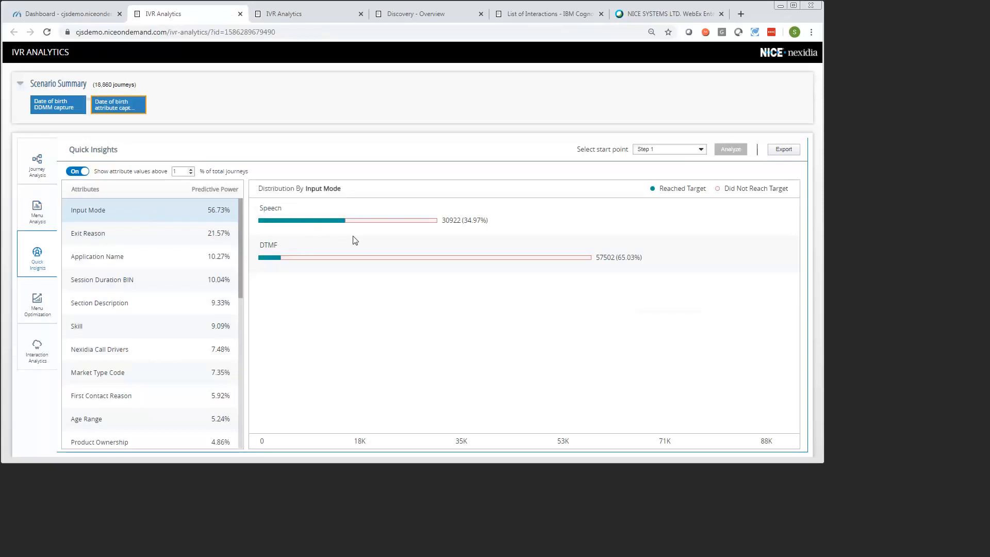
pyautogui.moveTo(270, 260)
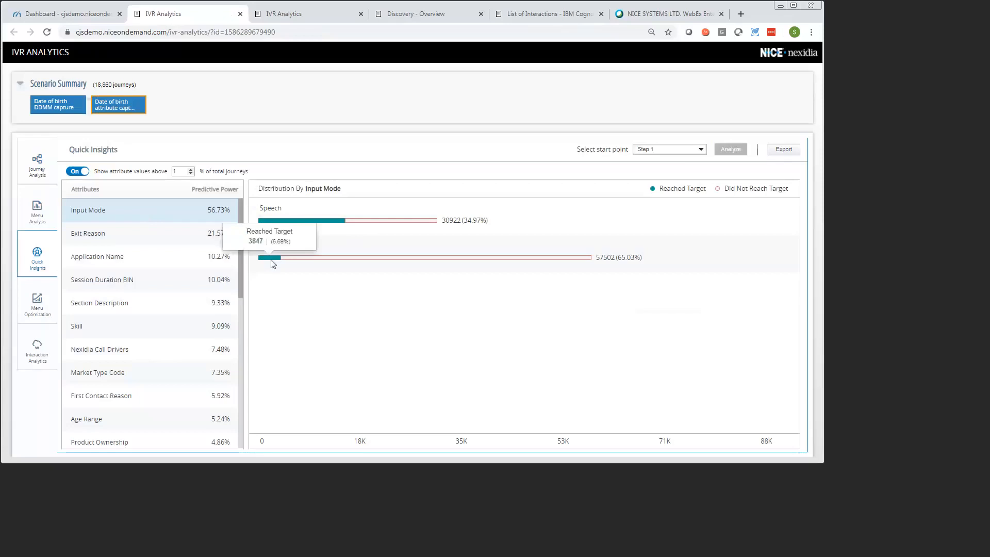
pyautogui.moveTo(364, 250)
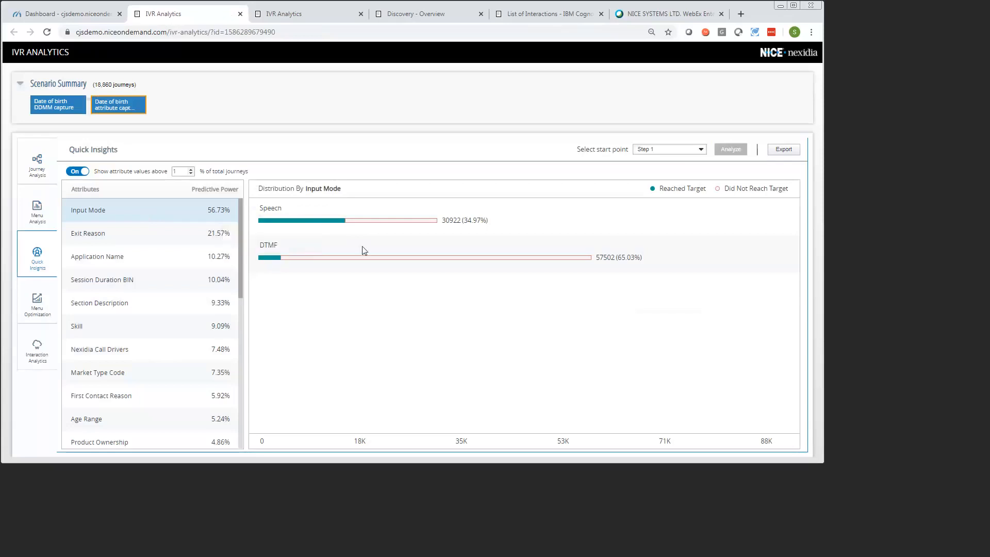
pyautogui.moveTo(334, 247)
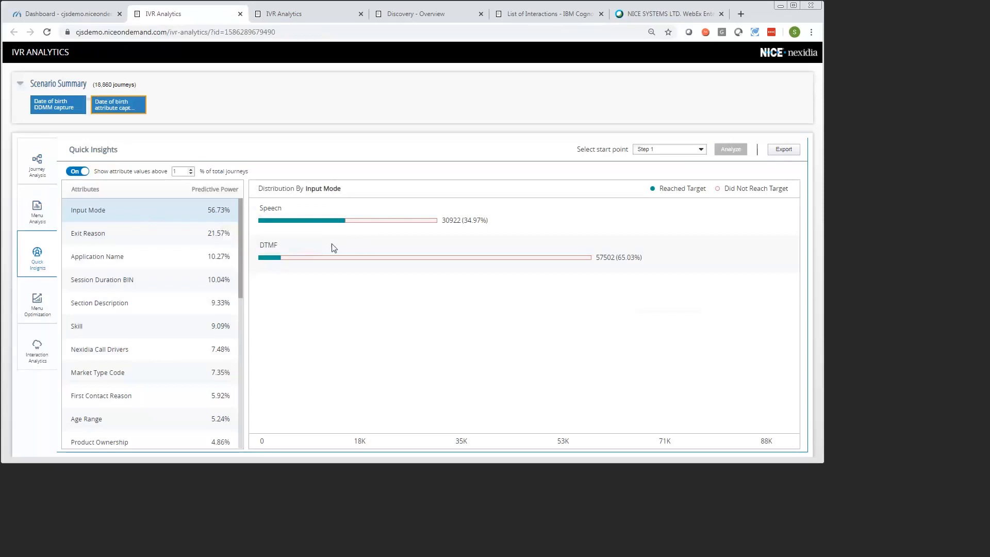
pyautogui.moveTo(392, 220)
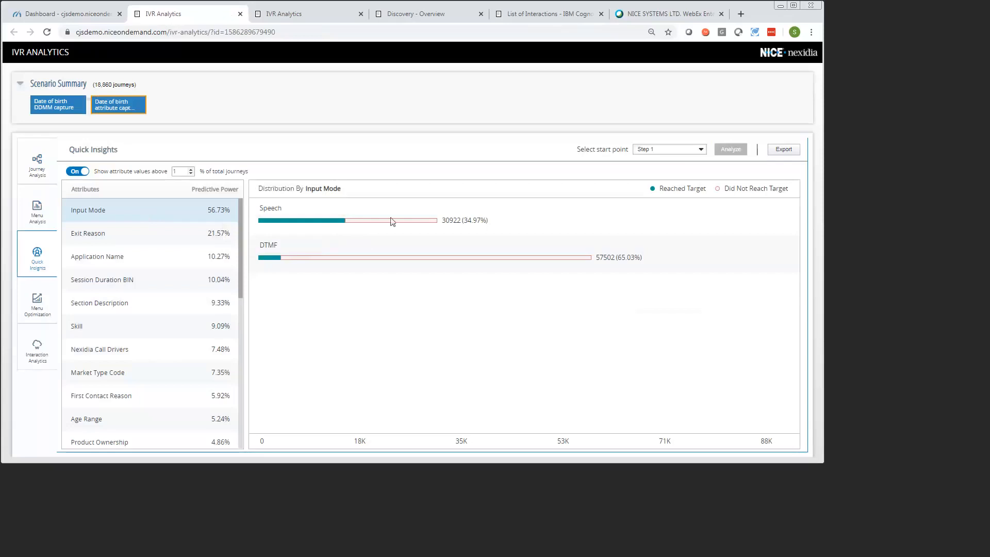
pyautogui.moveTo(313, 236)
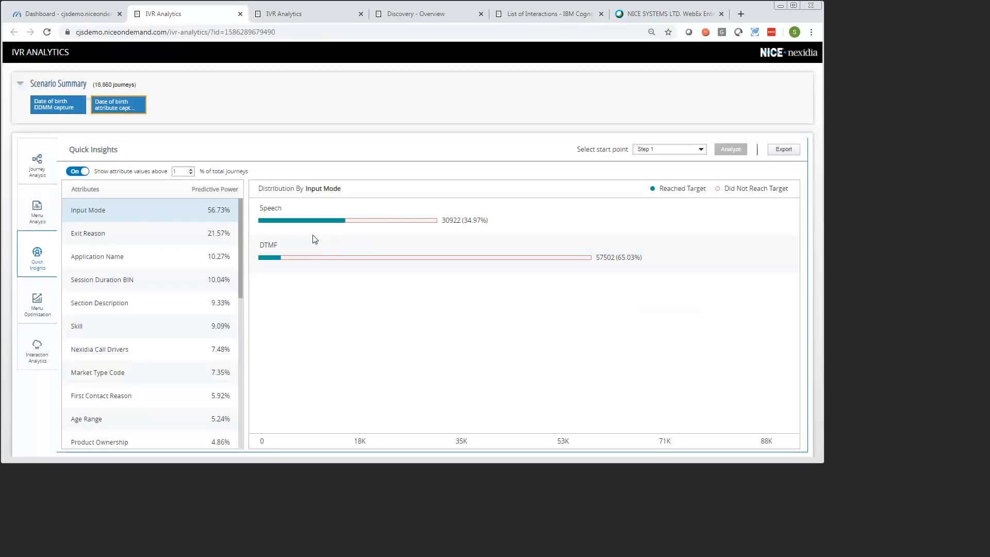
pyautogui.moveTo(332, 223)
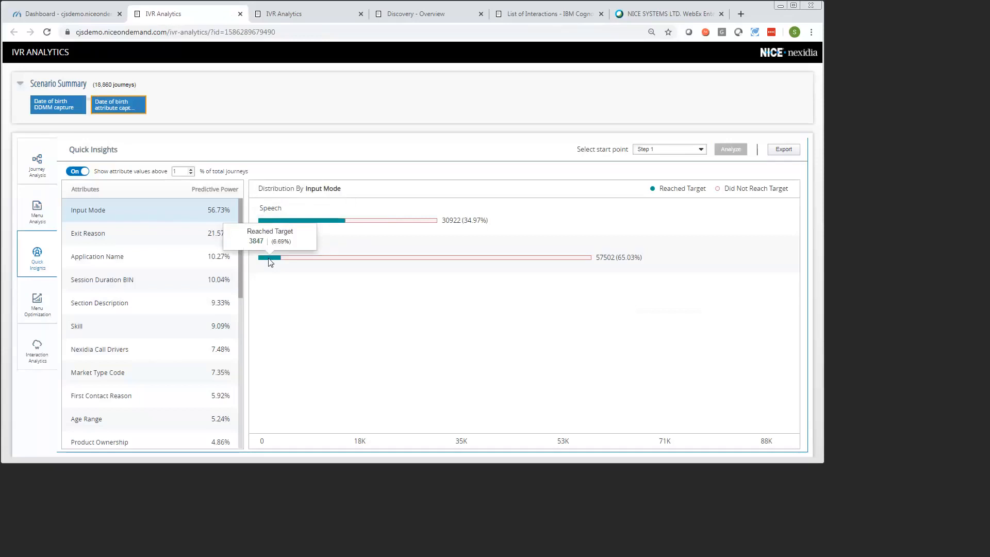
pyautogui.moveTo(288, 213)
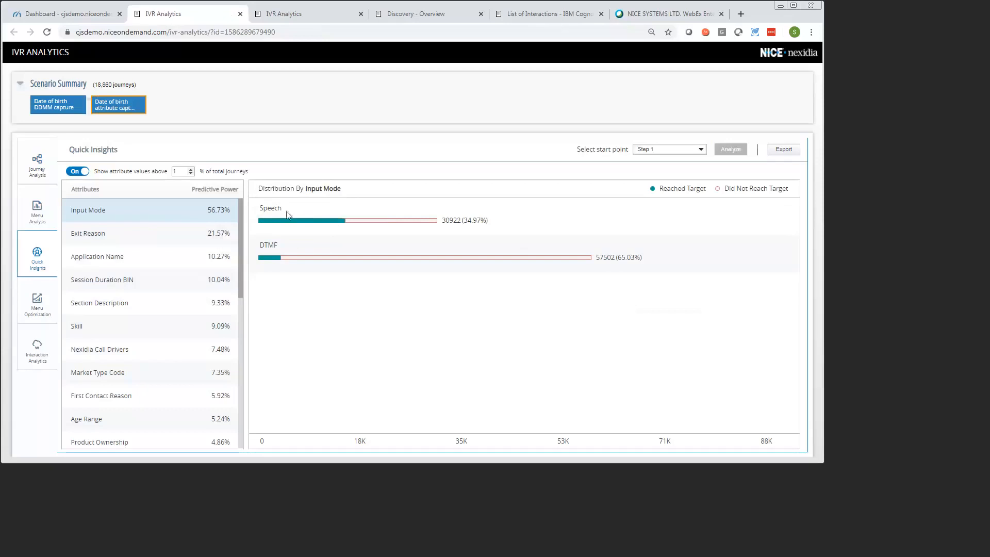
pyautogui.moveTo(309, 221)
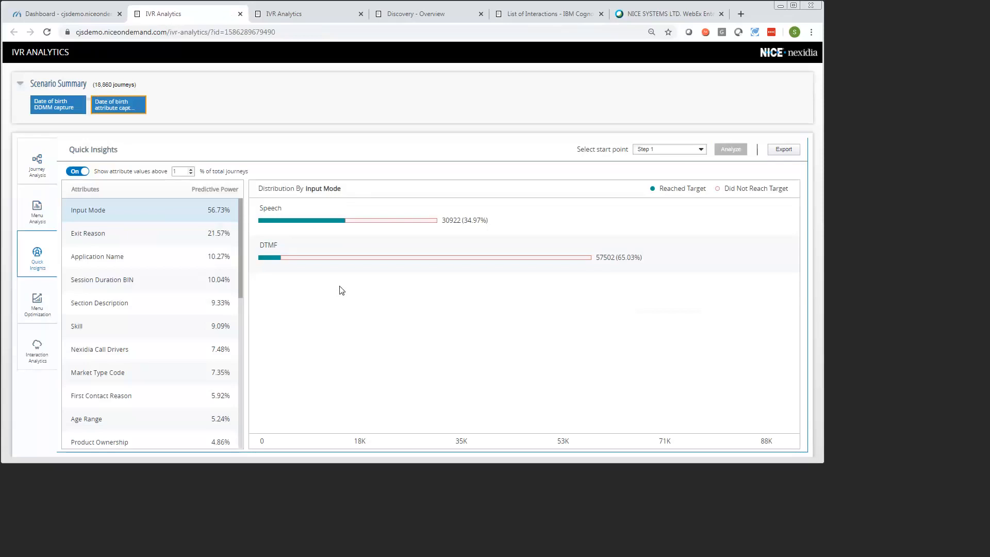
pyautogui.moveTo(179, 331)
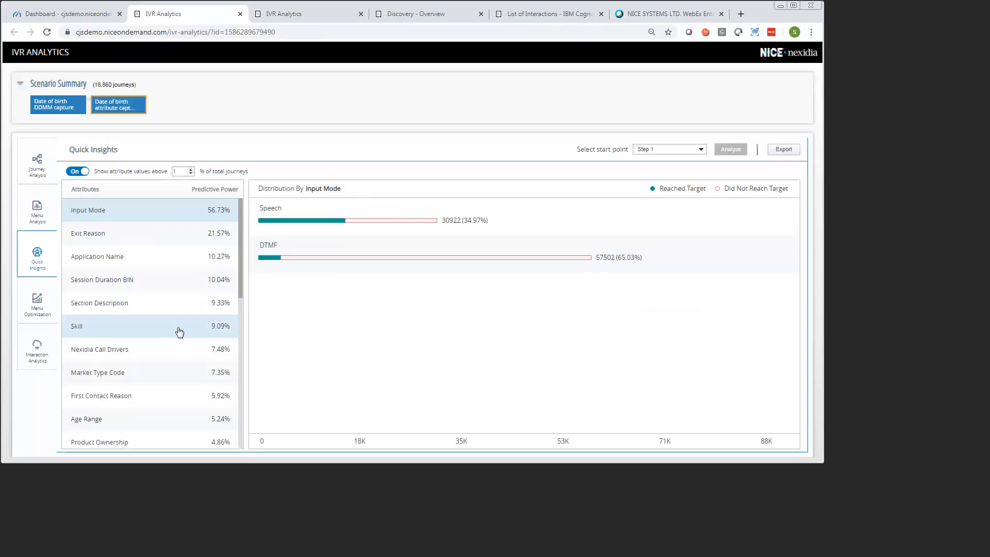
pyautogui.click(36, 347)
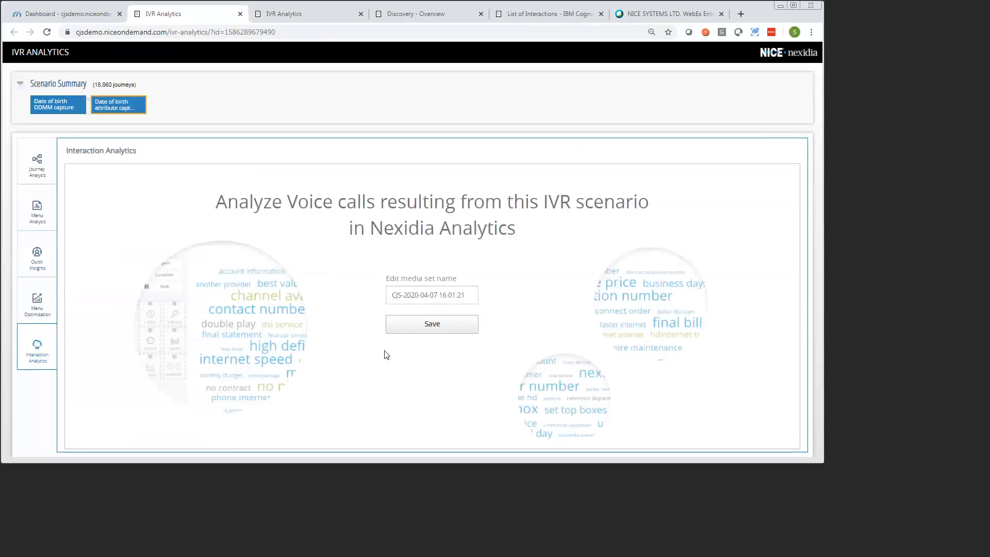
pyautogui.moveTo(397, 361)
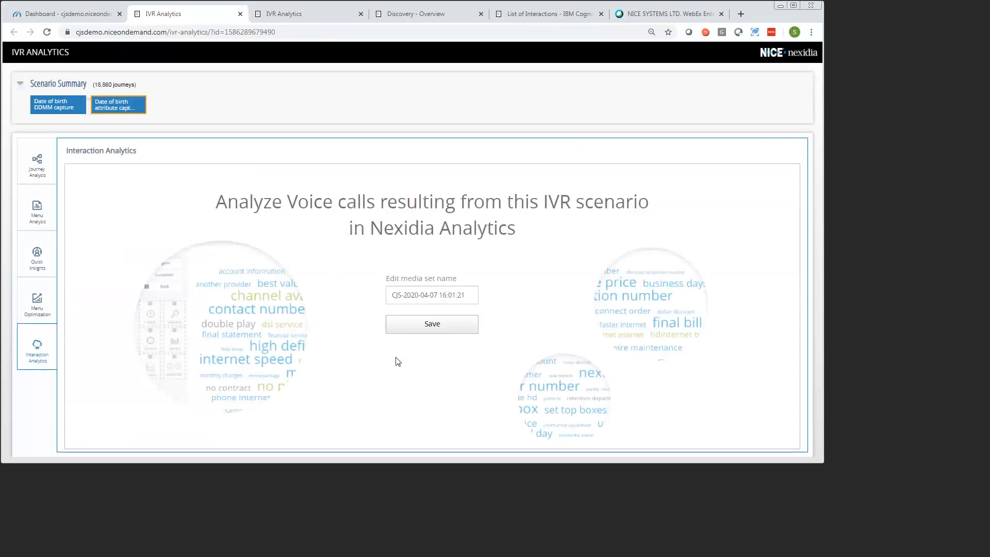
pyautogui.moveTo(418, 351)
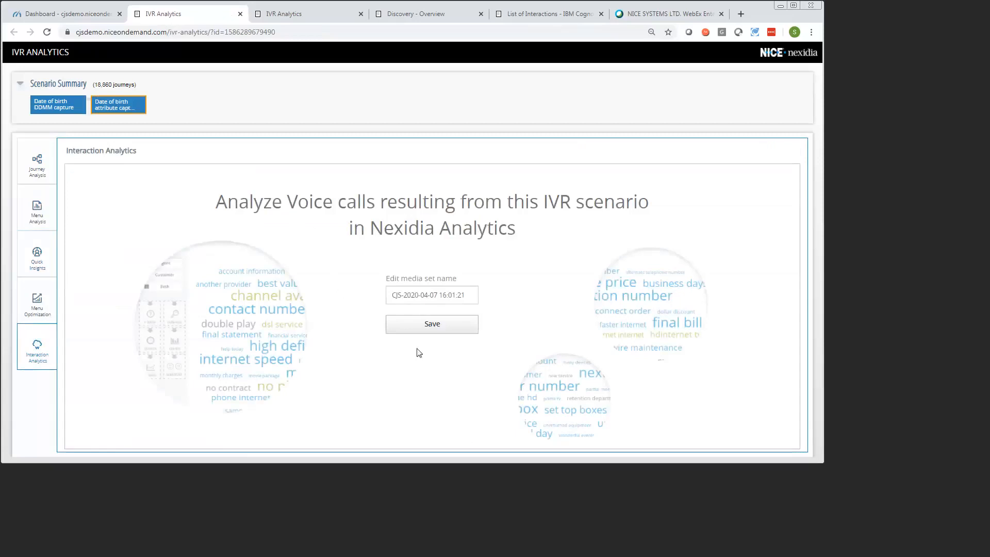
pyautogui.click(432, 324)
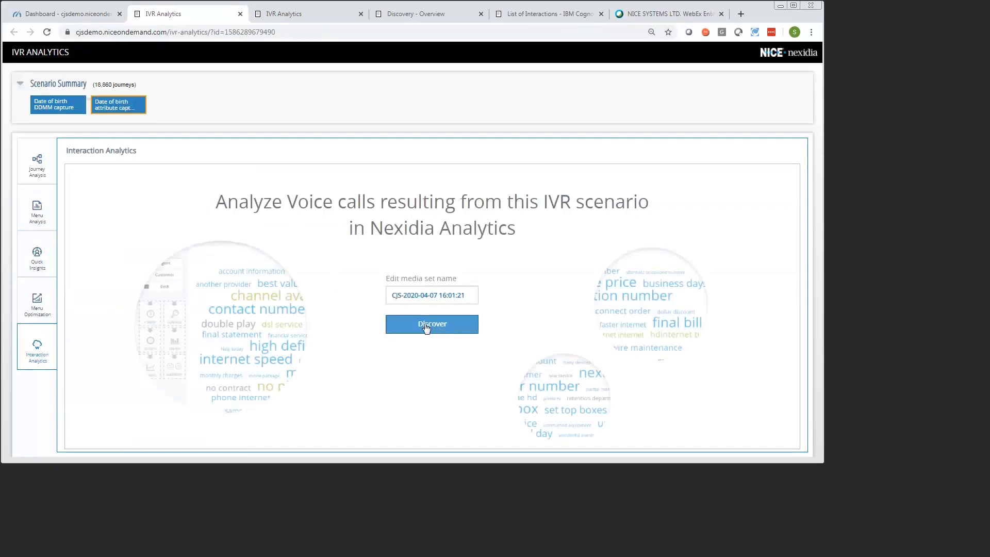
pyautogui.moveTo(465, 62)
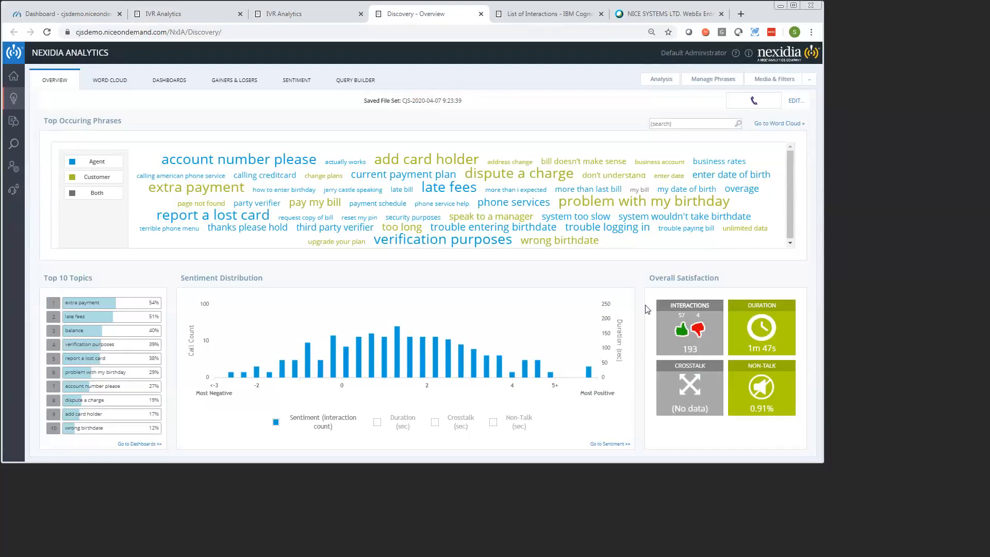
pyautogui.moveTo(171, 345)
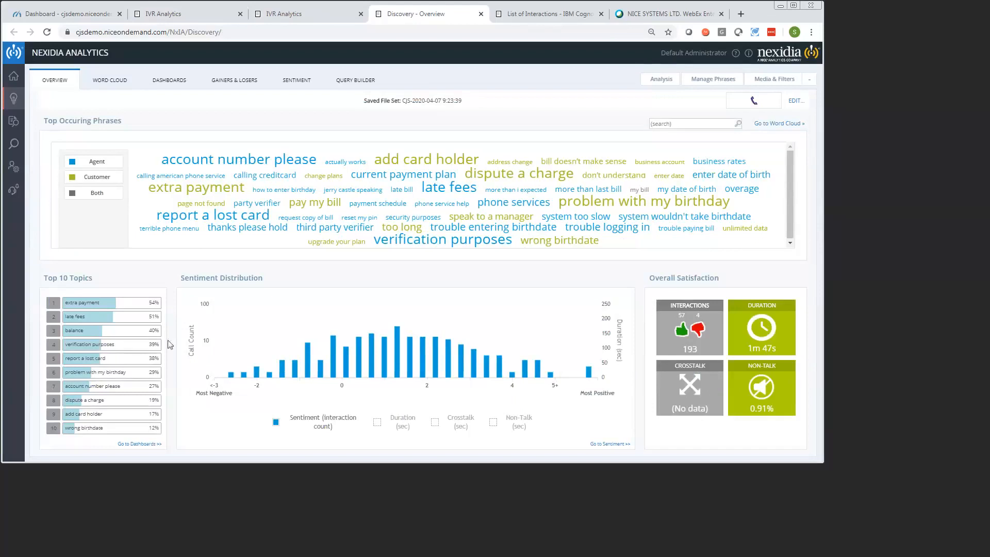
pyautogui.moveTo(460, 218)
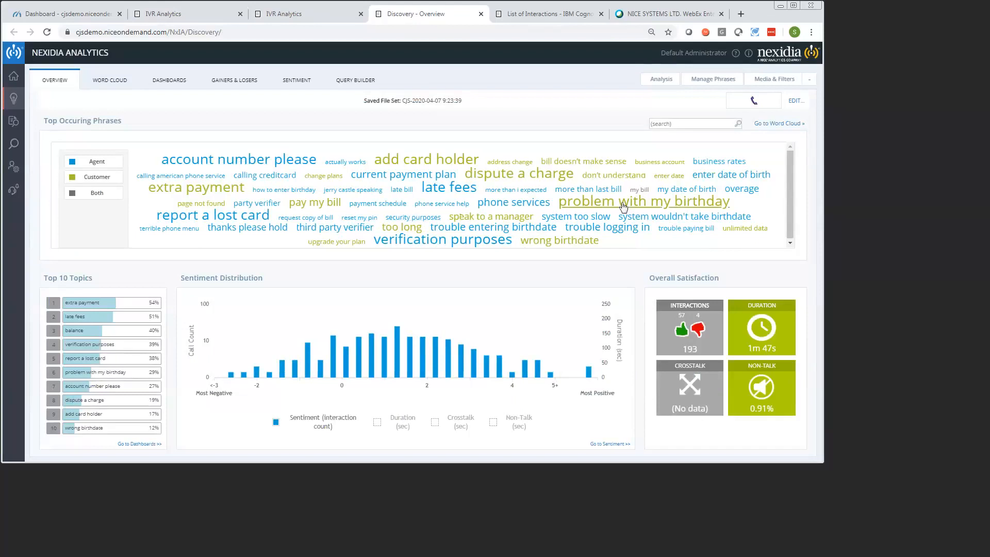
pyautogui.moveTo(662, 216)
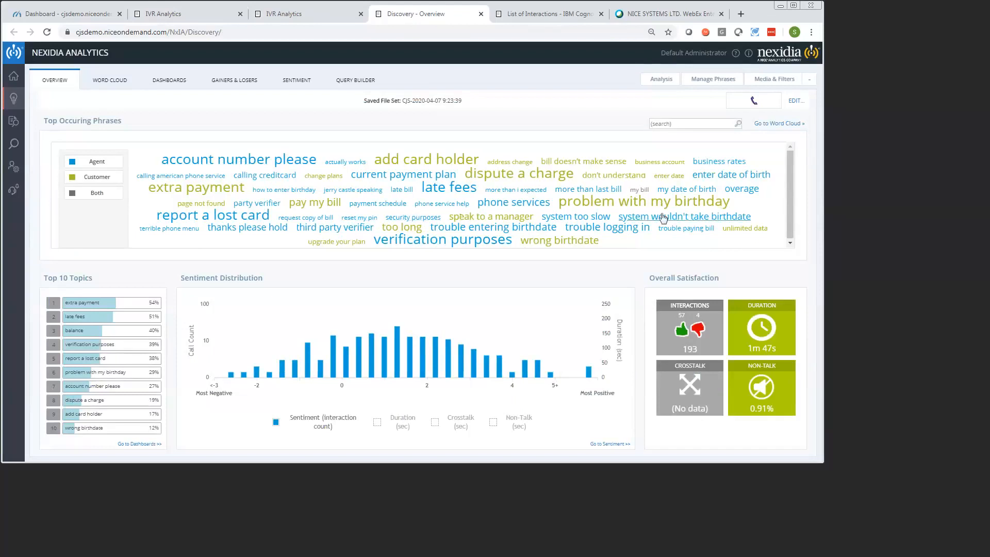
pyautogui.moveTo(451, 218)
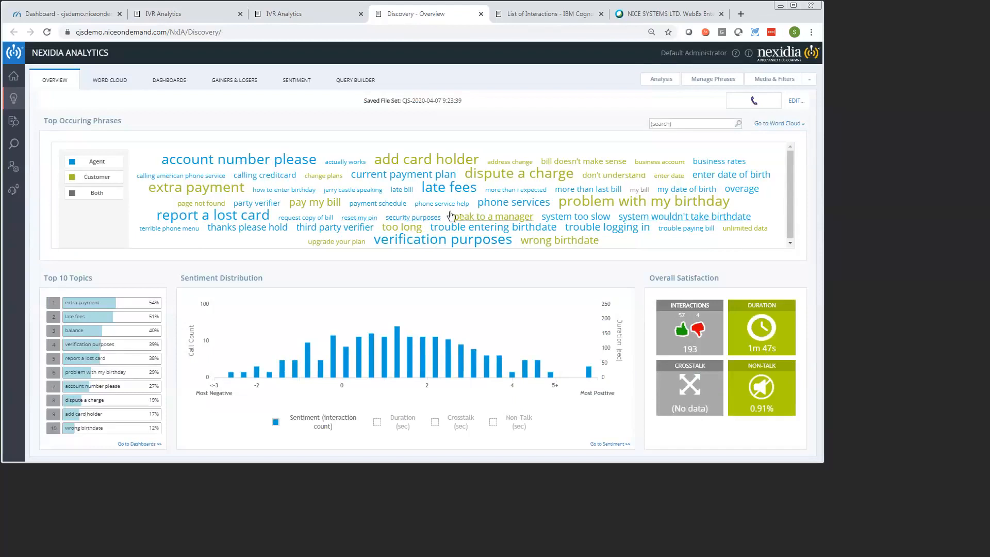
pyautogui.moveTo(377, 217)
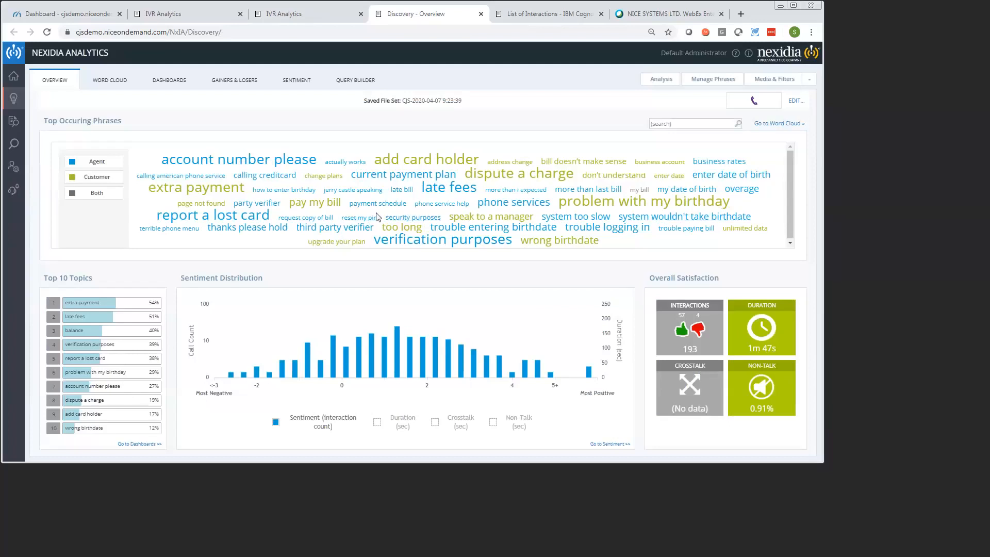
pyautogui.moveTo(378, 203)
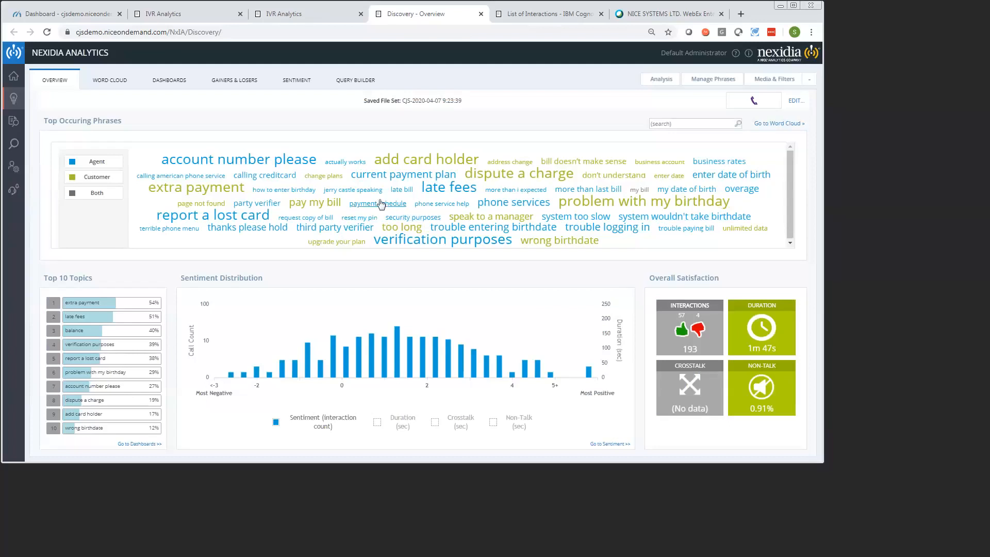
pyautogui.moveTo(426, 172)
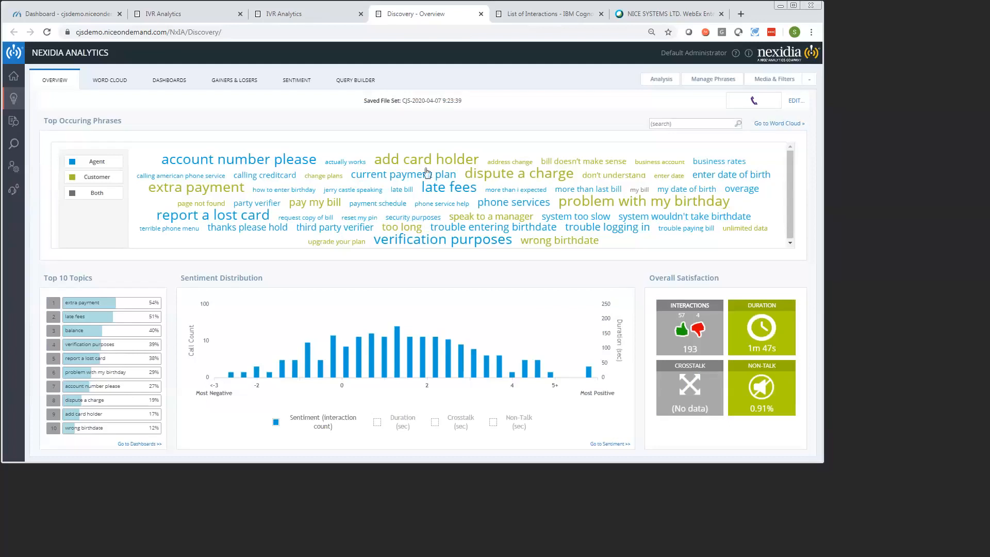
pyautogui.moveTo(421, 200)
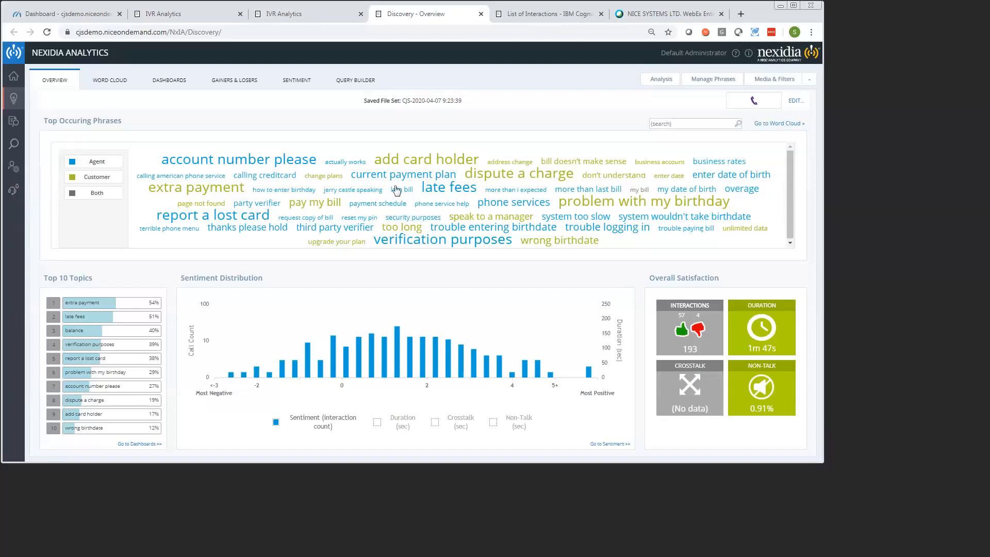
pyautogui.moveTo(79, 18)
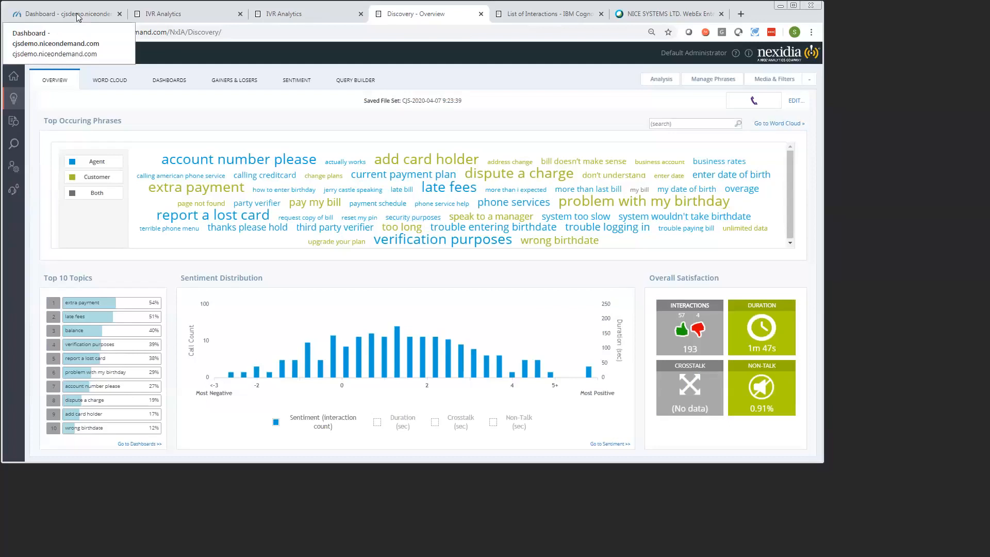